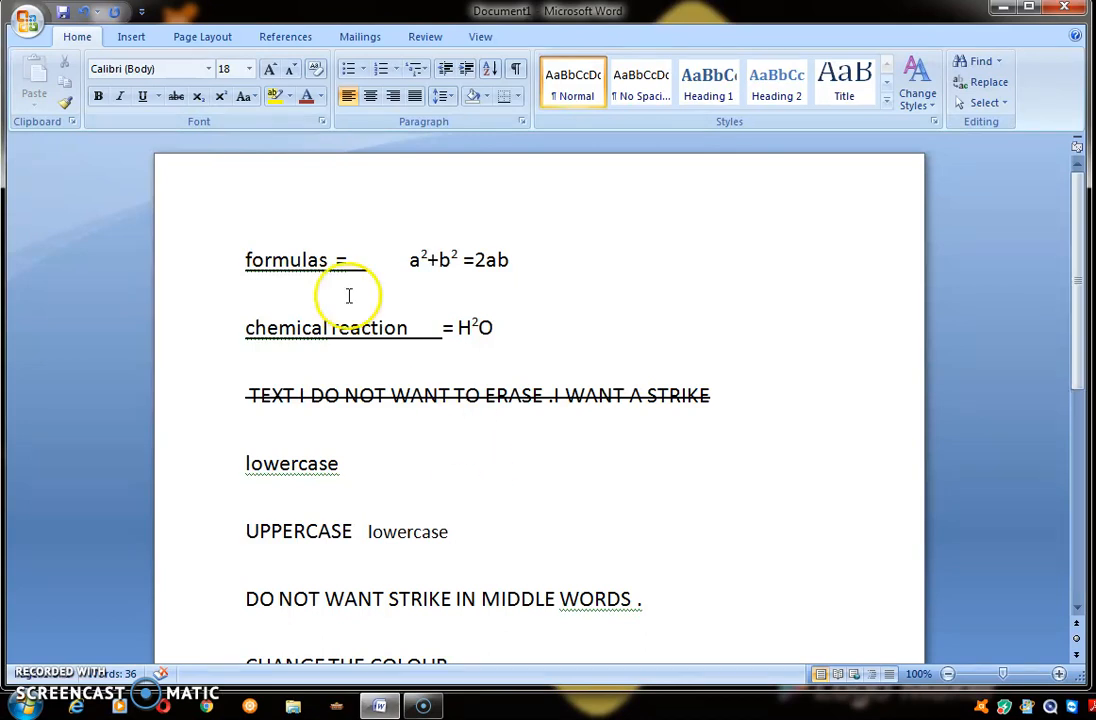
mouse_move(170, 68)
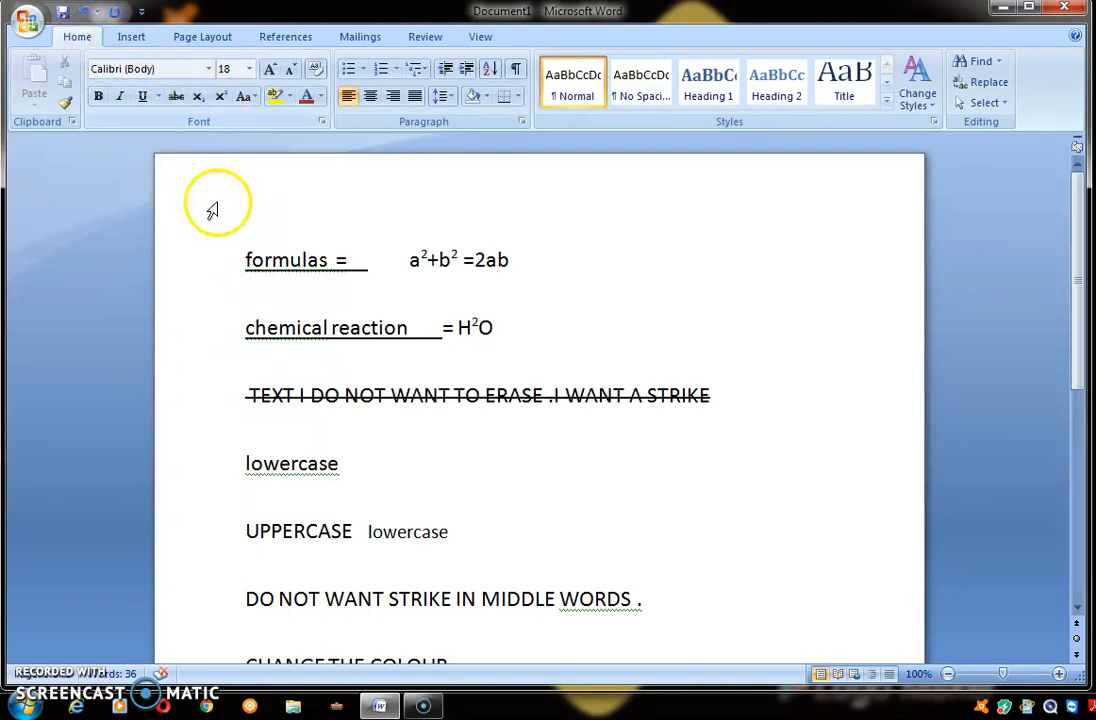
Set the selected formulas line to font size 20, leaving the font itself unchanged
double_click(284, 260)
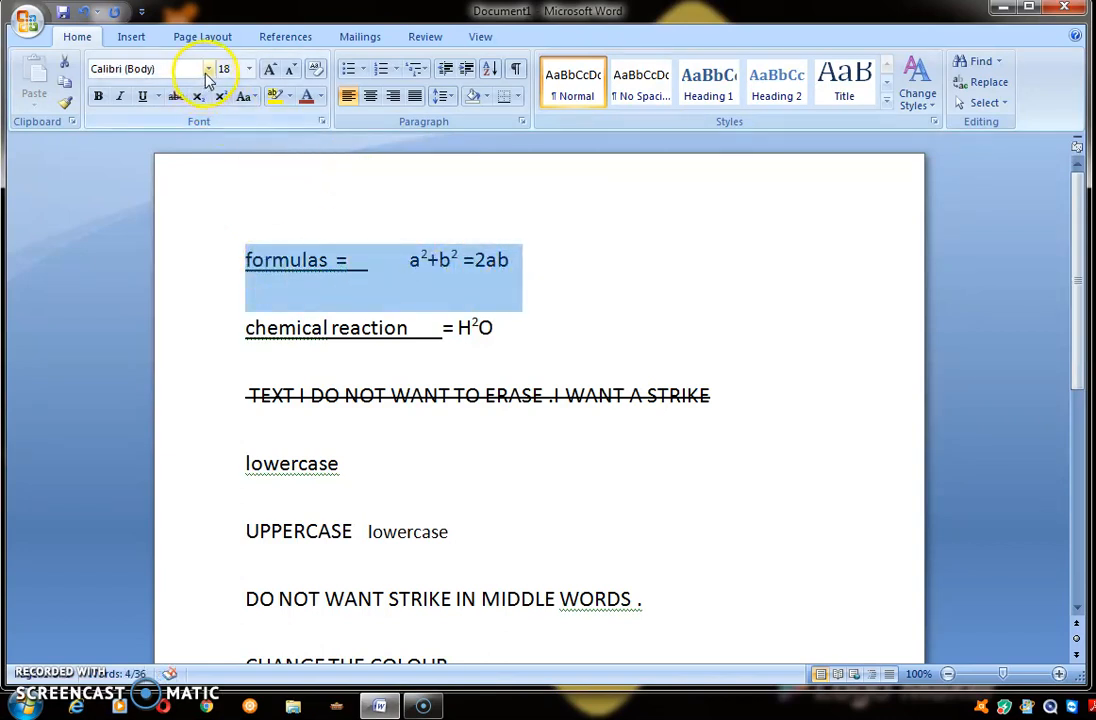
click(208, 68)
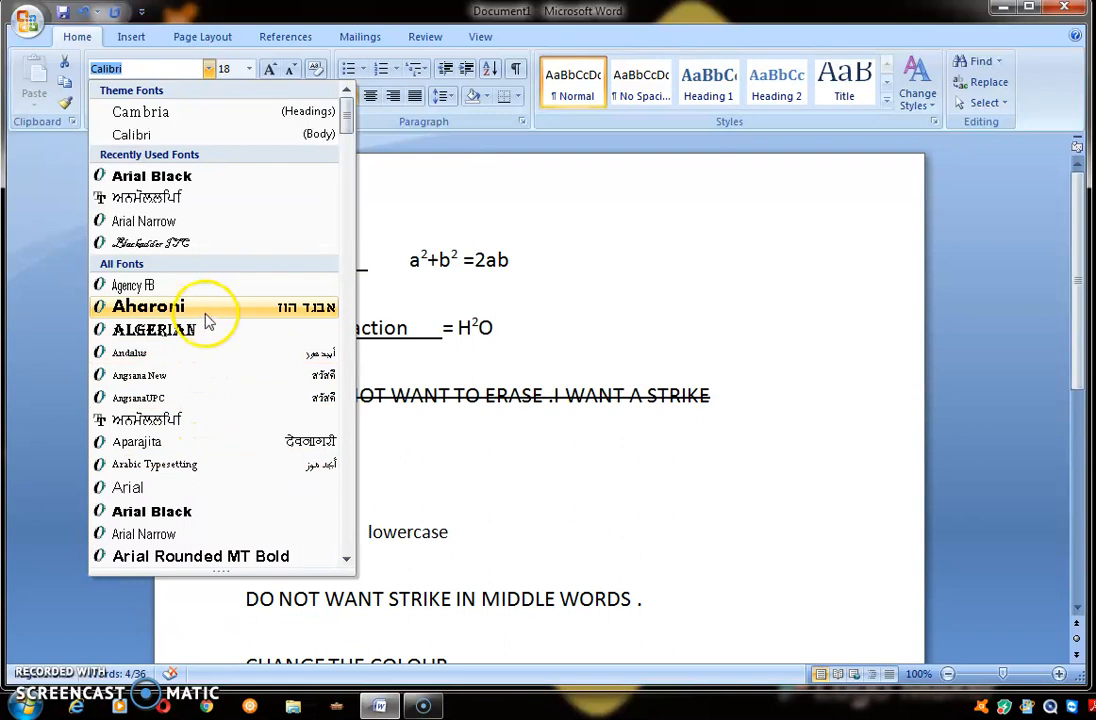
mouse_move(220, 512)
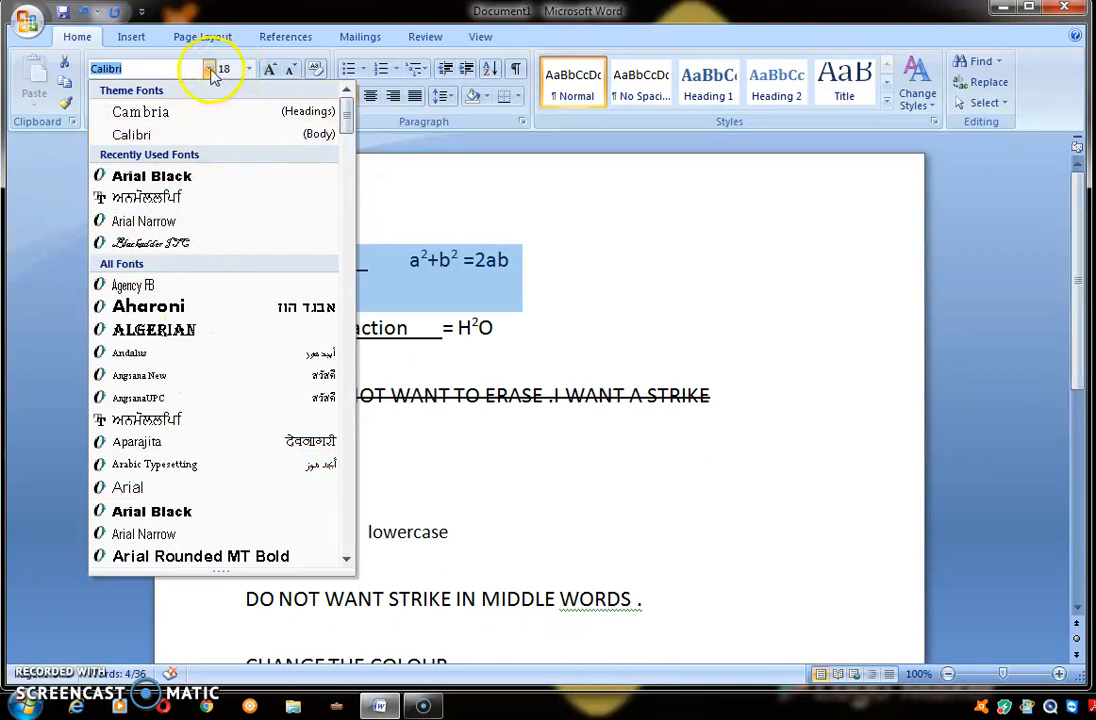
click(248, 76)
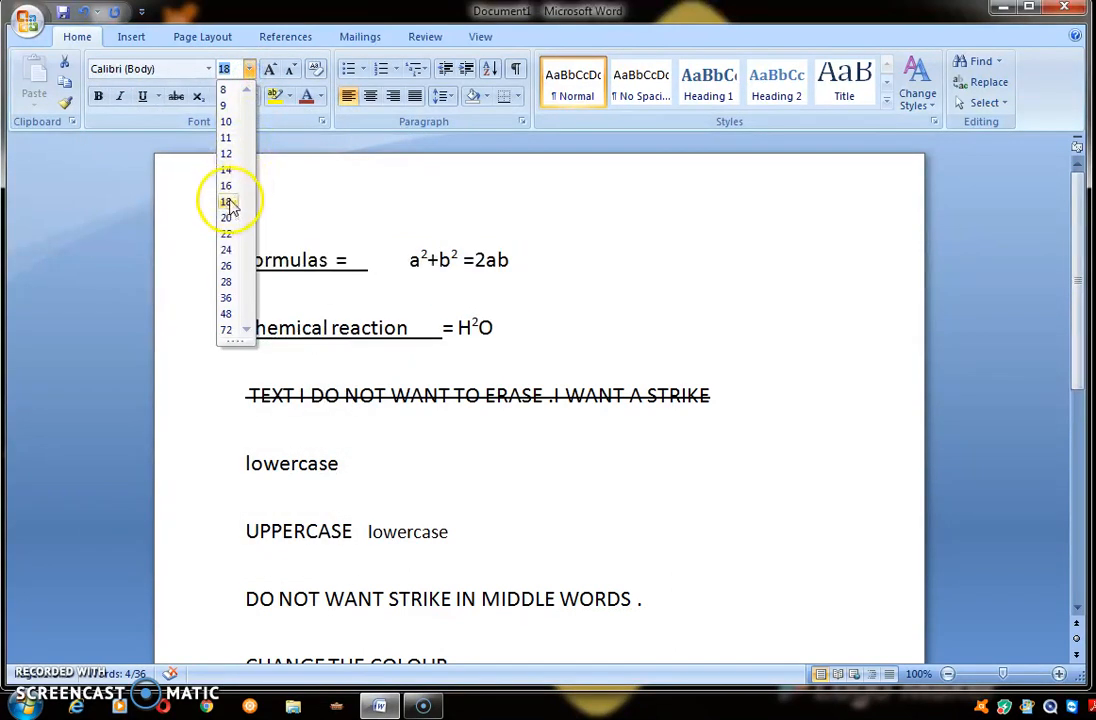
click(224, 330)
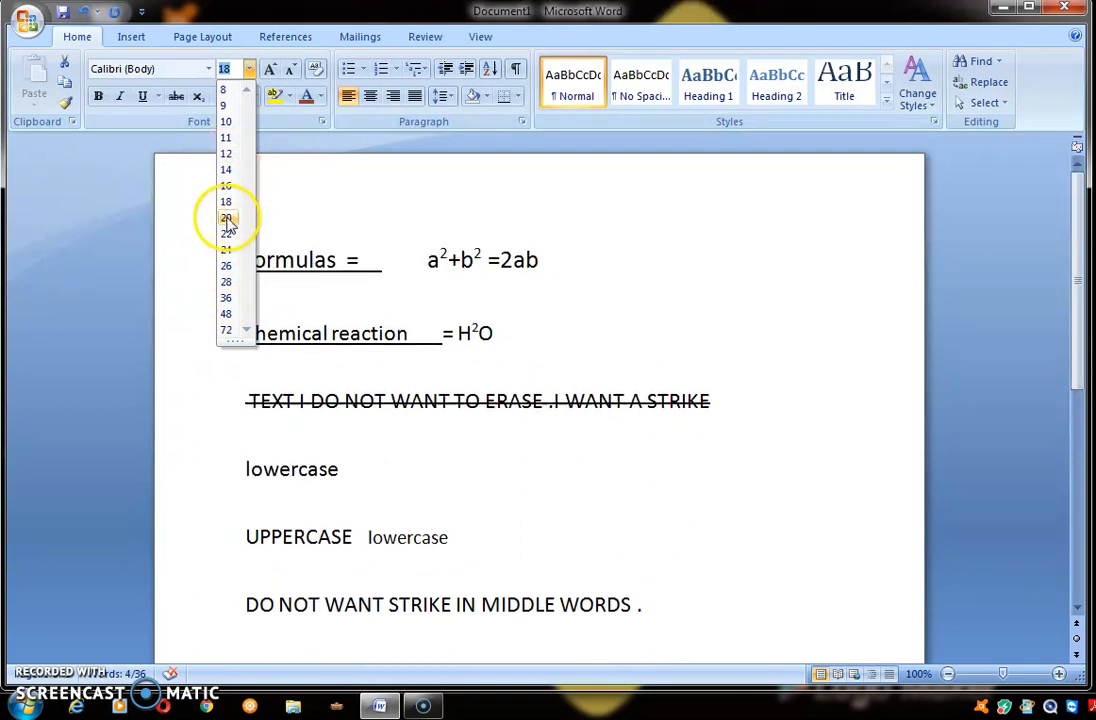
click(224, 216)
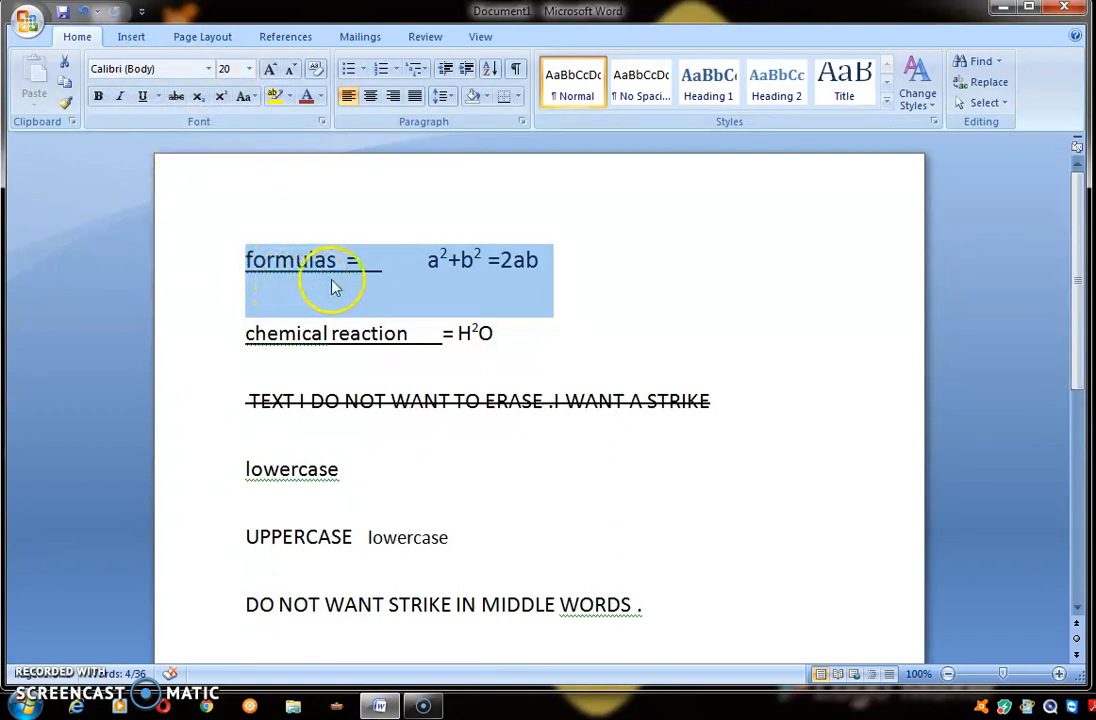
mouse_move(668, 290)
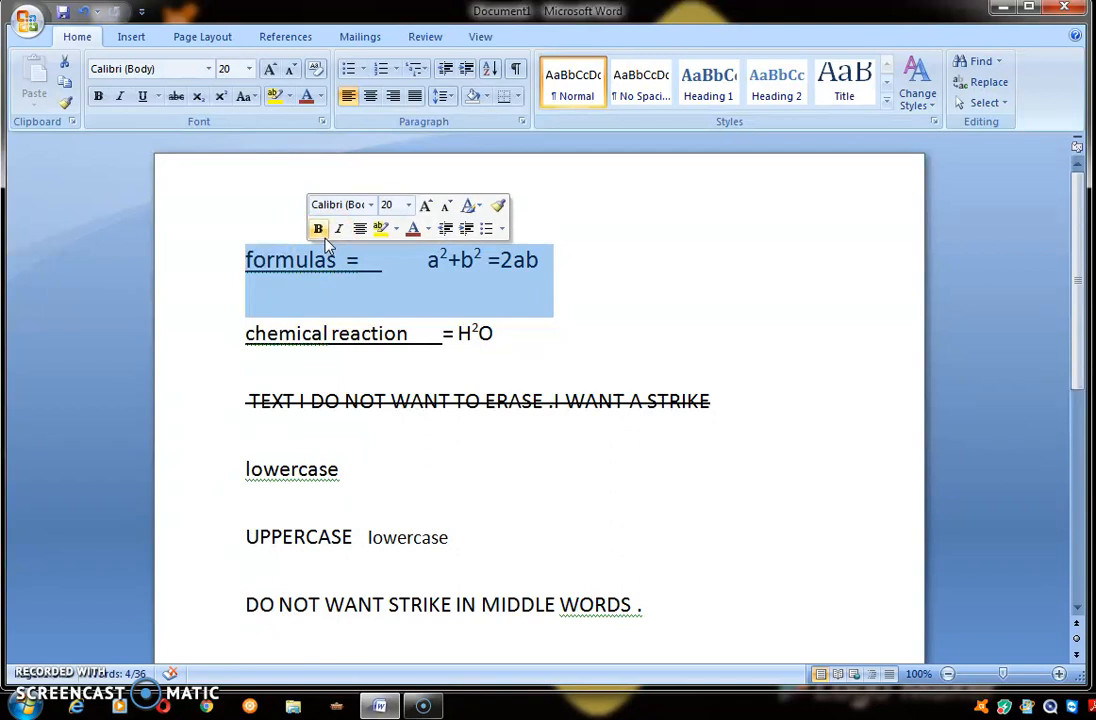
Apply bold and italic to the formulas line, then deselect it
click(318, 228)
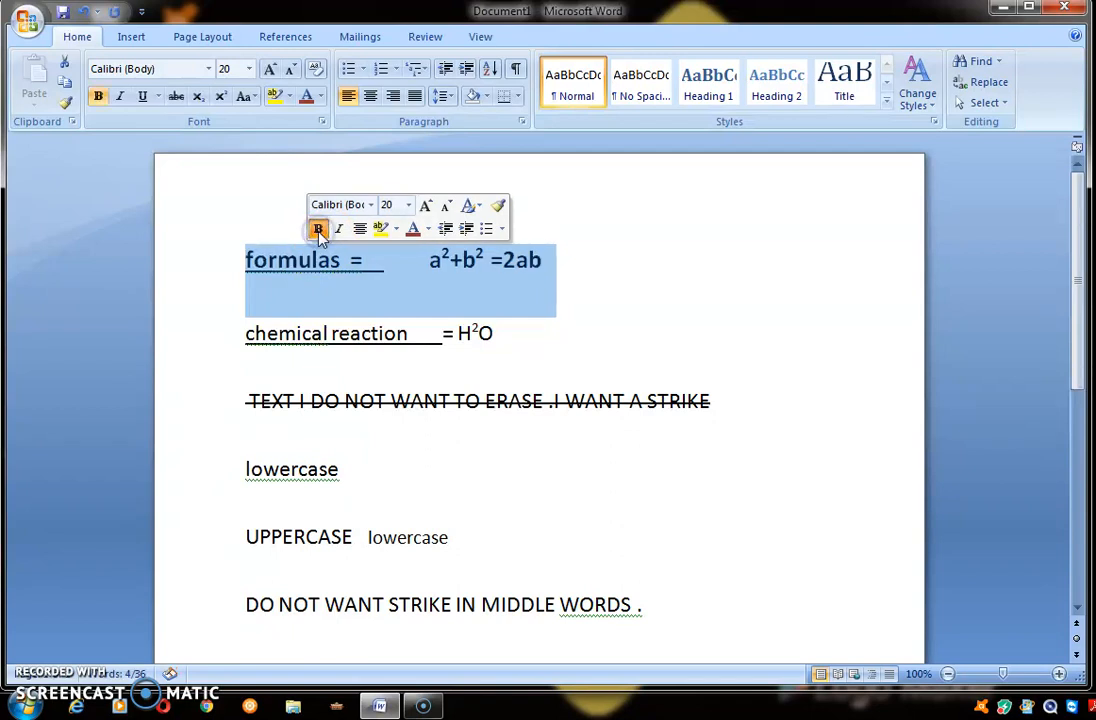
click(338, 228)
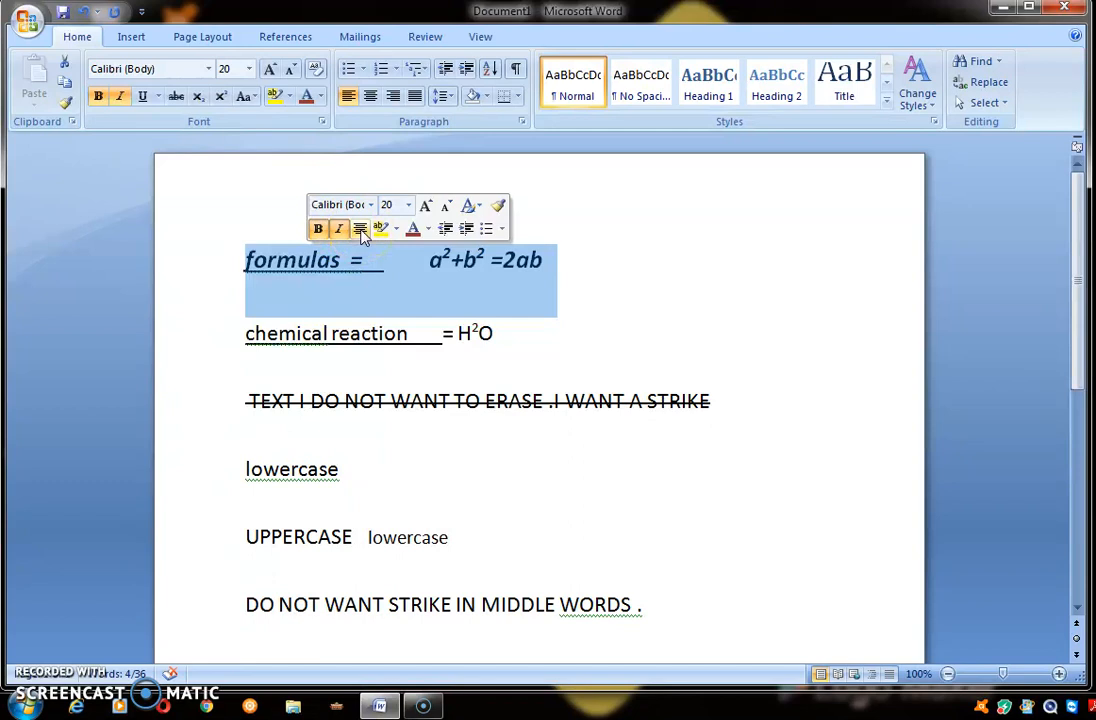
click(556, 312)
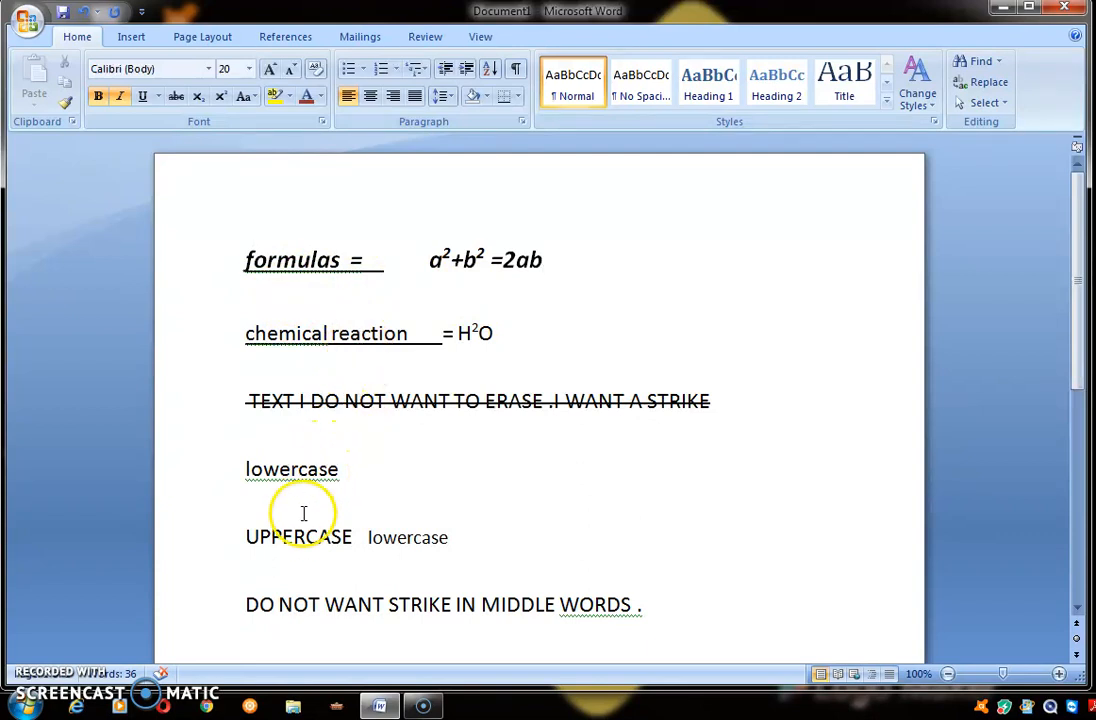
mouse_move(252, 232)
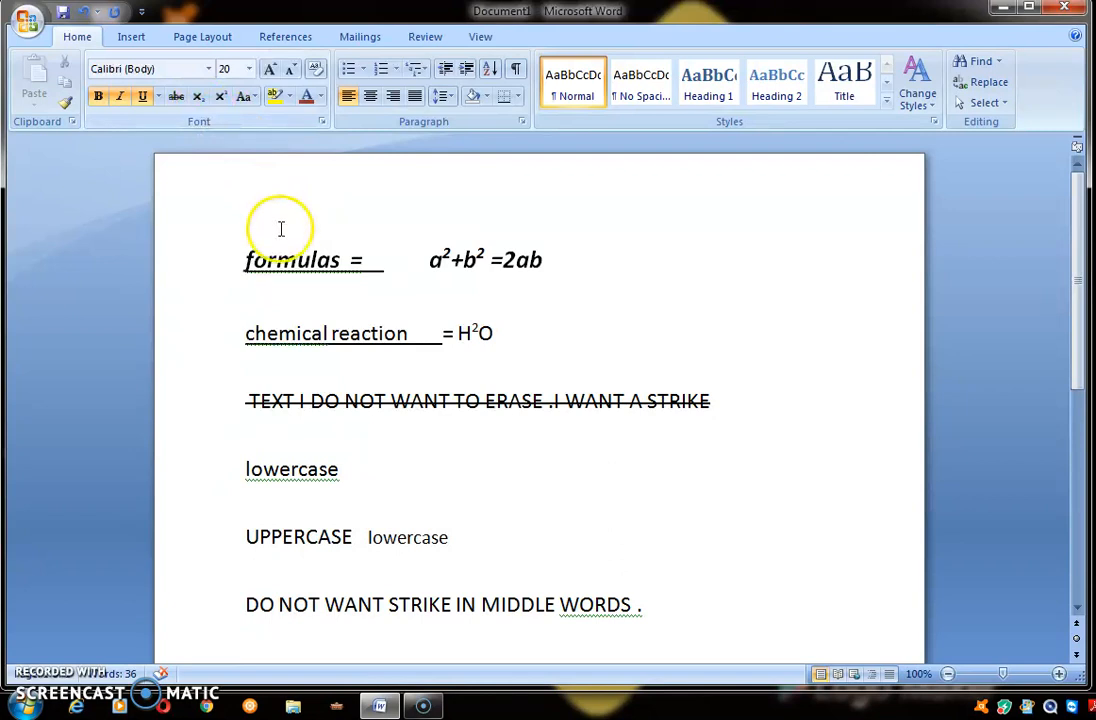
Add a new line reading A+B beneath the formula
click(548, 260)
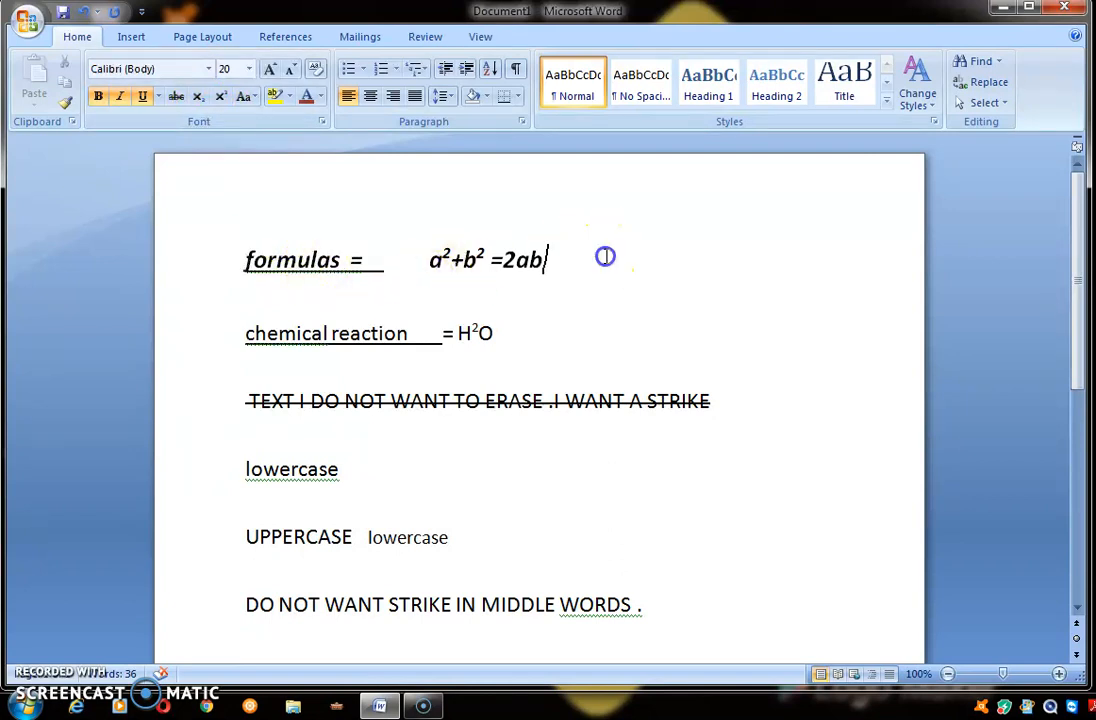
key(enter)
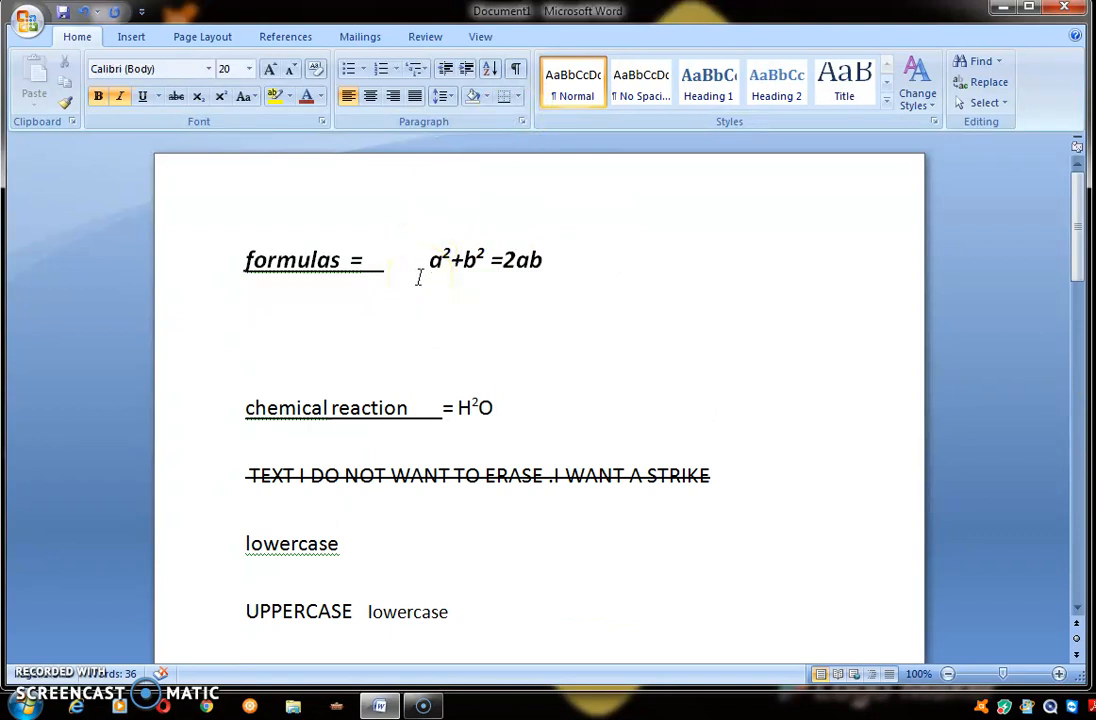
text(A)
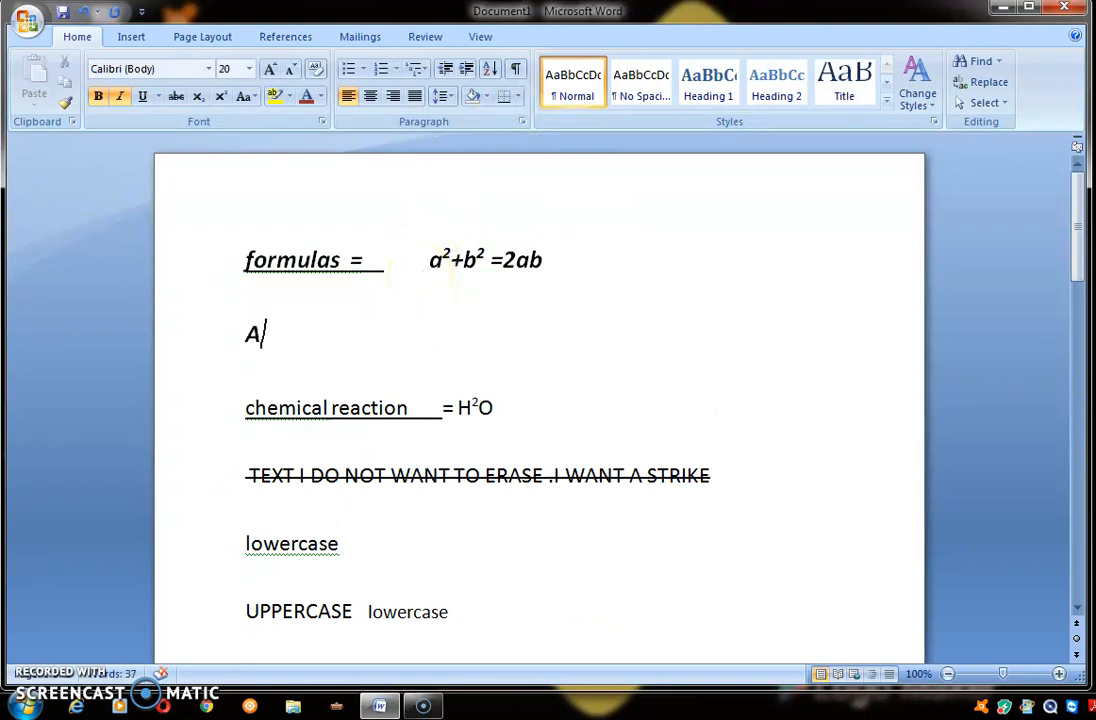
text(+B)
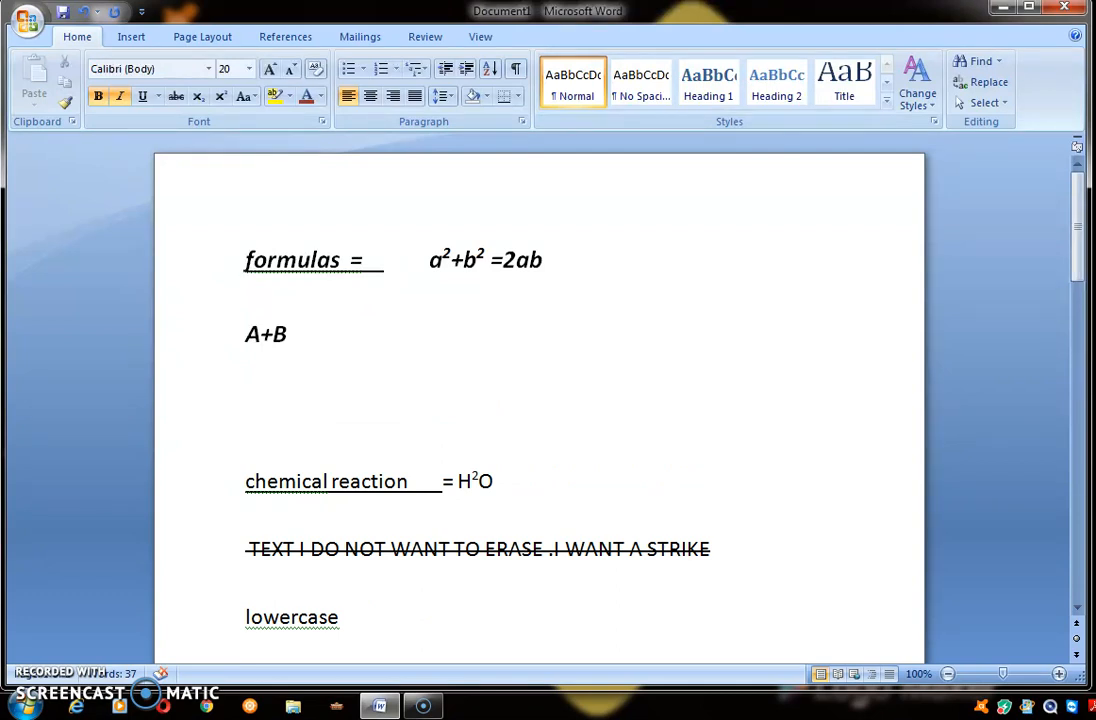
Write a²+b²=2ab with the 2s as superscript exponents
text(a)
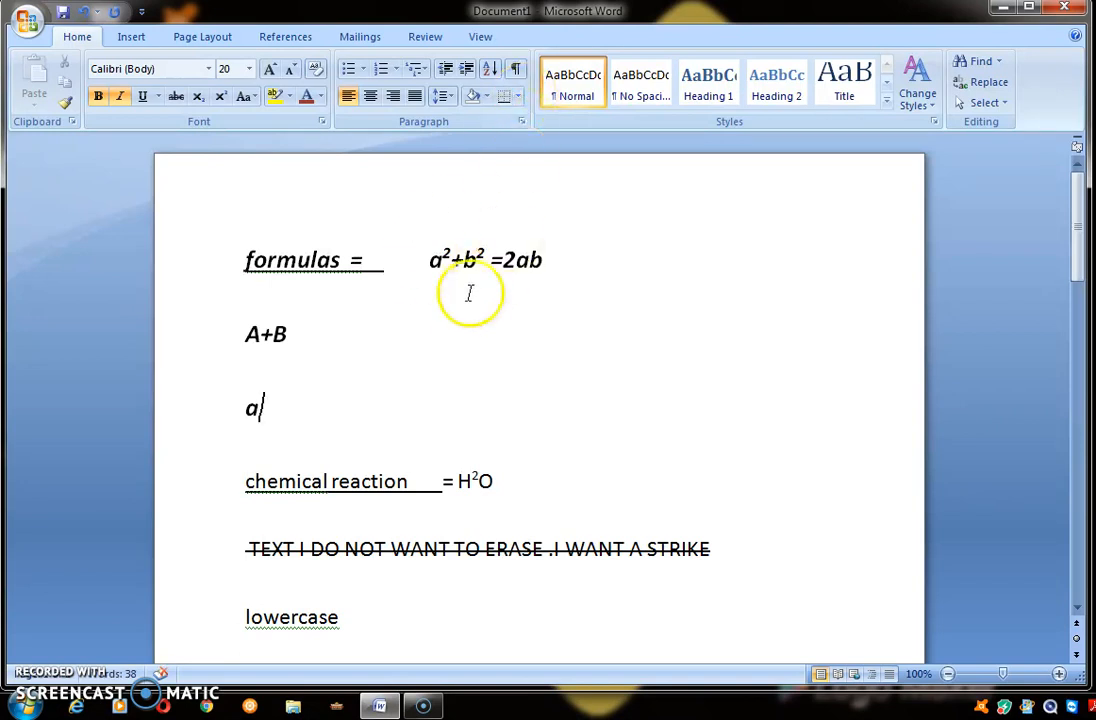
mouse_move(520, 260)
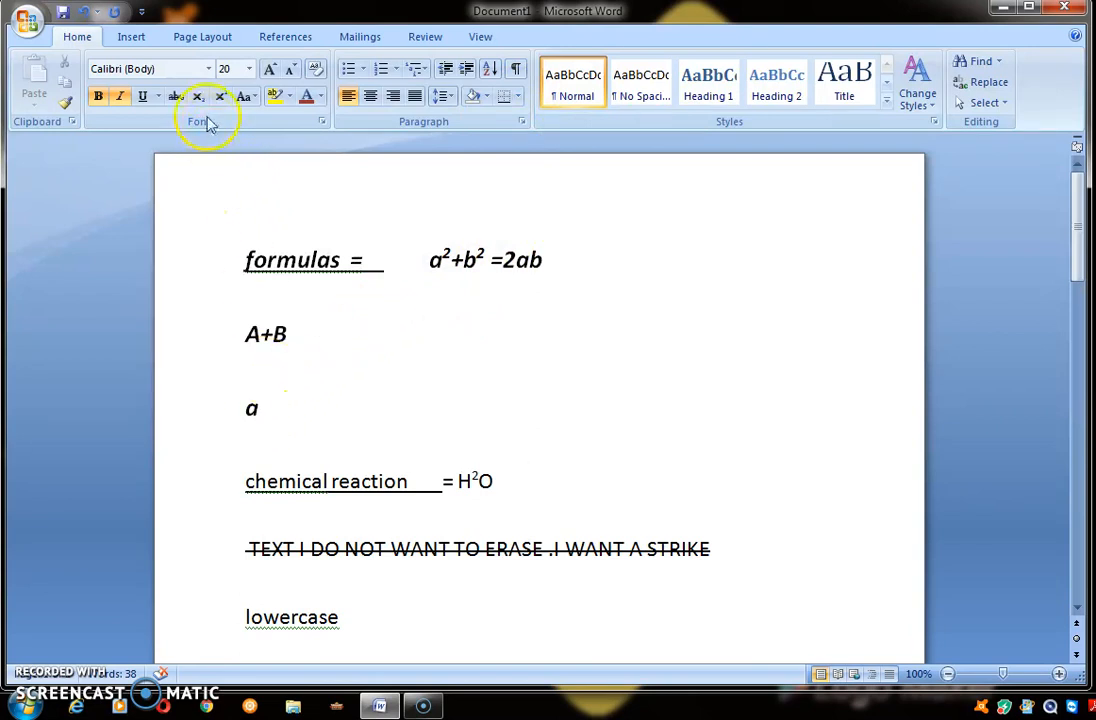
mouse_move(220, 96)
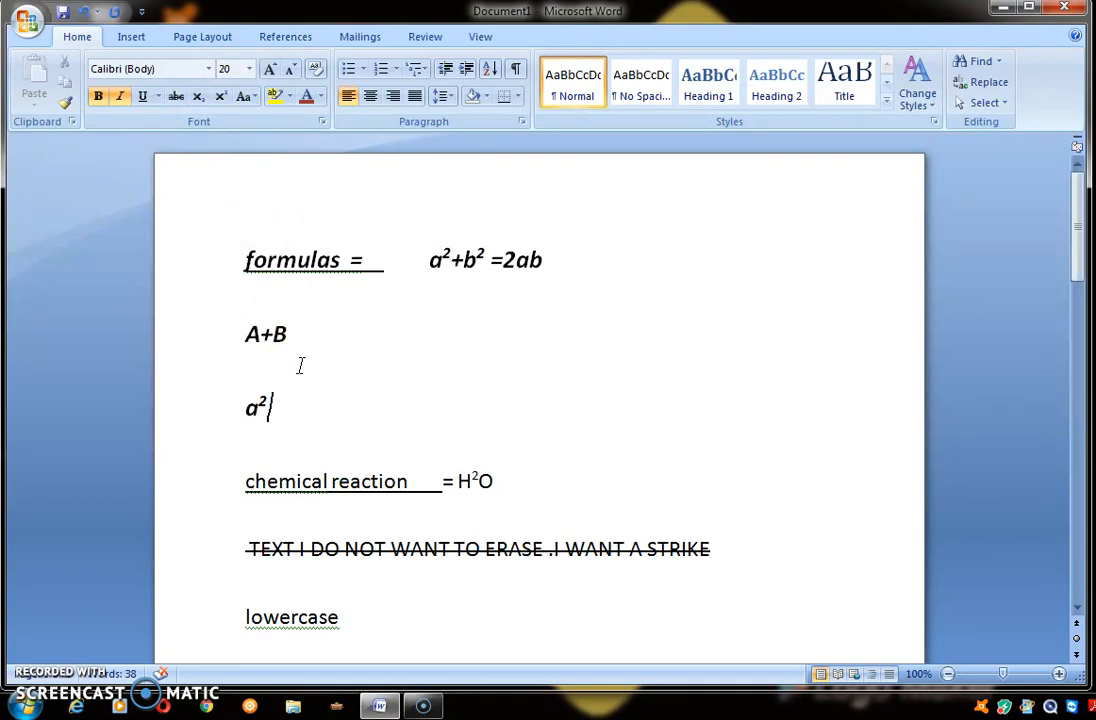
text(+)
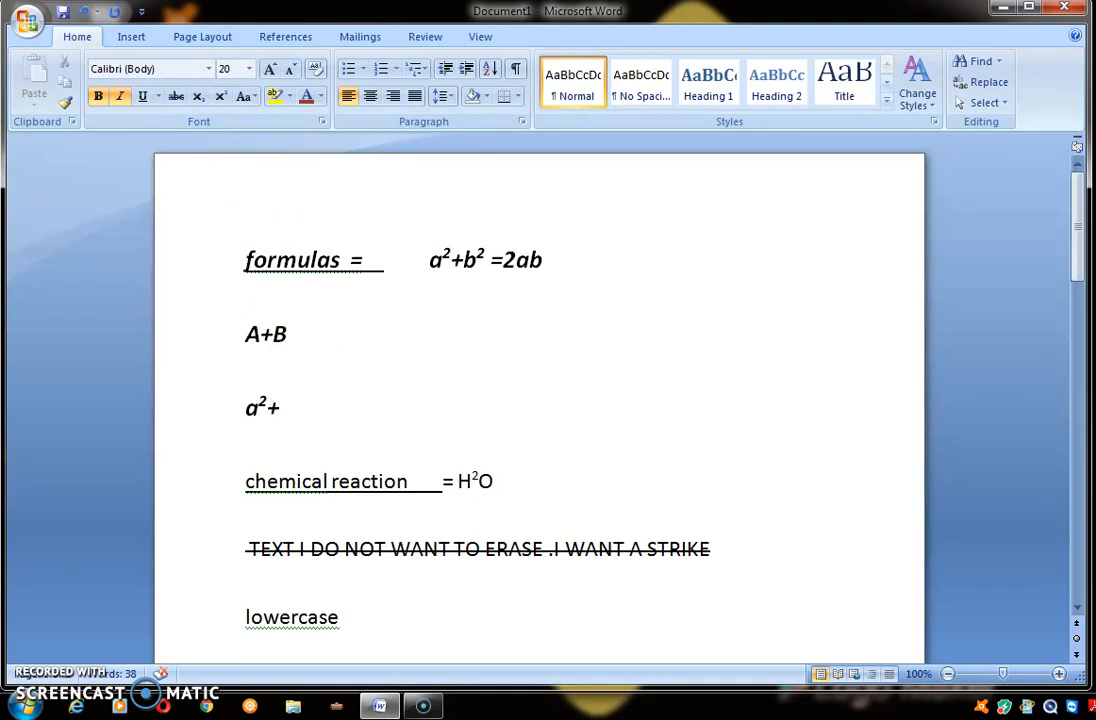
text(b)
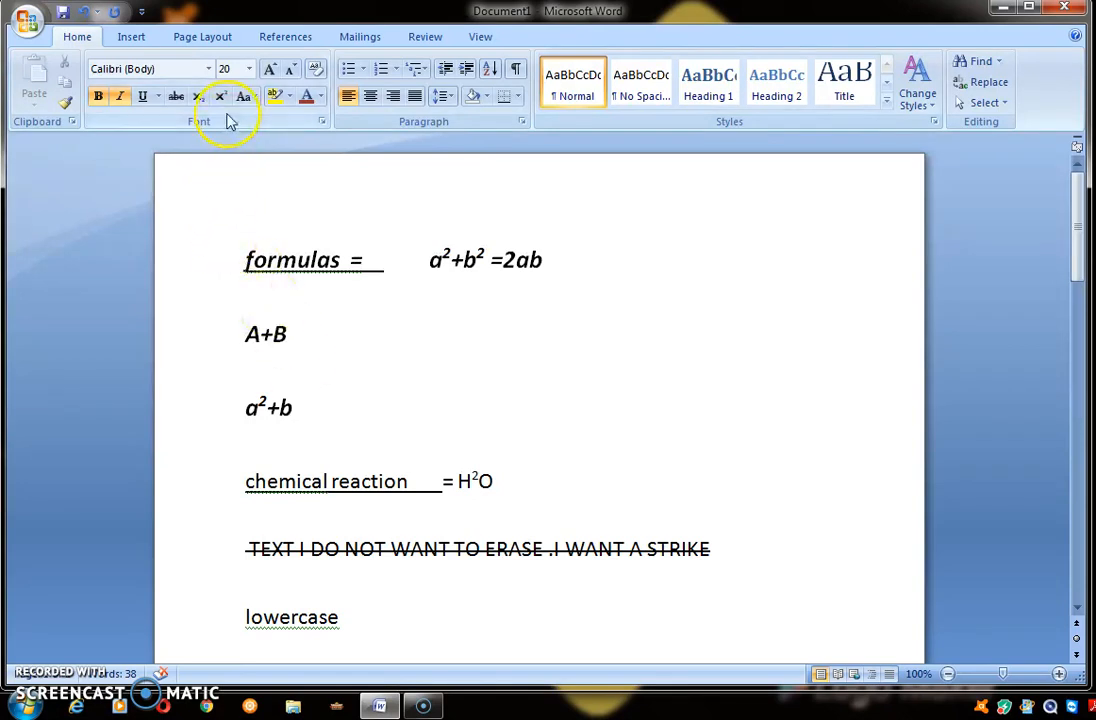
click(220, 96)
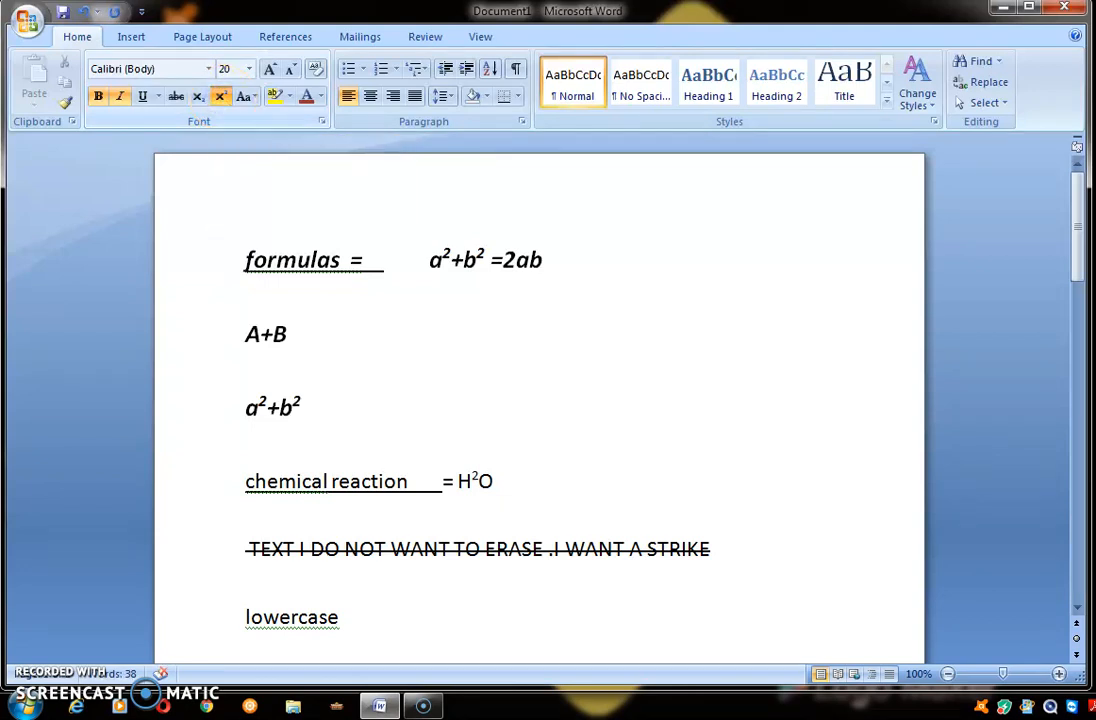
click(220, 96)
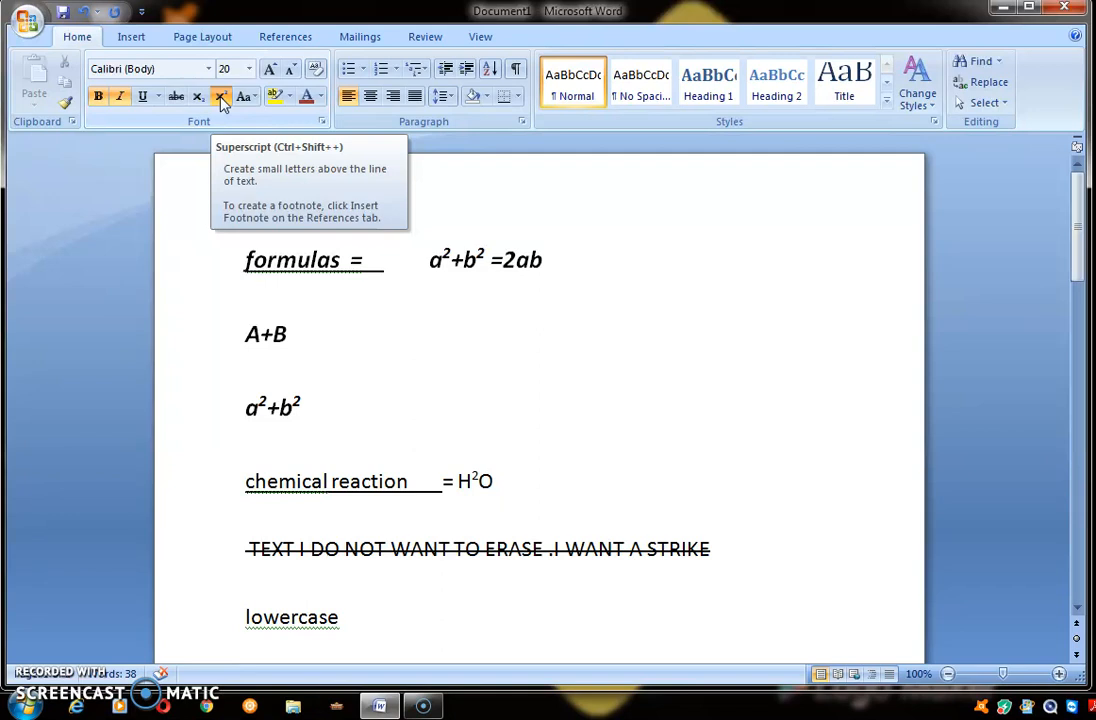
click(308, 408)
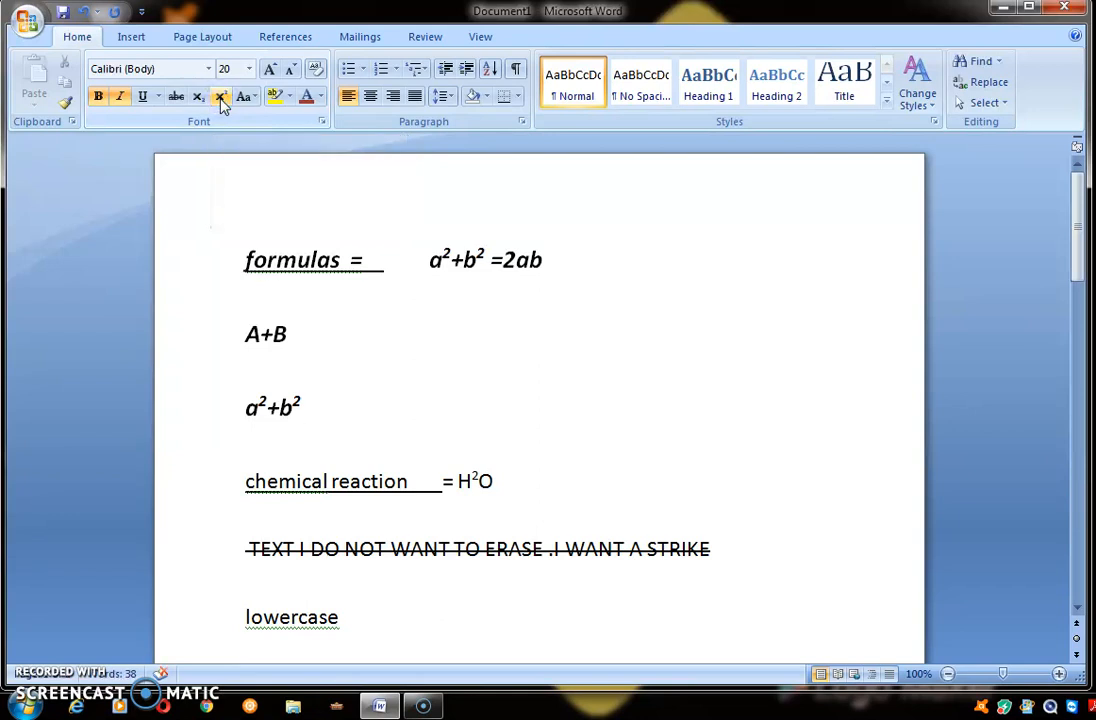
text(=)
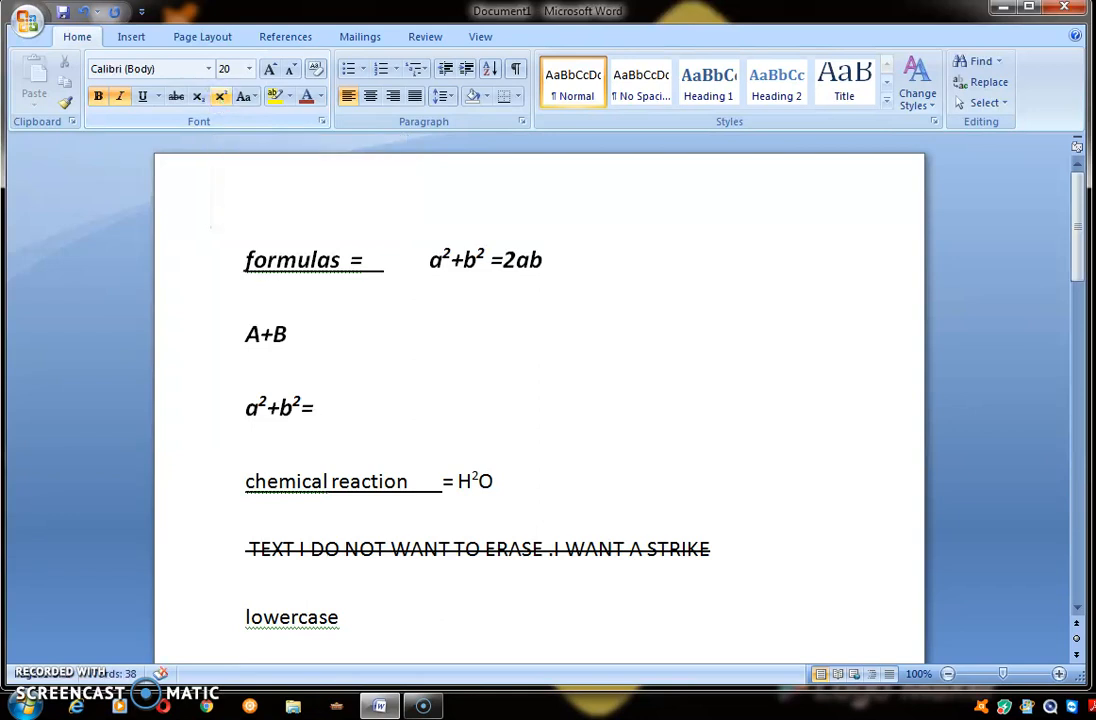
text(2ab)
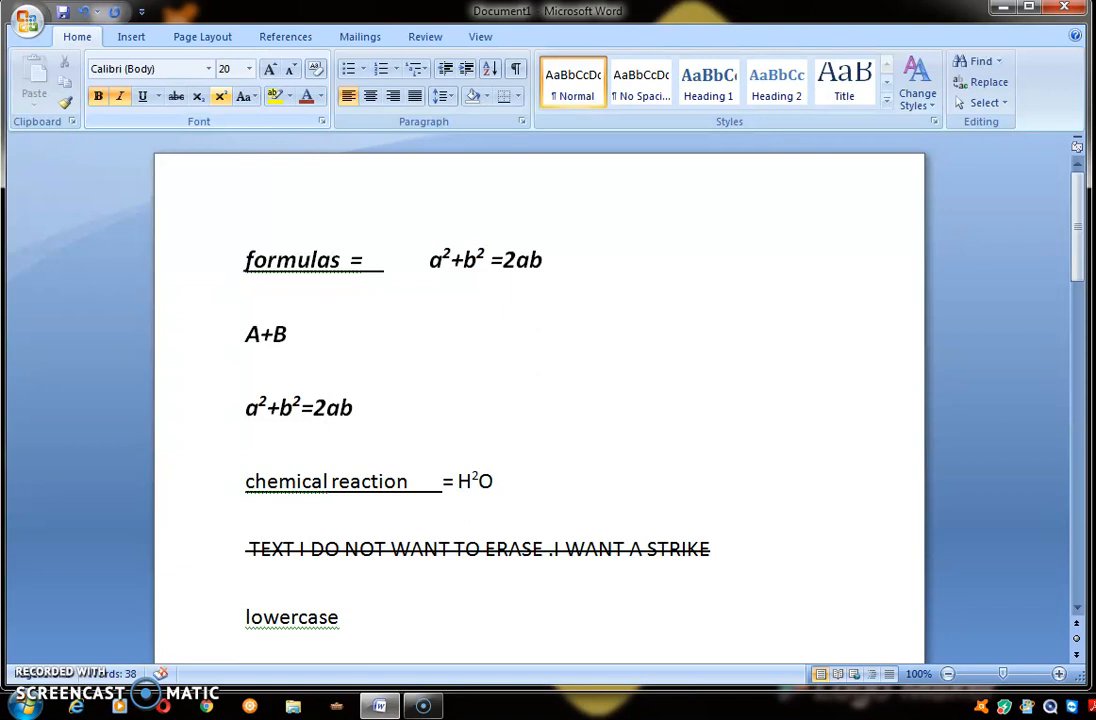
click(356, 408)
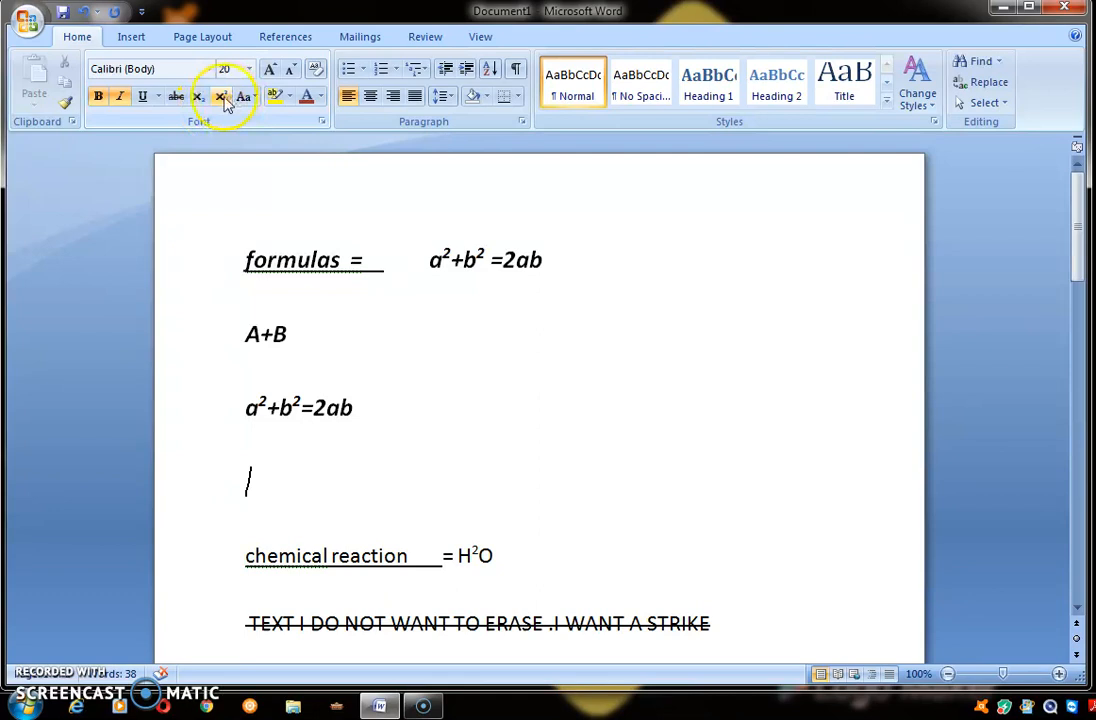
mouse_move(220, 96)
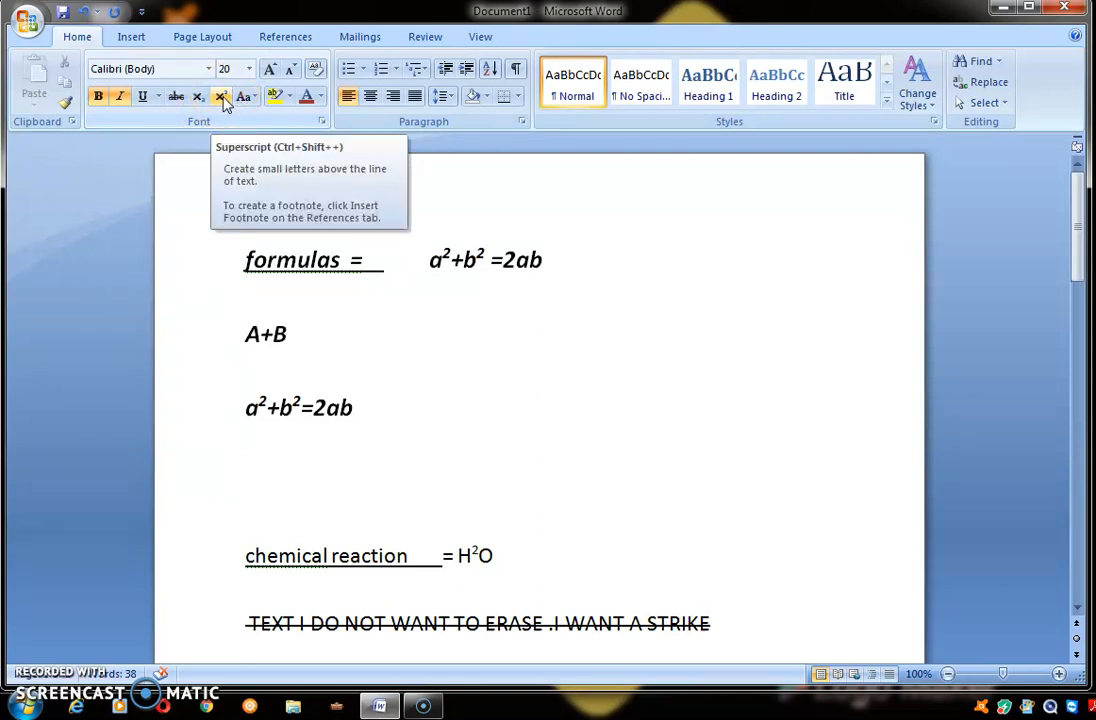
click(248, 480)
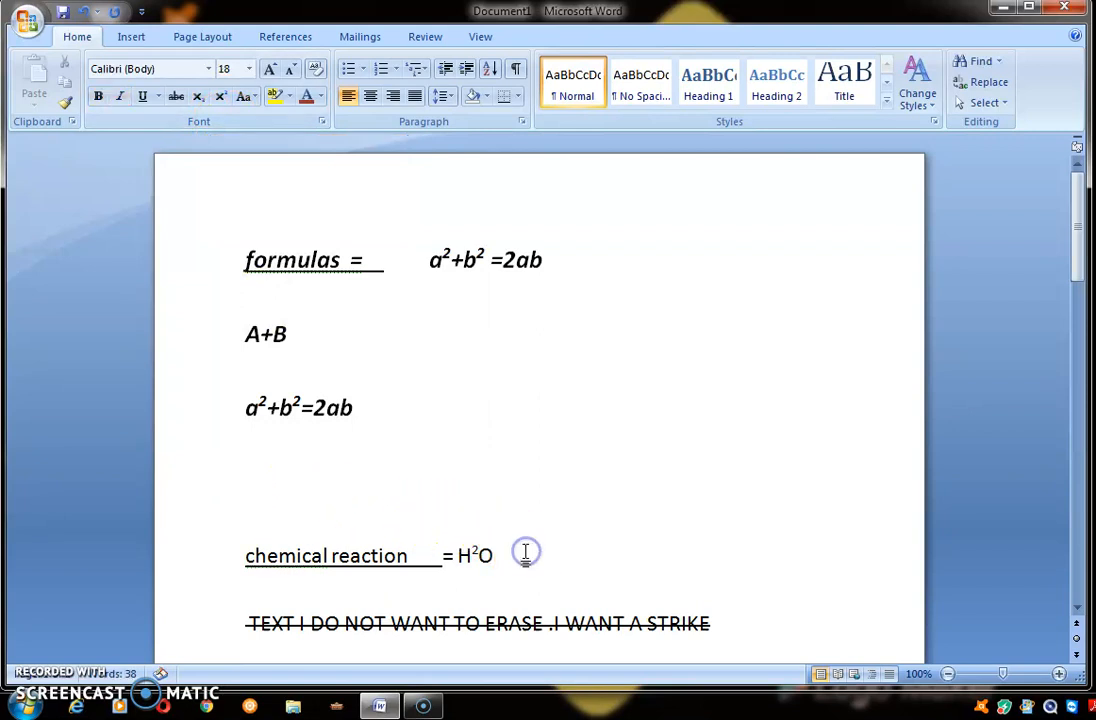
Write H2O=H²O and O2=O² below the chemical reaction line with raised 2s
scroll(down, 3)
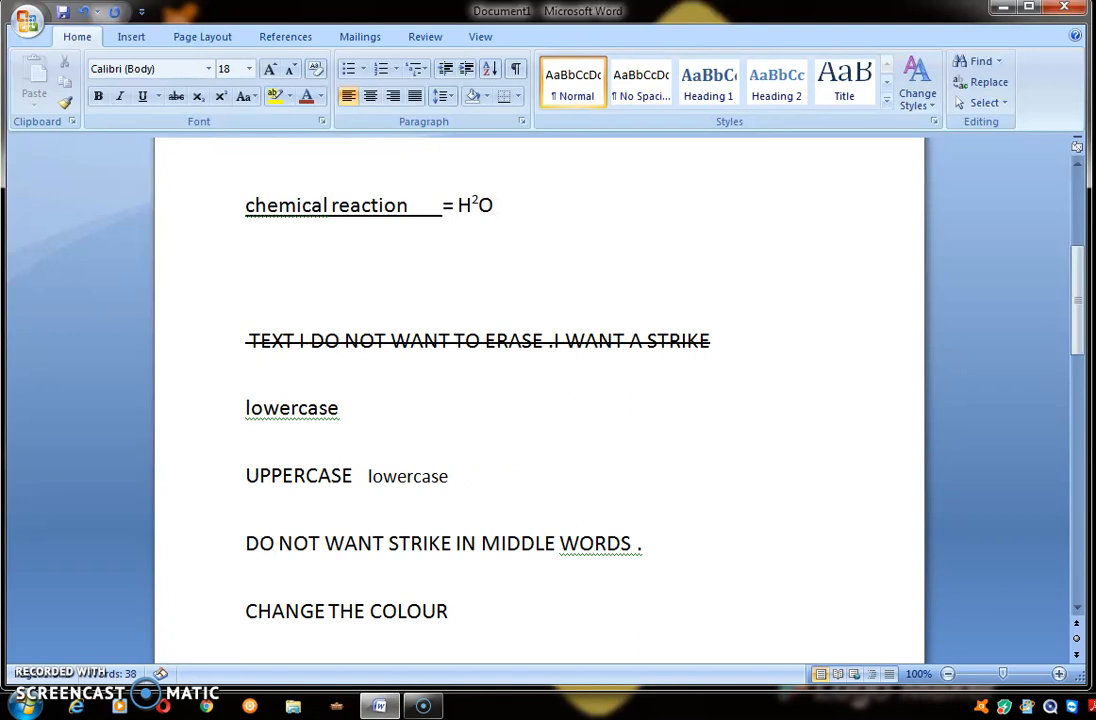
text(H2O)
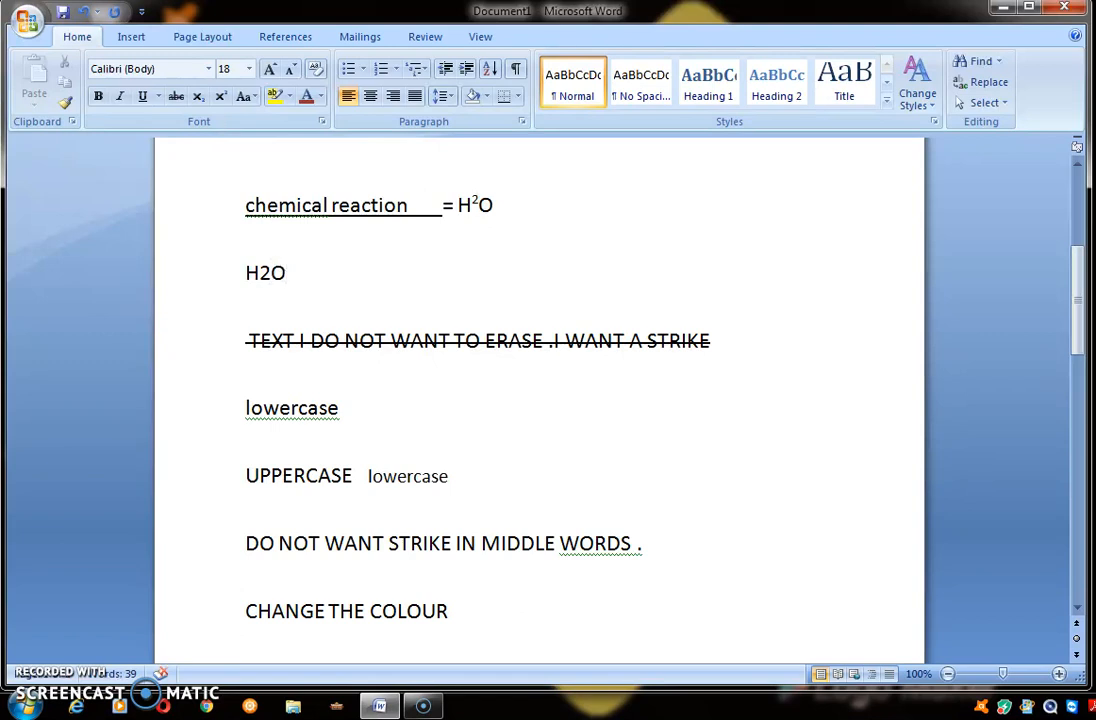
click(286, 272)
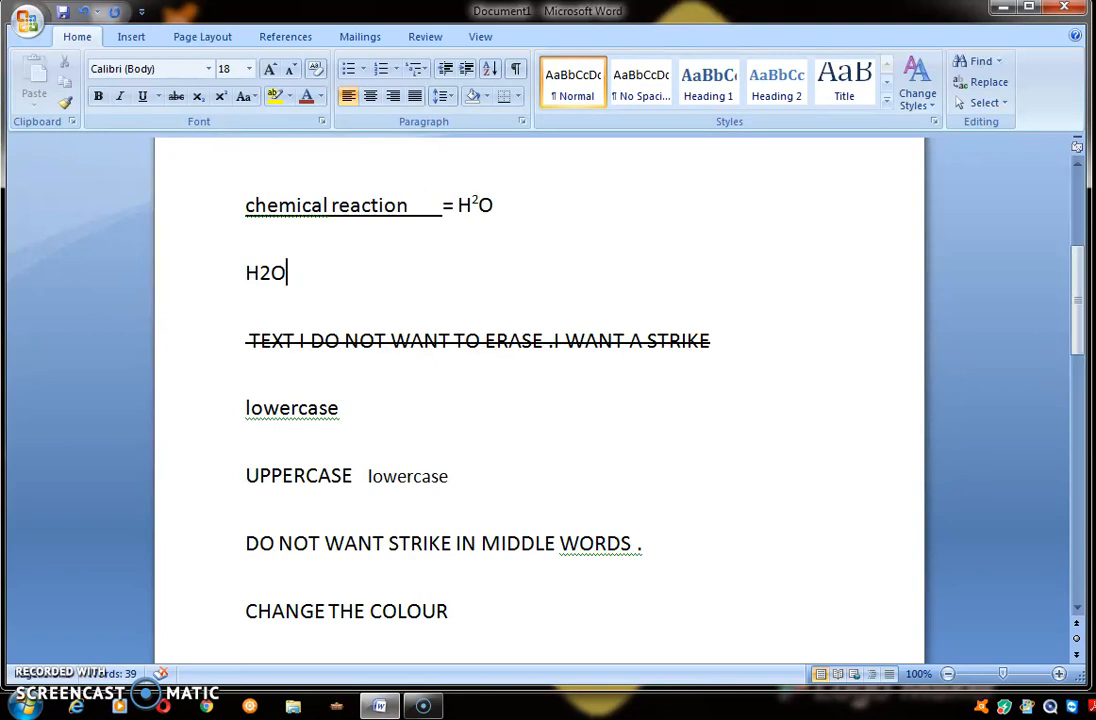
text(=H2)
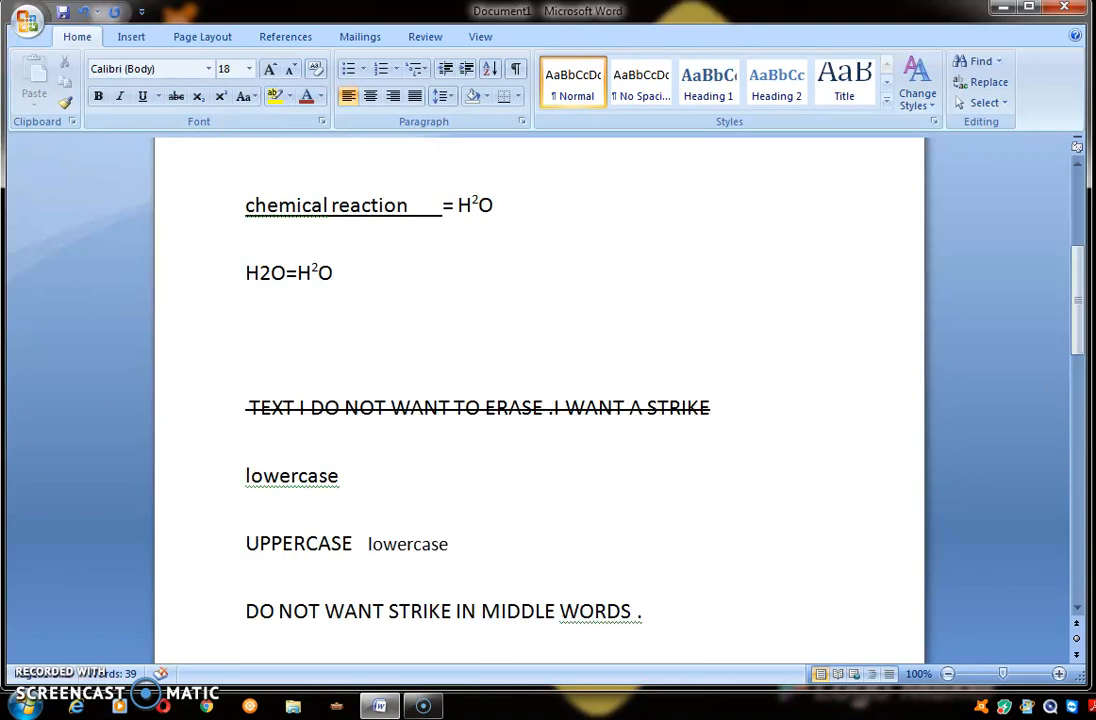
text(O2)
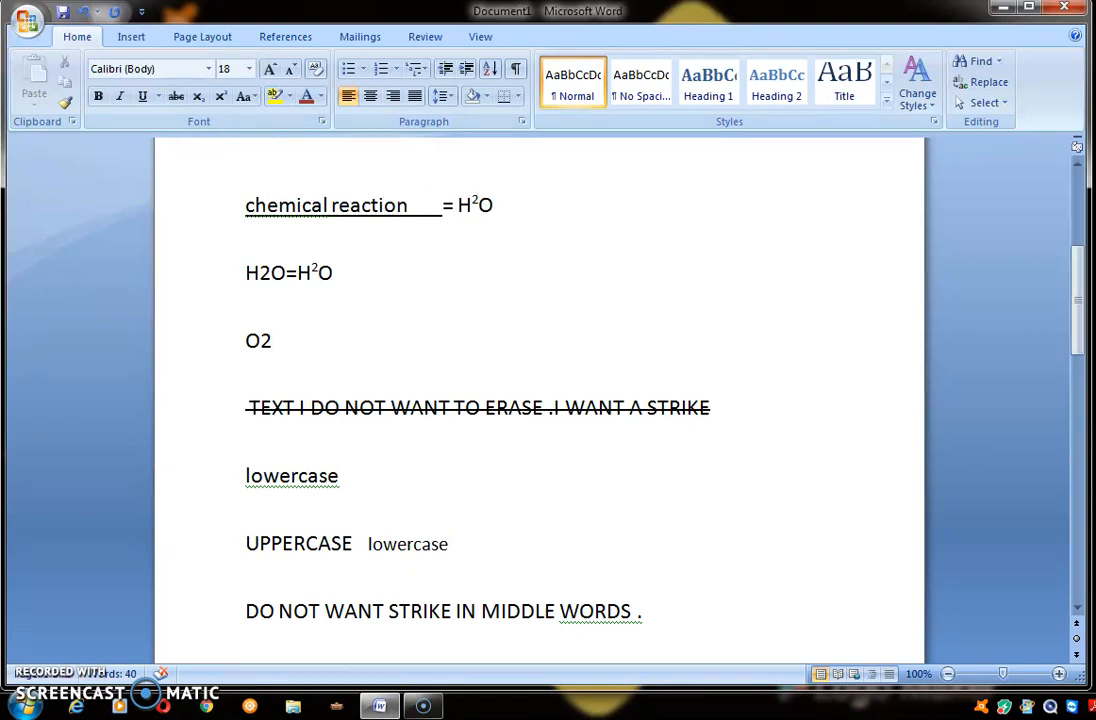
text(=)
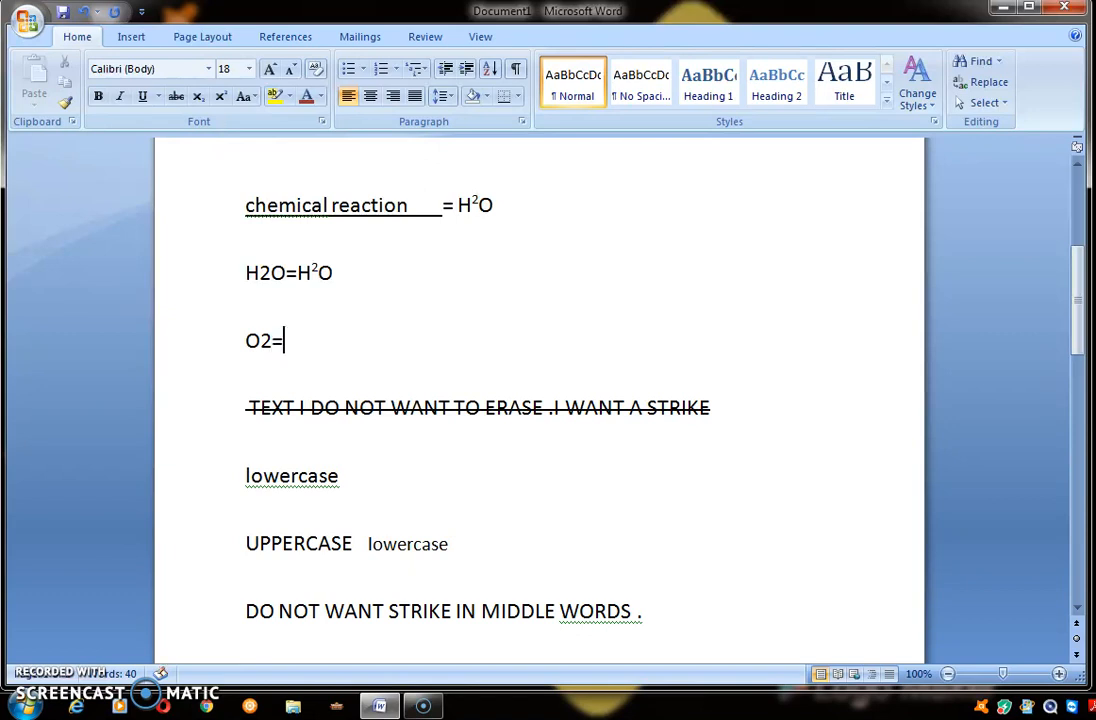
text(O2)
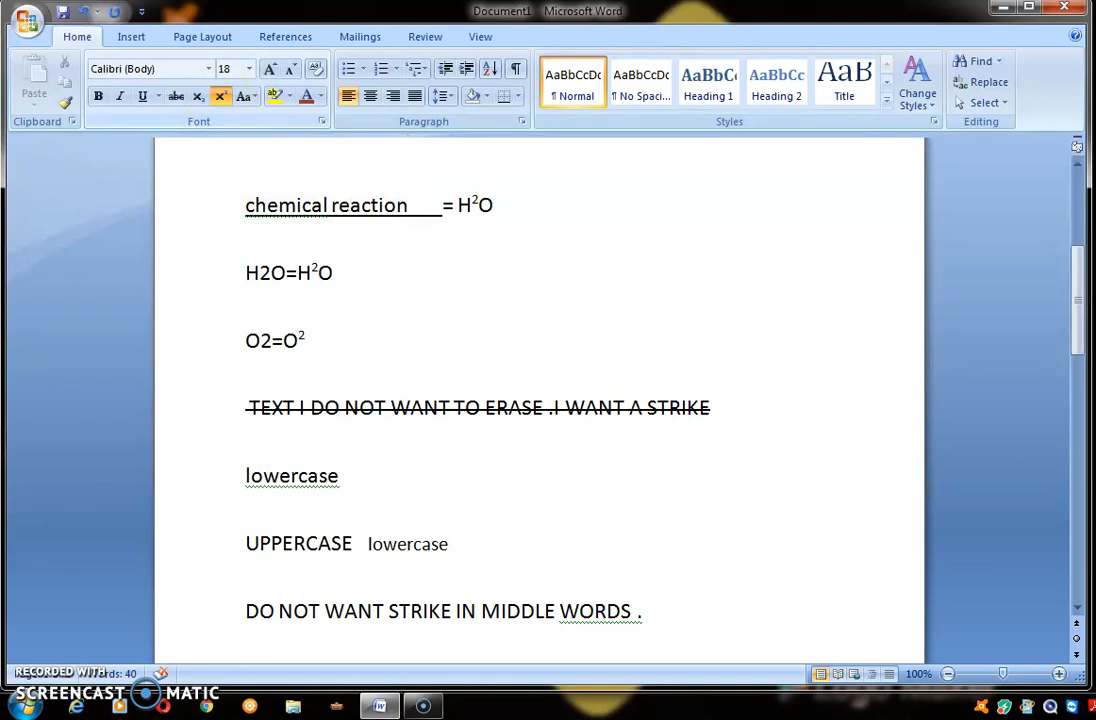
key(enter)
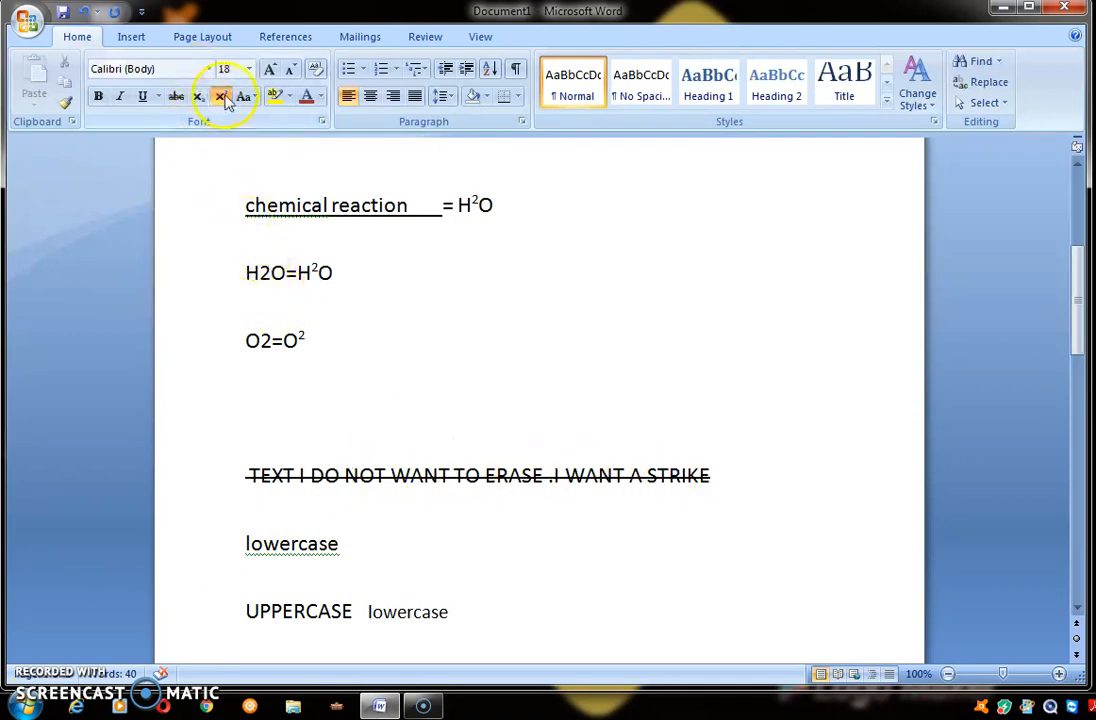
mouse_move(222, 96)
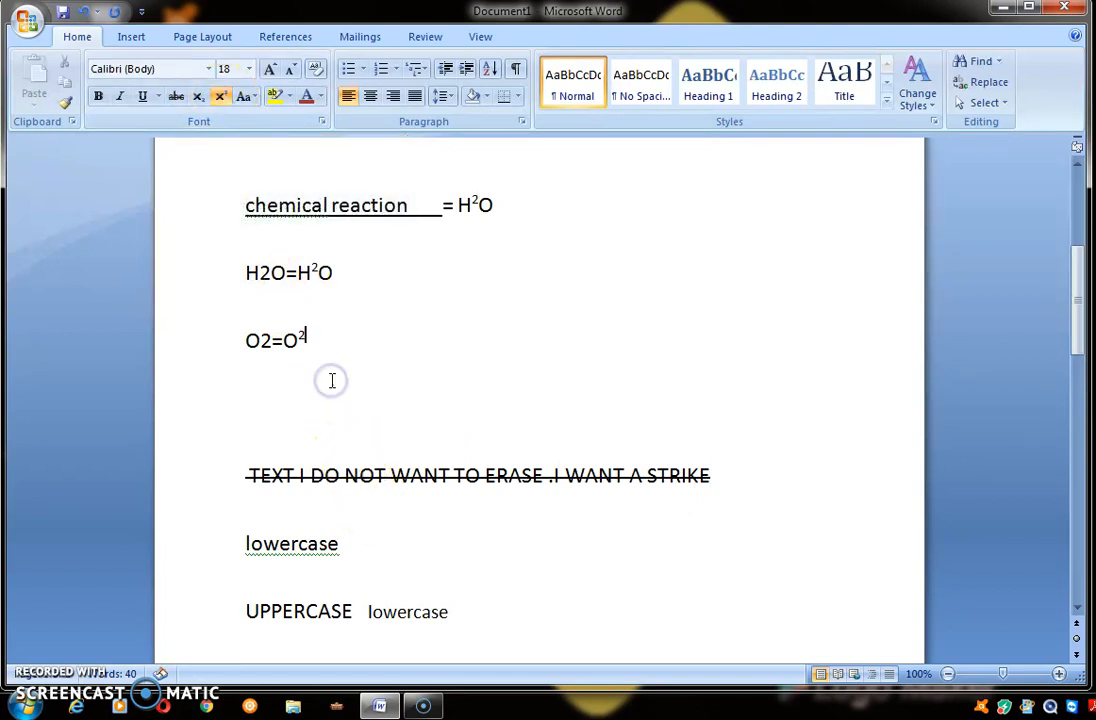
mouse_move(248, 484)
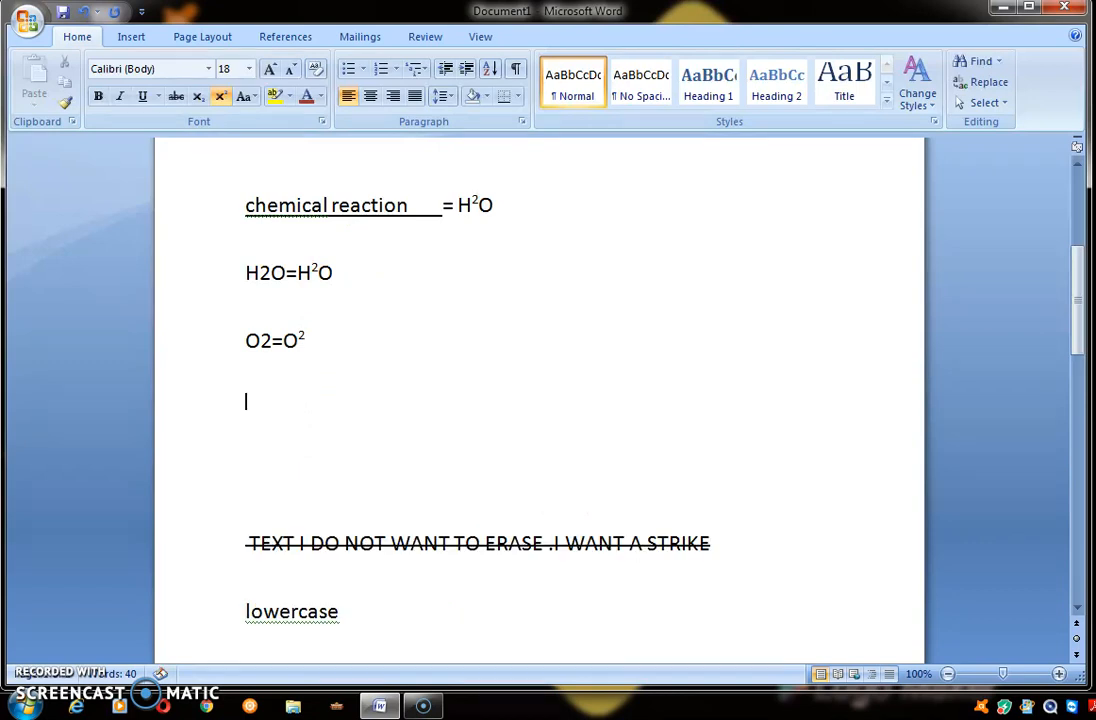
Add 'A LETTER THAT I WANT TO SHOW BUT NOT TO HIDE.' with strikethrough applied
text(A LE)
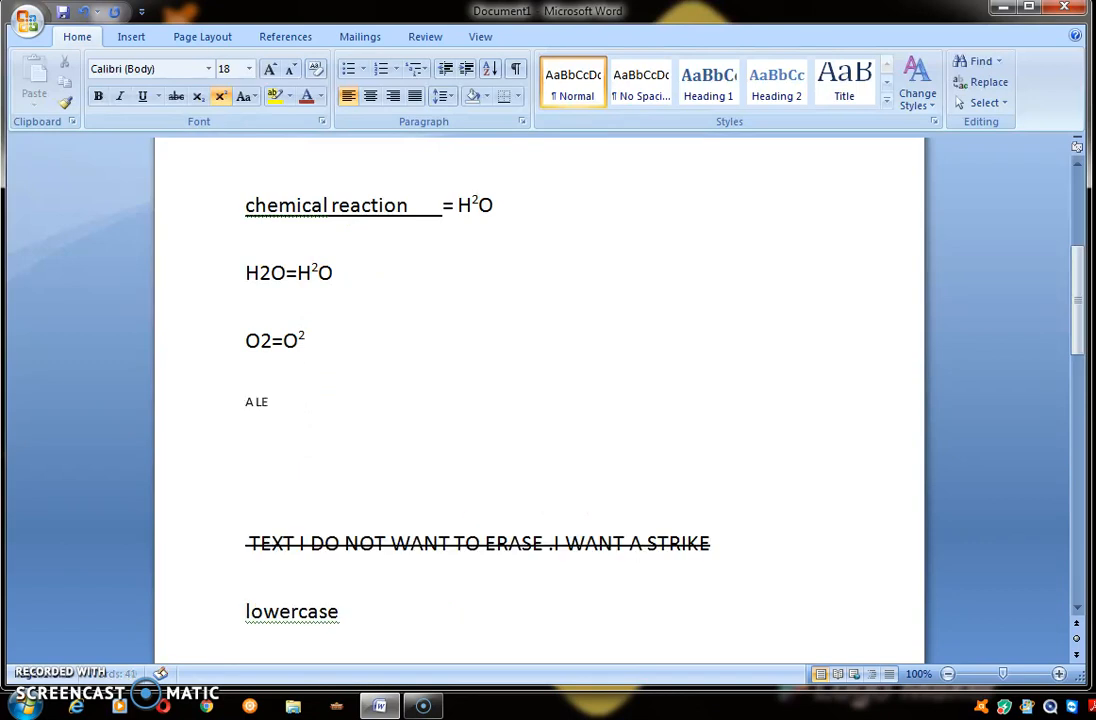
text(TTER)
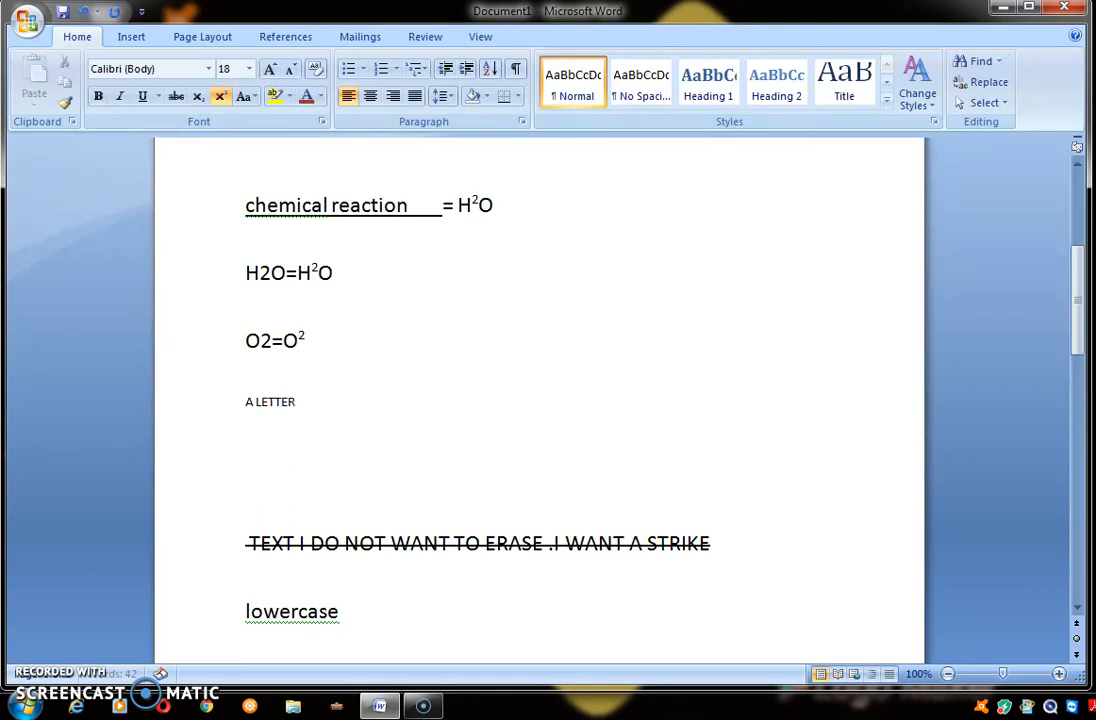
text(THA)
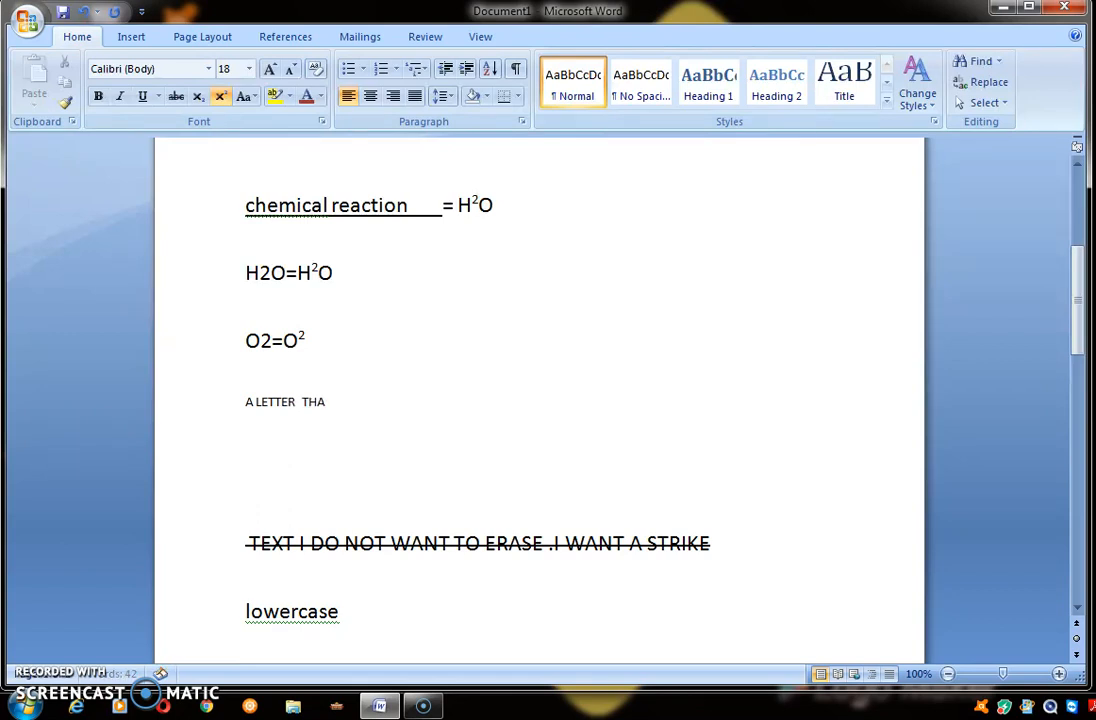
text(T I W)
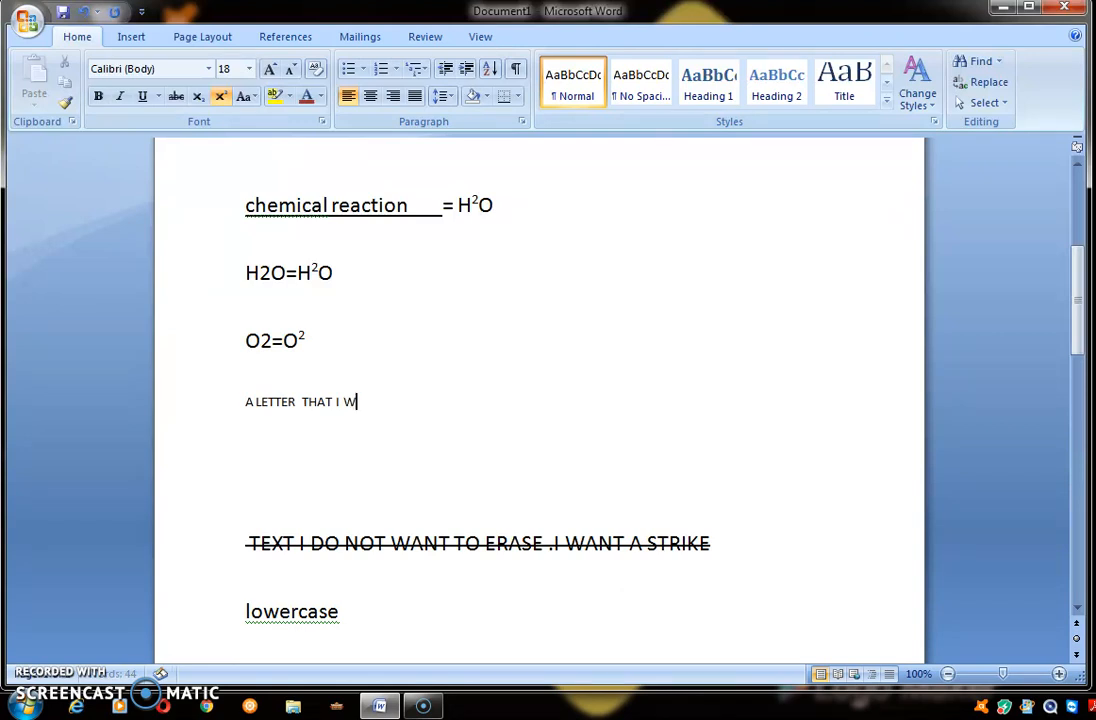
text(ANT TO SHOW BUT)
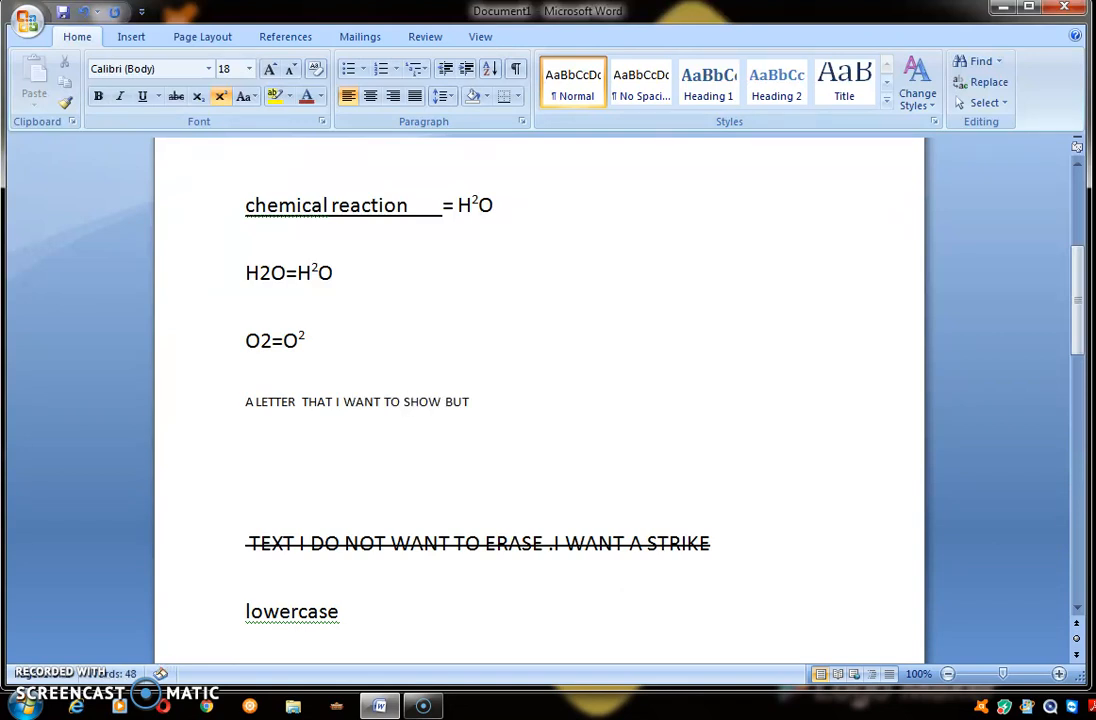
text(NOT TO)
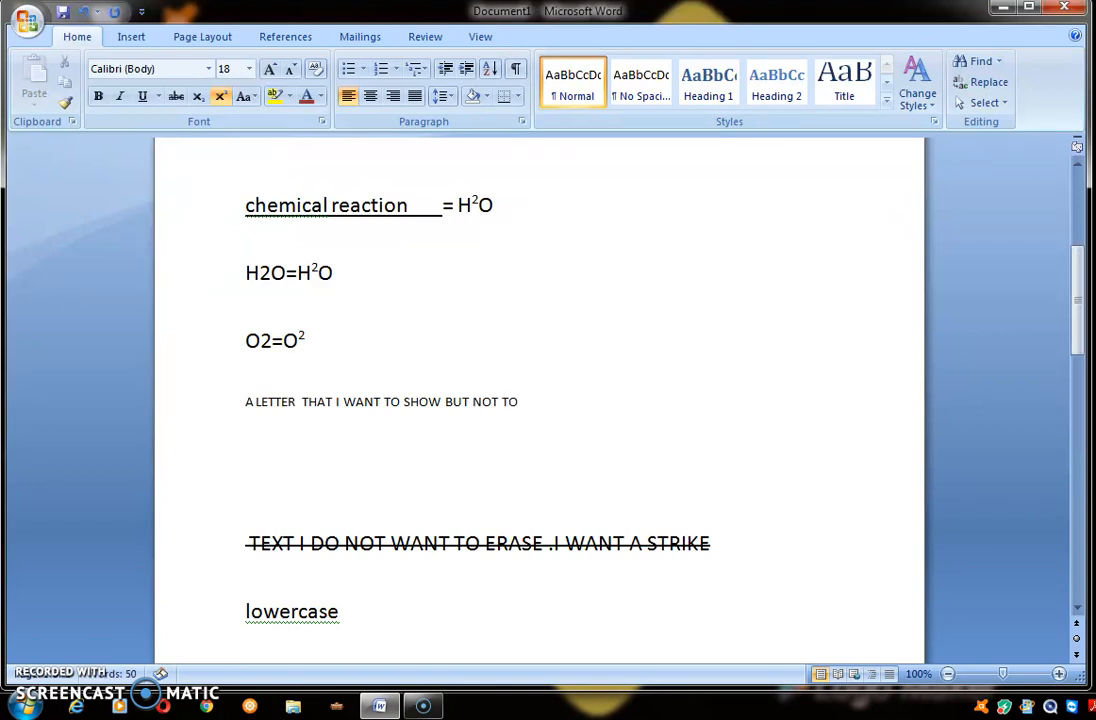
text(HIDE.)
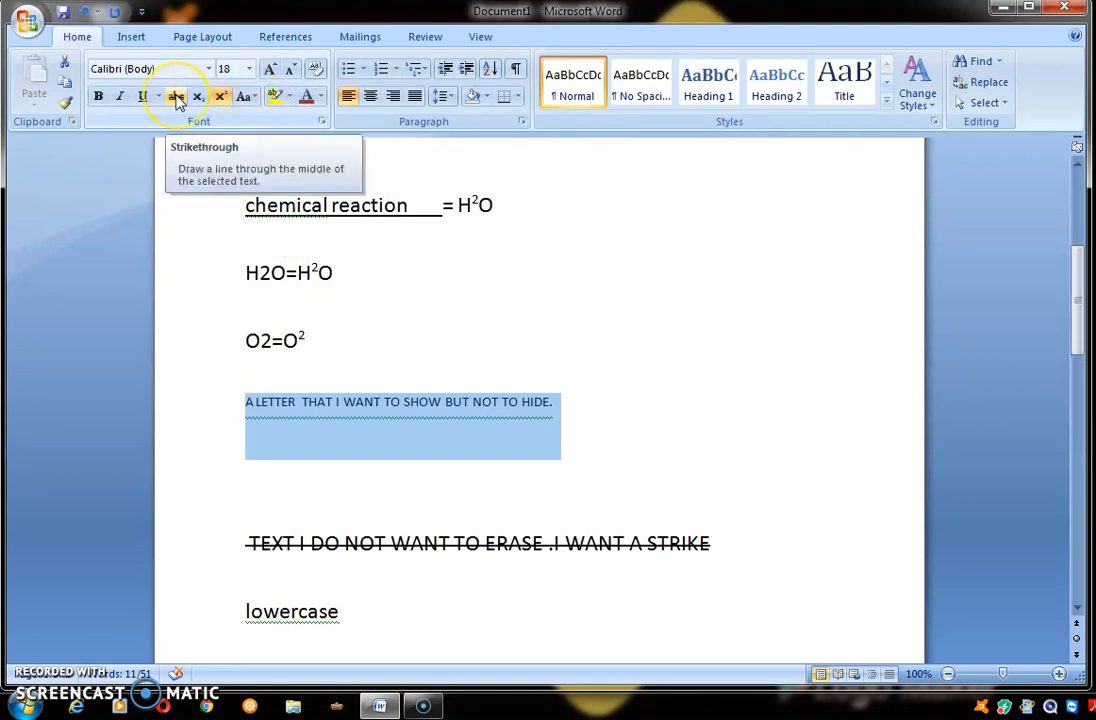
click(176, 96)
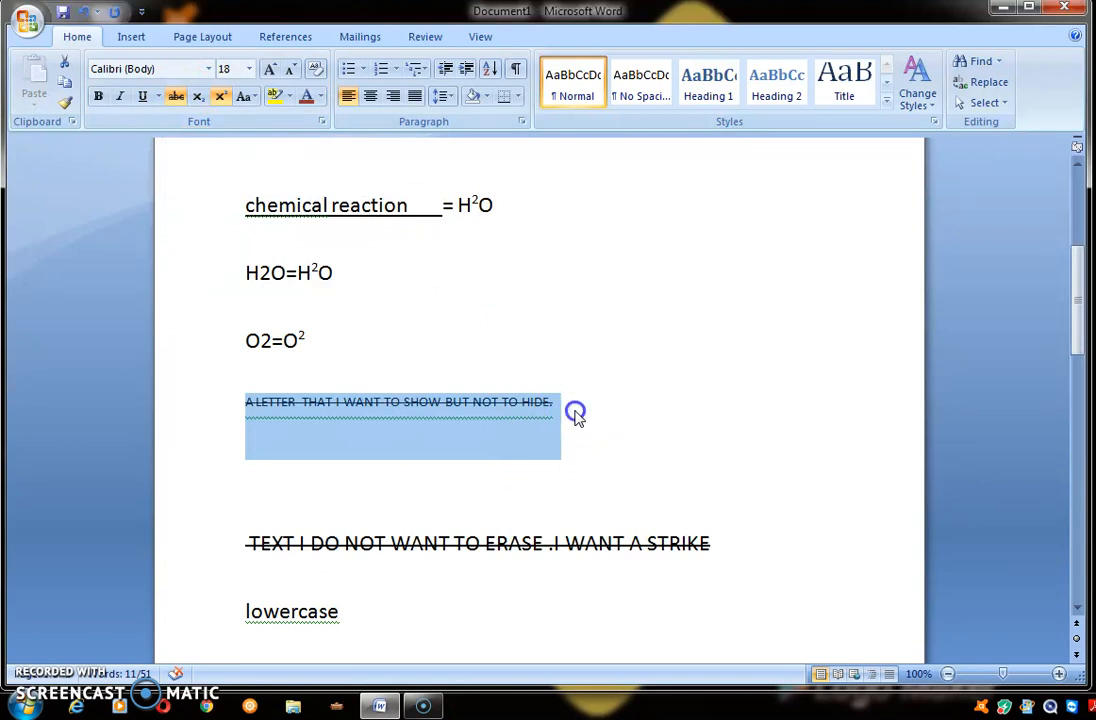
click(576, 412)
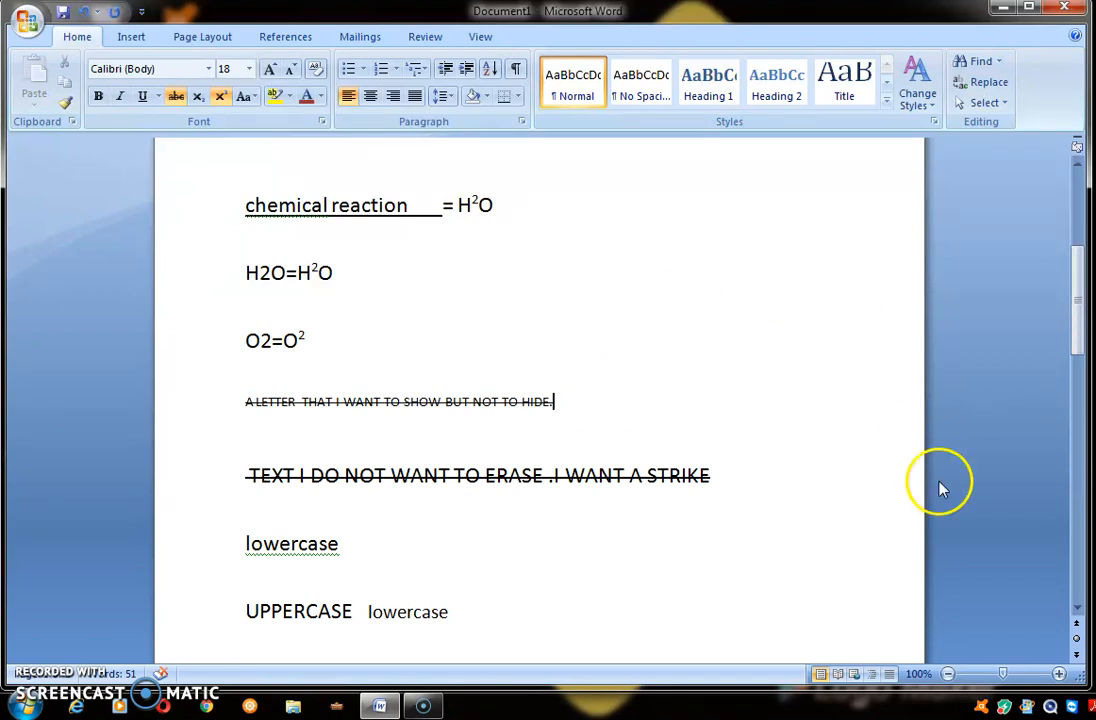
mouse_move(1068, 228)
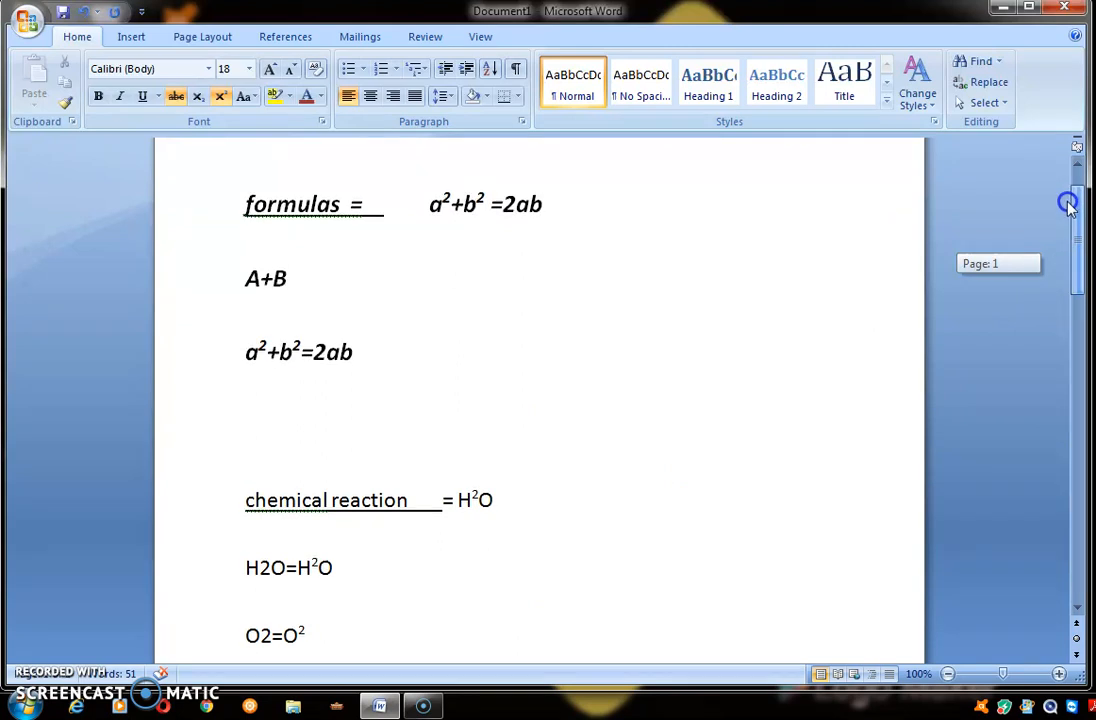
scroll(down, 3)
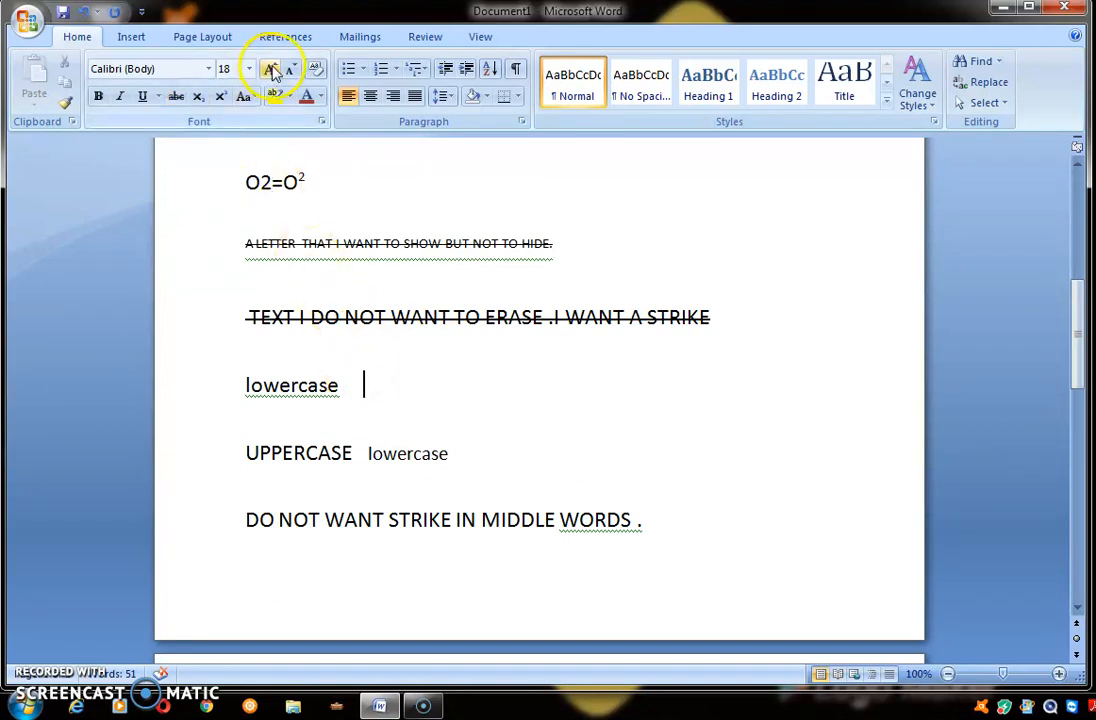
mouse_move(270, 68)
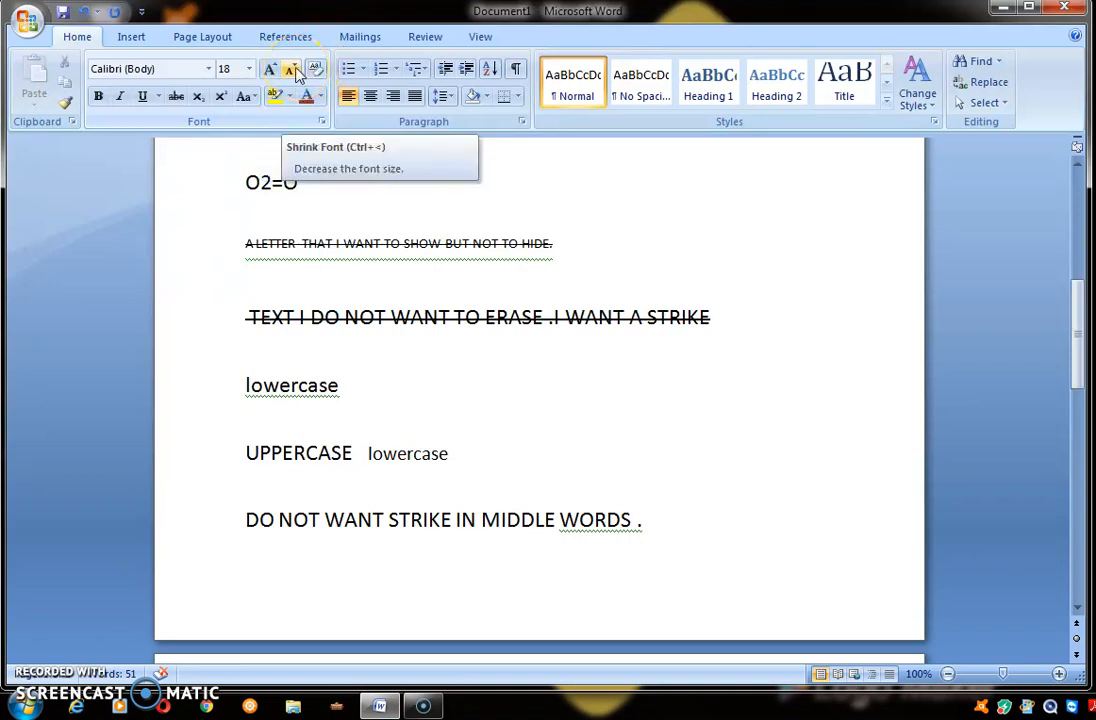
click(364, 384)
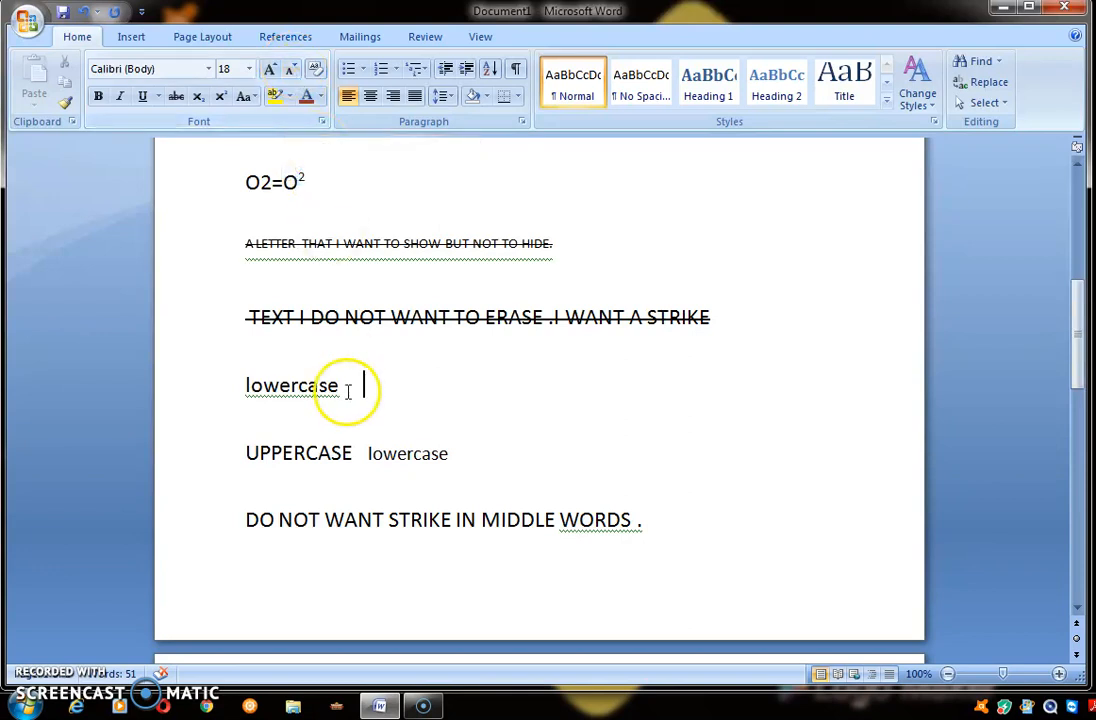
double_click(292, 384)
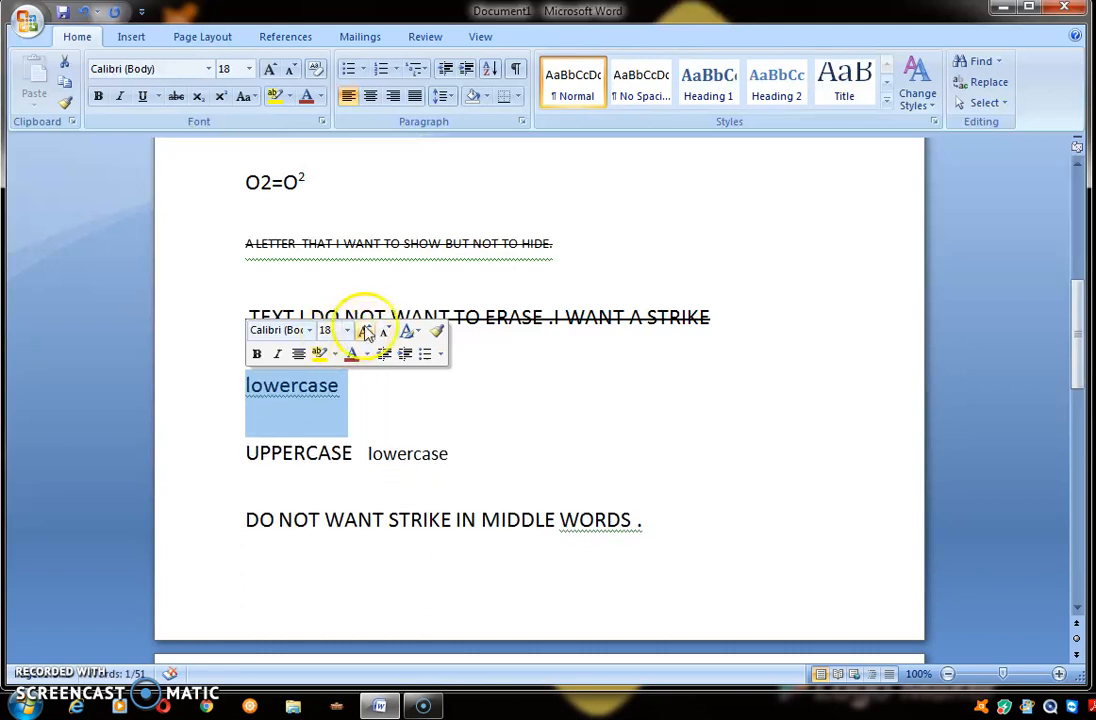
click(364, 330)
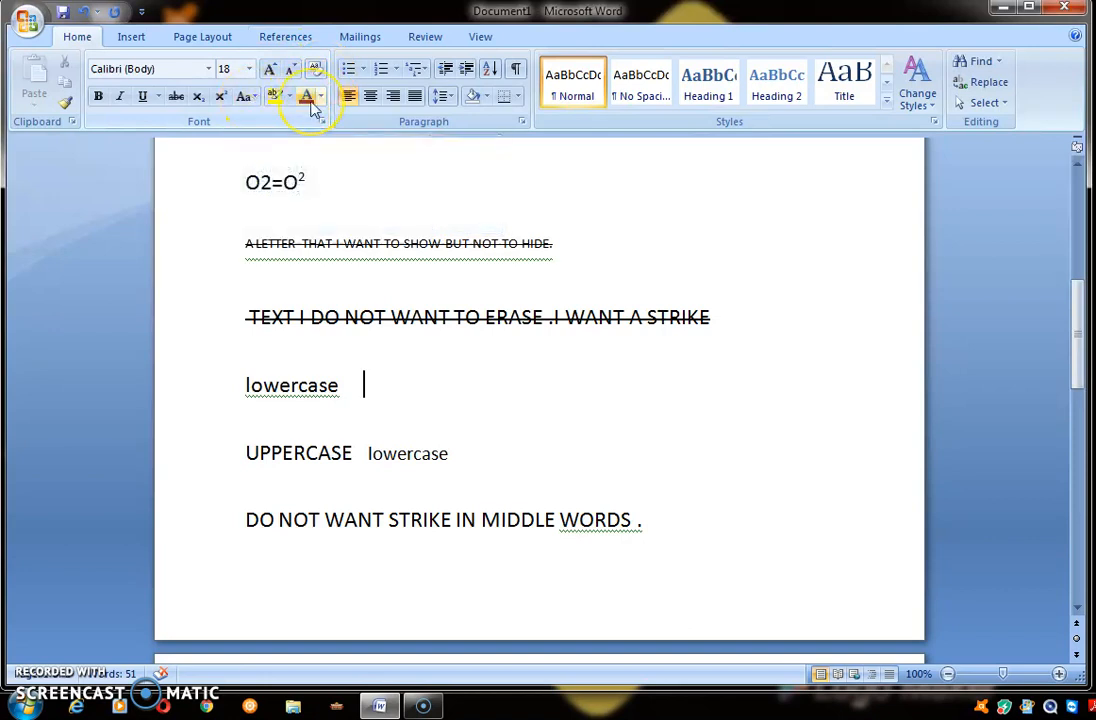
mouse_move(304, 96)
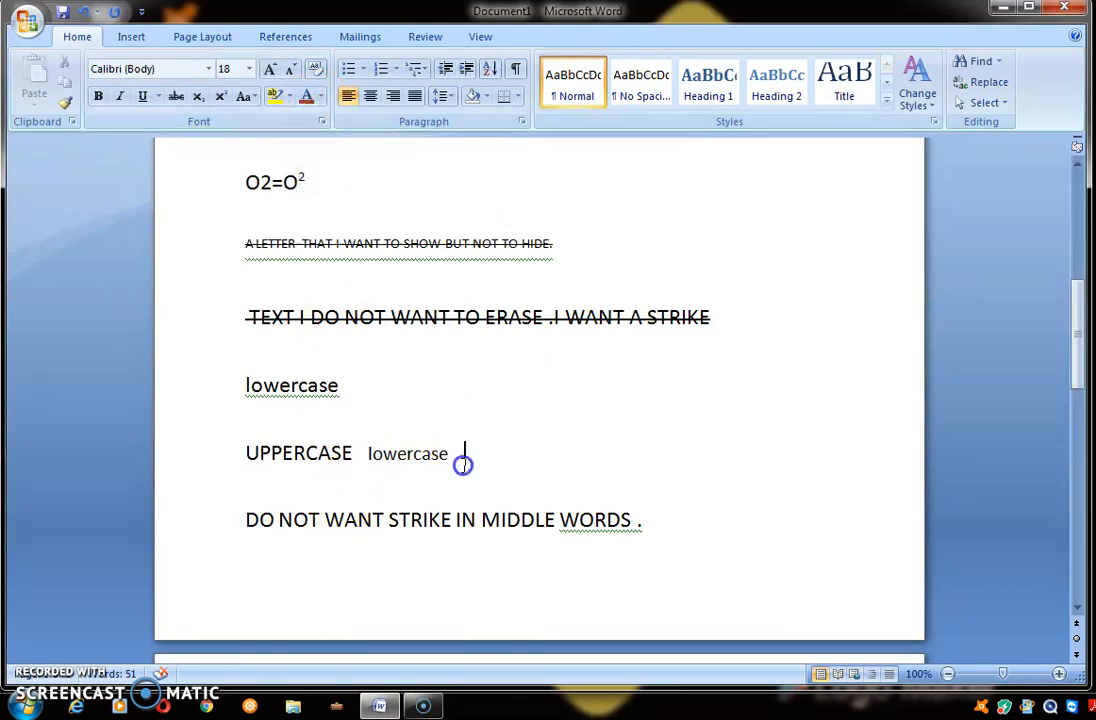
Colour the UPPERCASE lowercase line blue, then select the whole document
drag(462, 452, 246, 452)
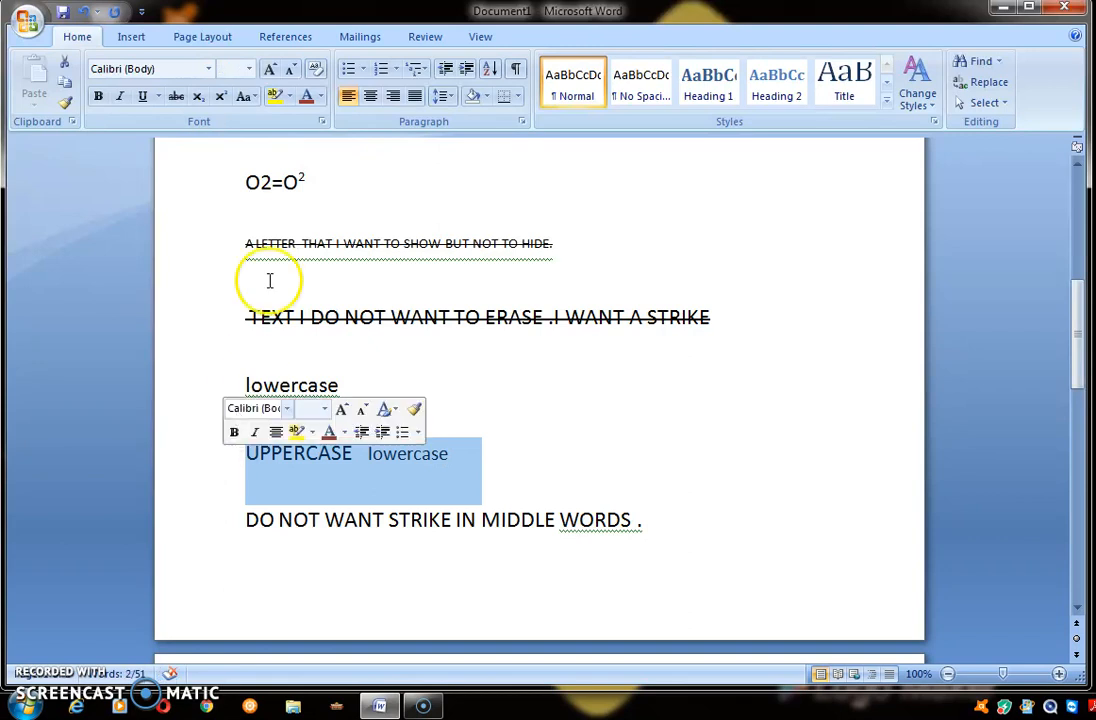
click(320, 96)
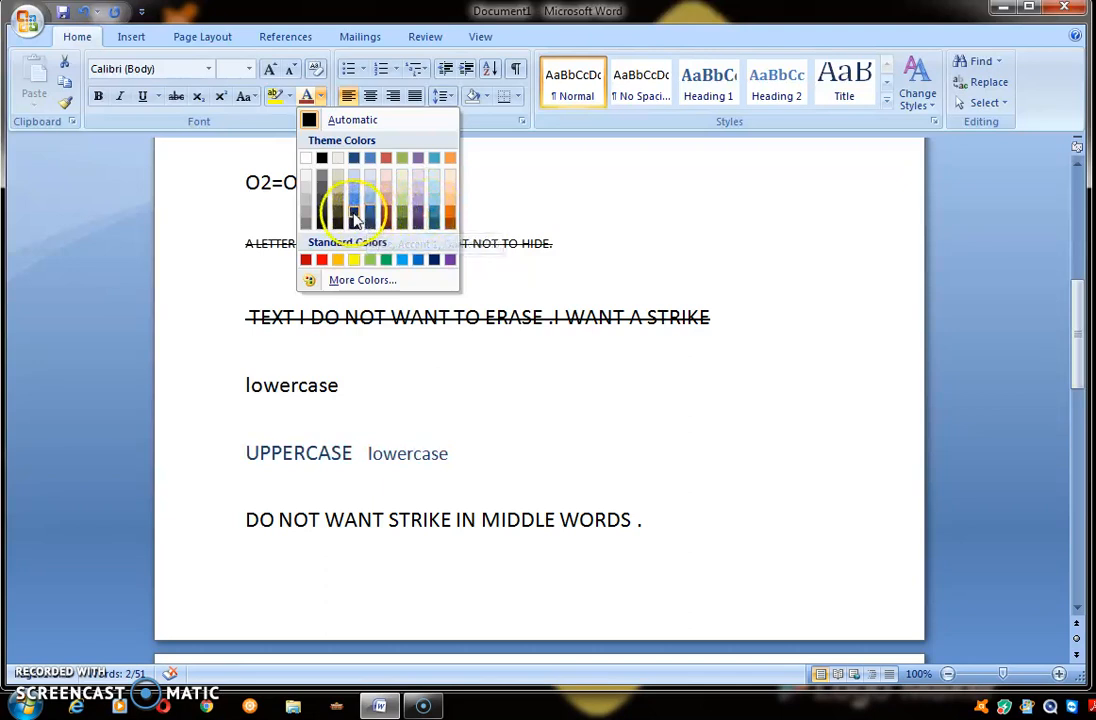
click(508, 476)
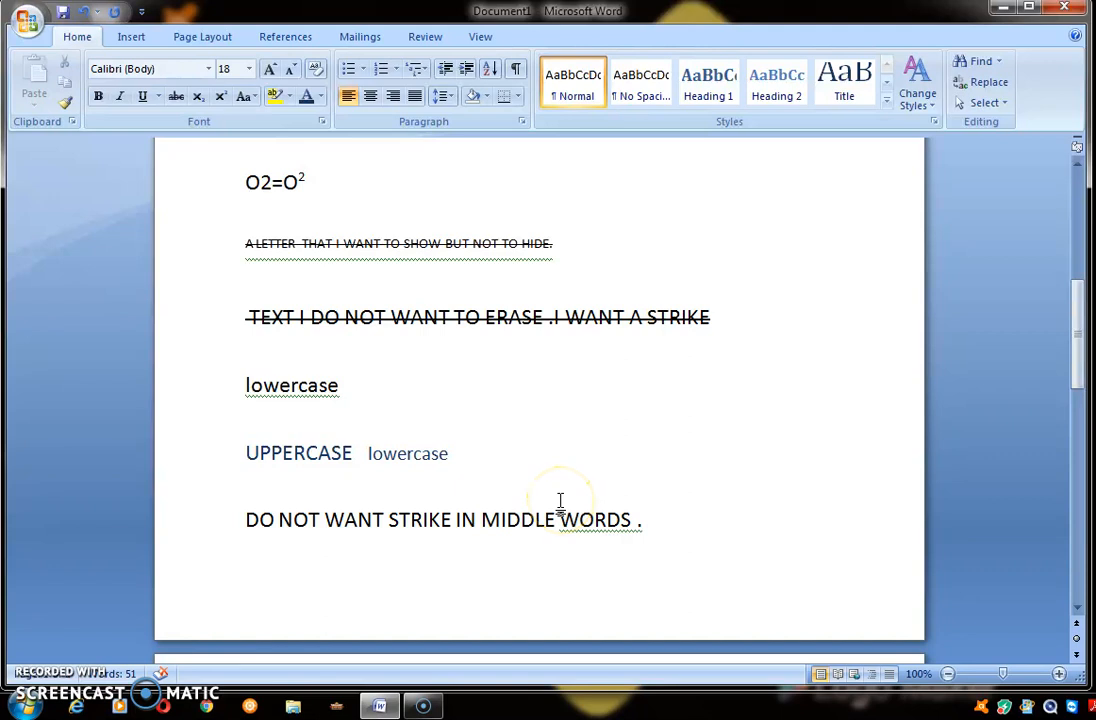
mouse_move(700, 578)
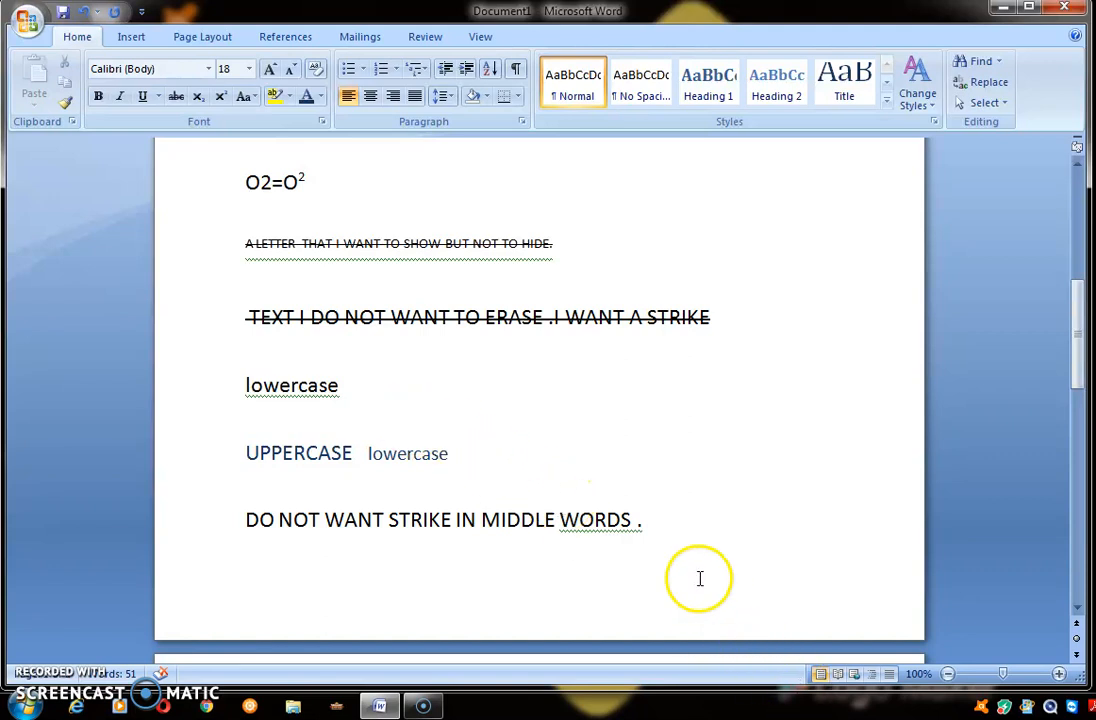
drag(246, 316, 644, 520)
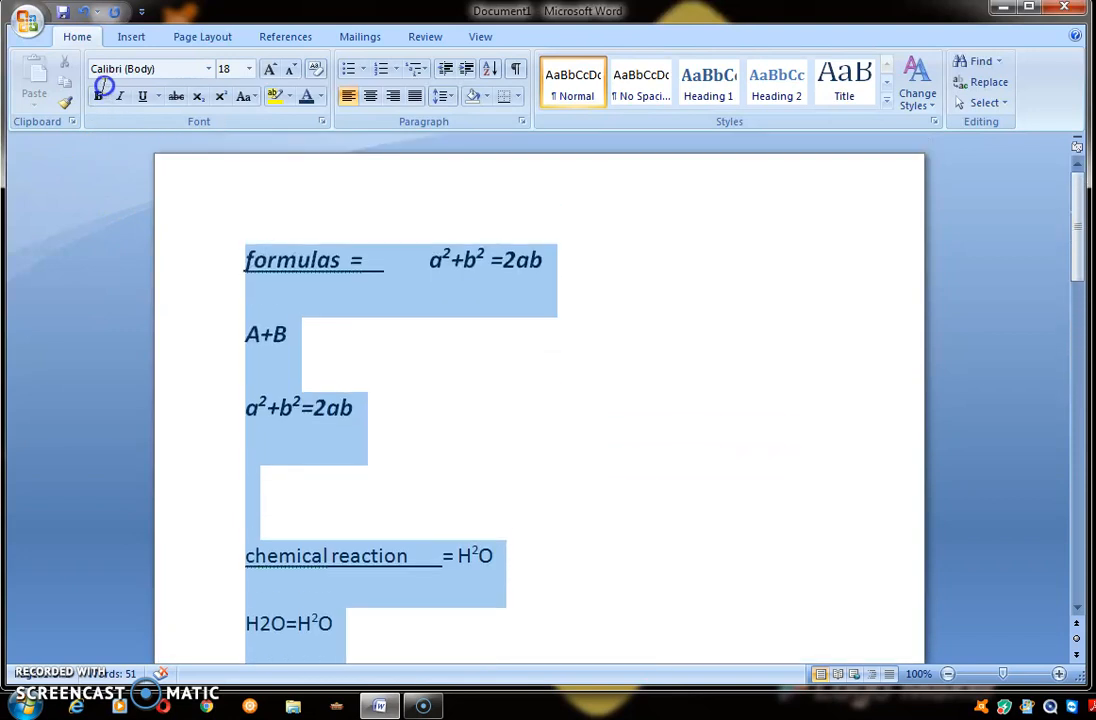
Centre all selected lines, then return them to left alignment
click(348, 96)
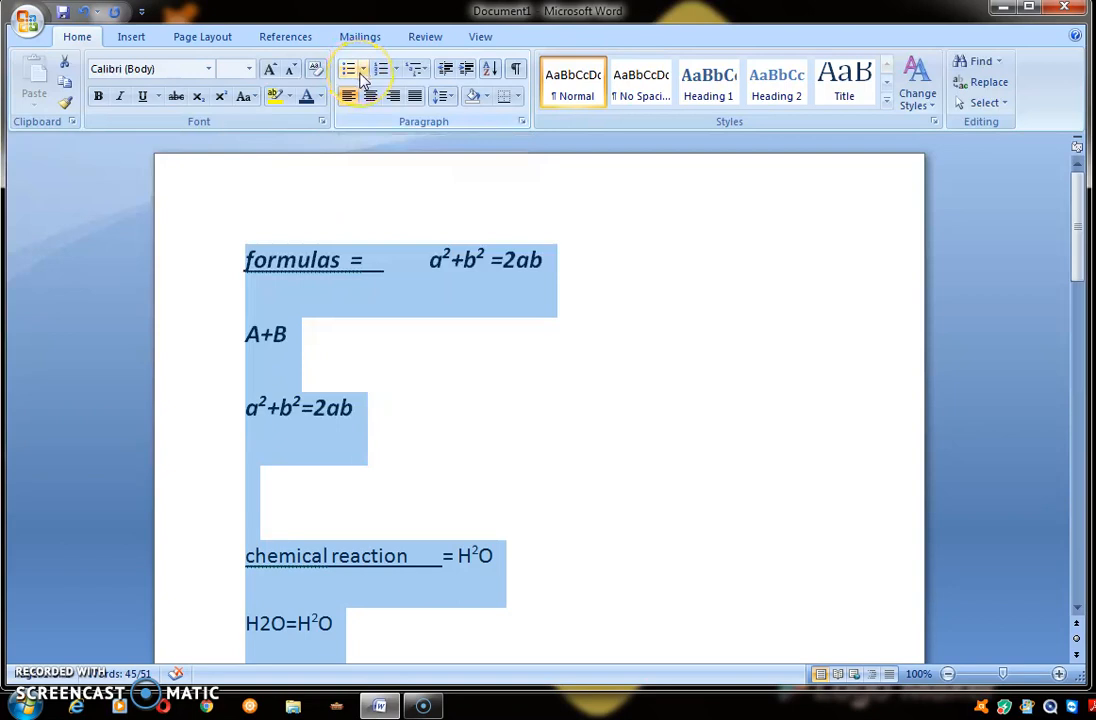
mouse_move(350, 68)
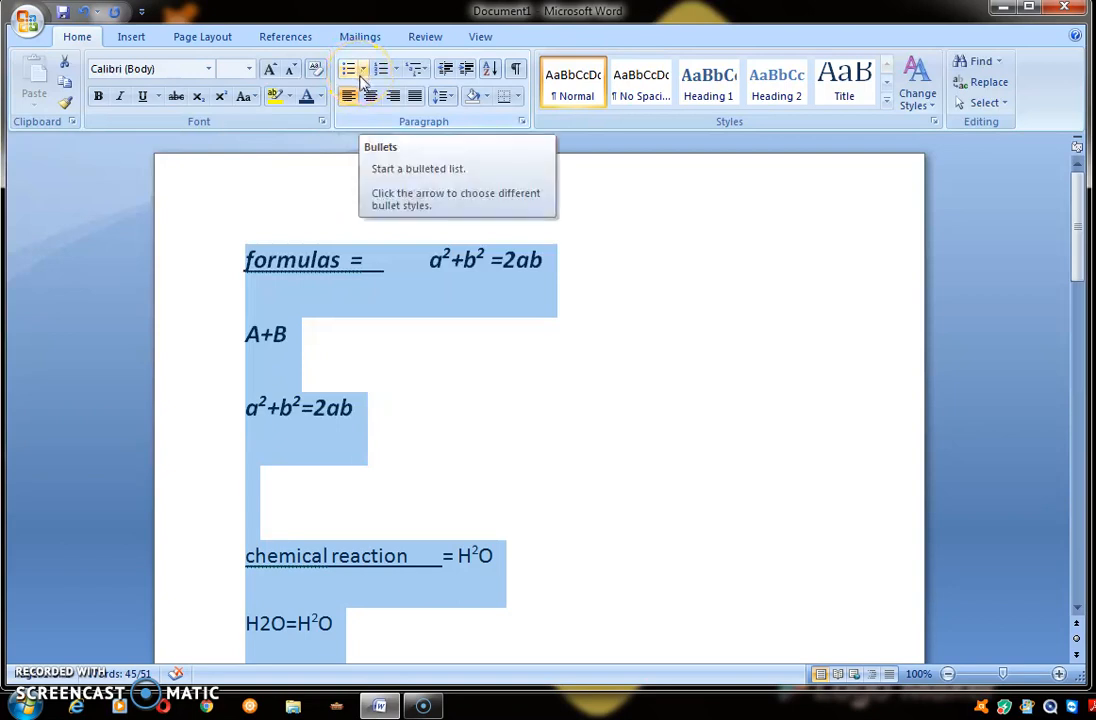
mouse_move(348, 96)
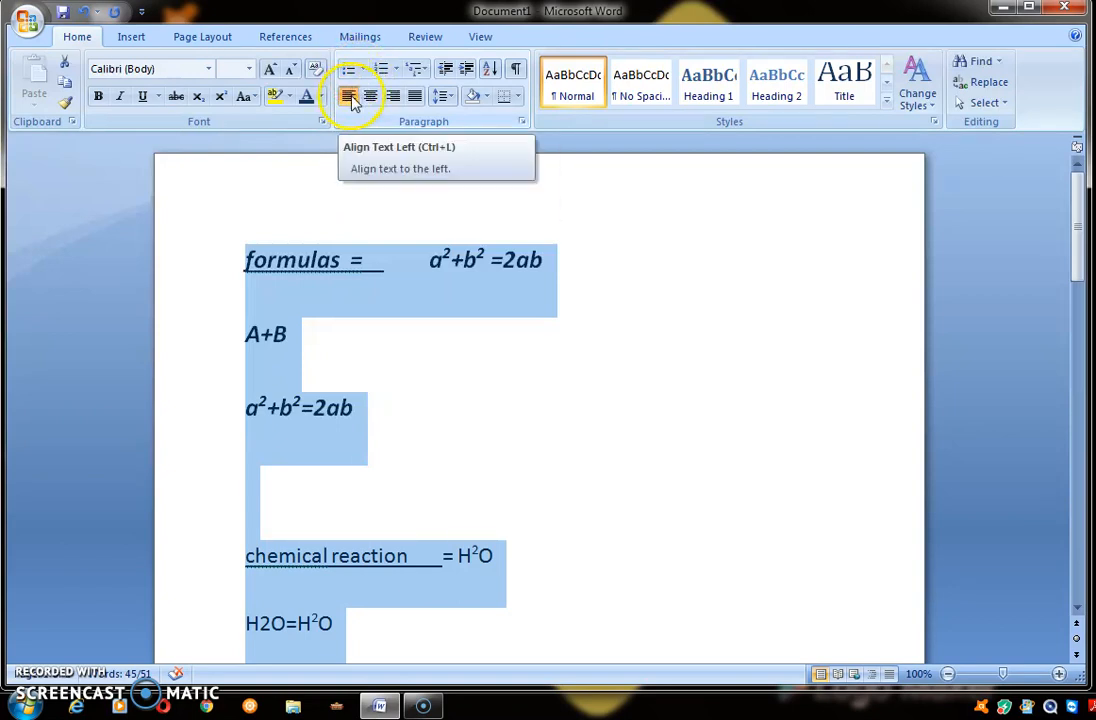
click(372, 96)
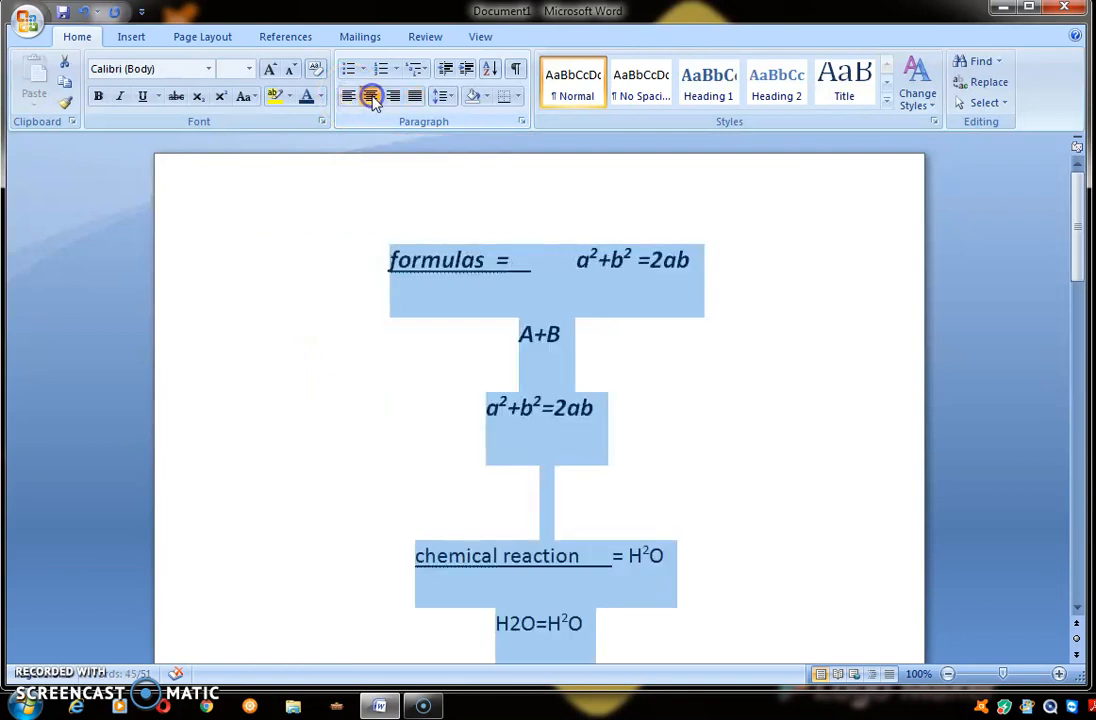
click(392, 96)
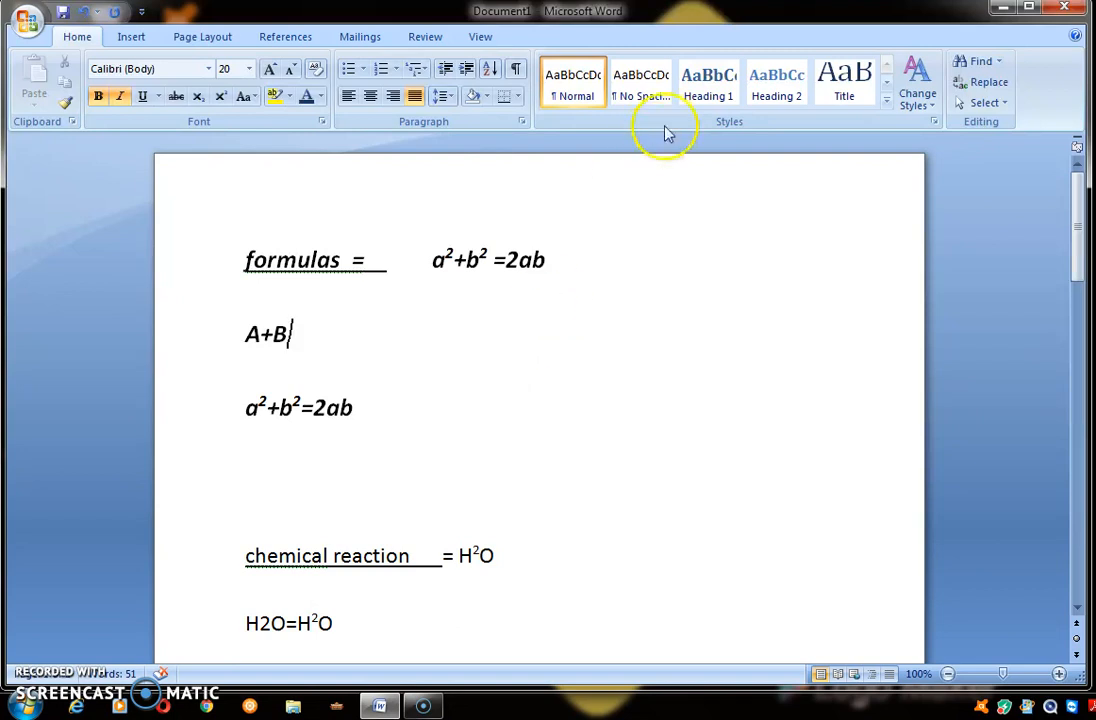
Apply a heading quick style to the A+B line
click(642, 84)
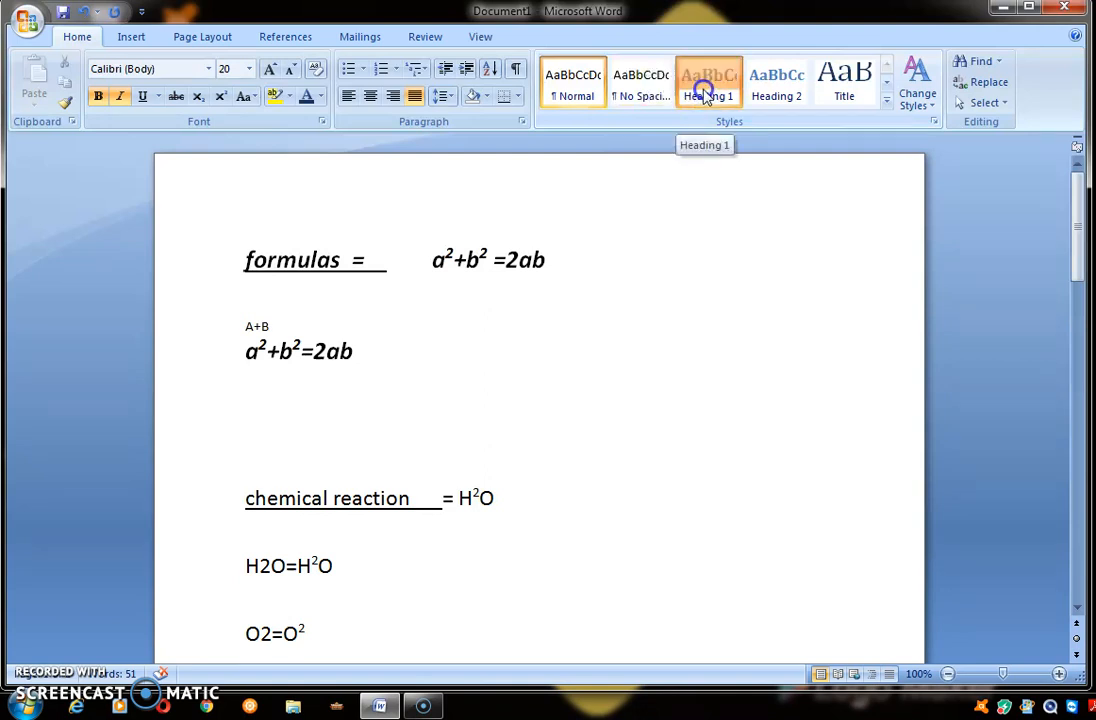
click(776, 84)
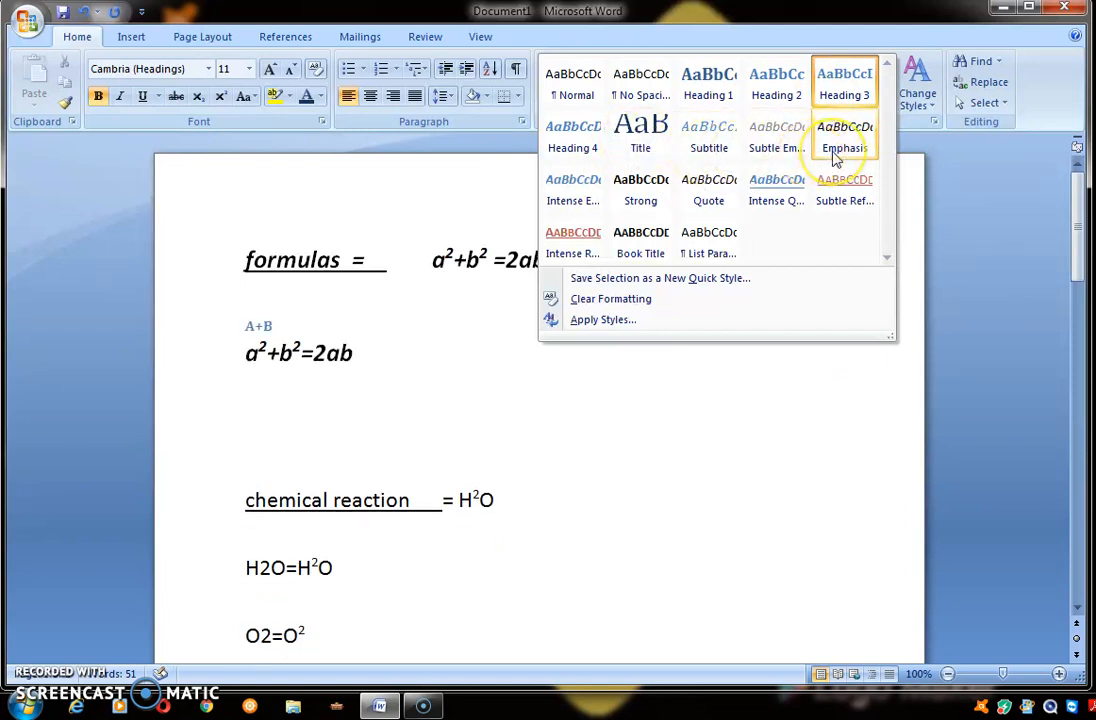
mouse_move(572, 190)
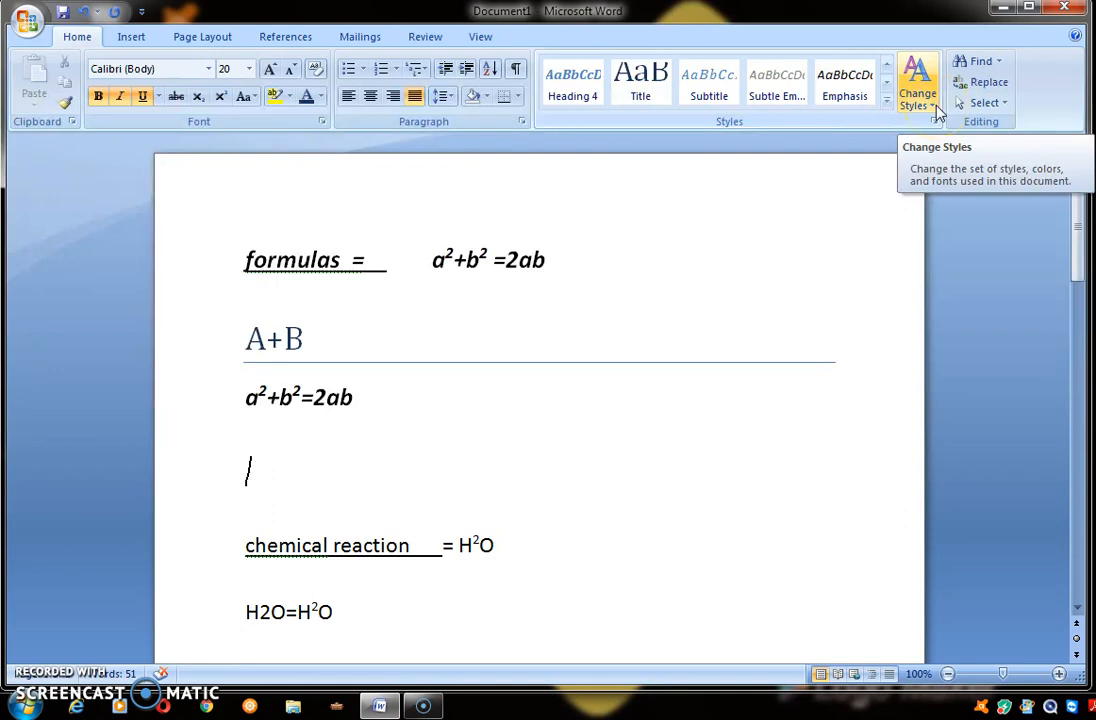
Choose a different Style Set so the document text uses Arial
click(916, 84)
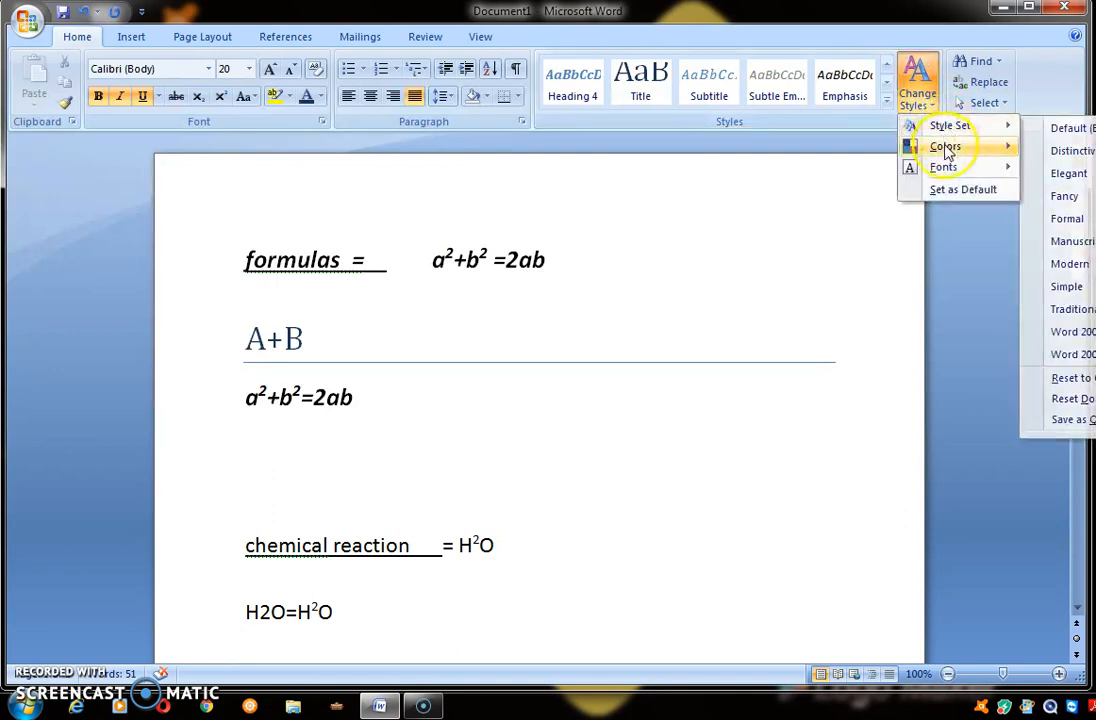
click(944, 148)
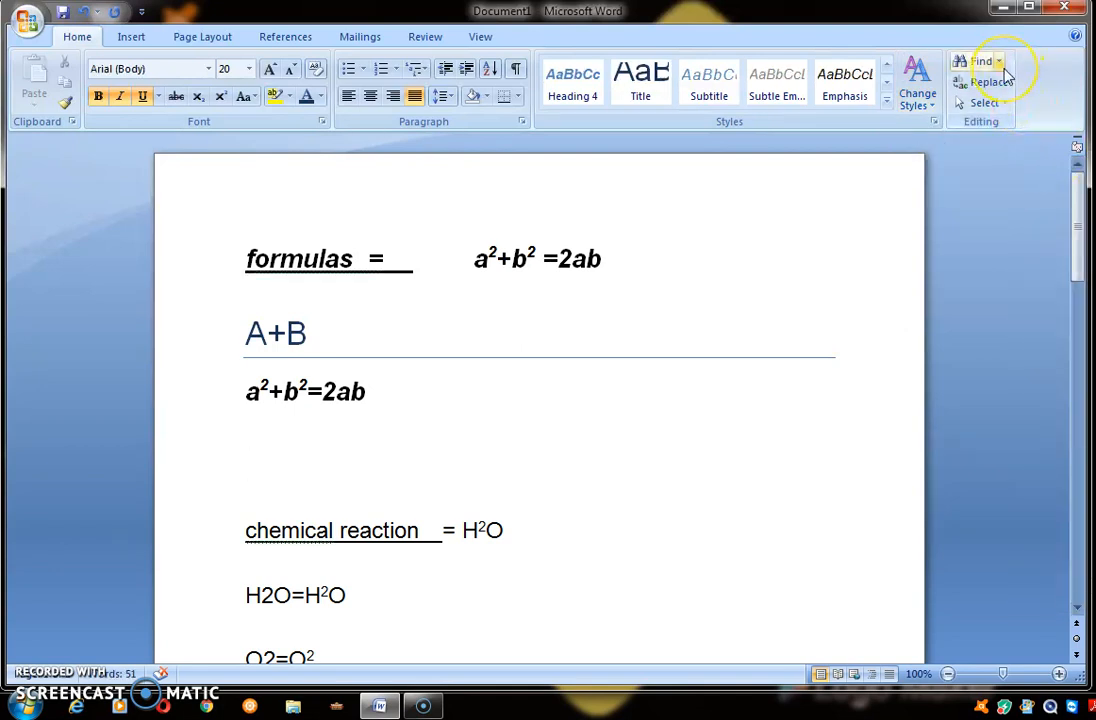
mouse_move(980, 60)
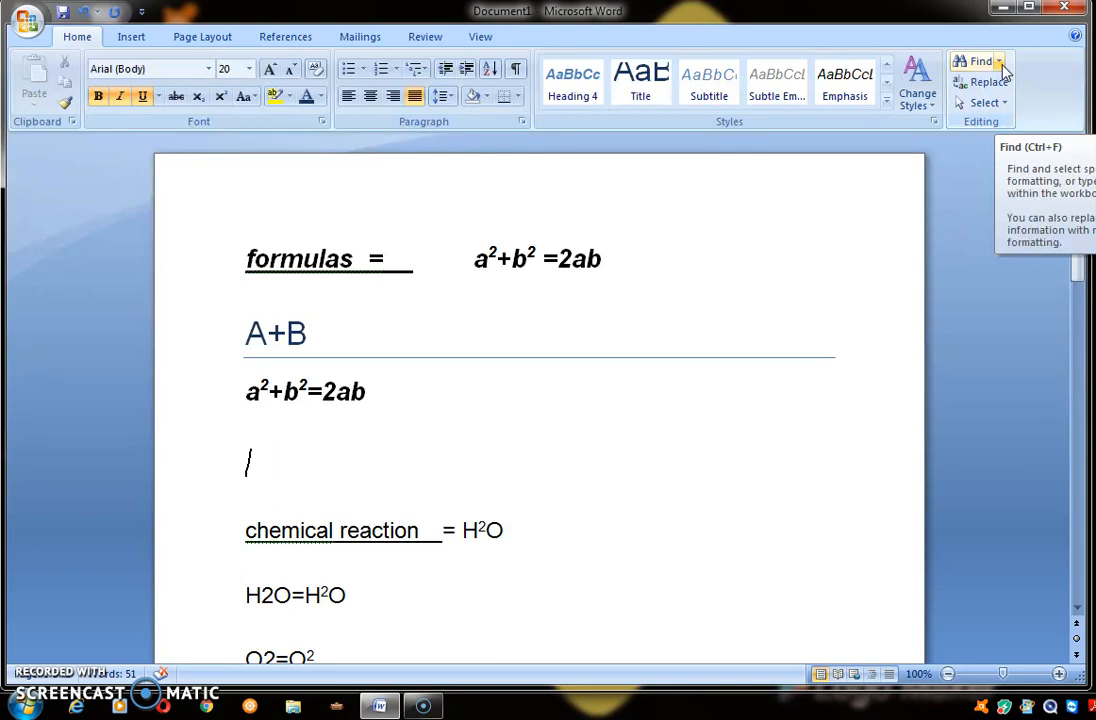
Enter 'chemical reaction' as the Find what search text
click(1000, 60)
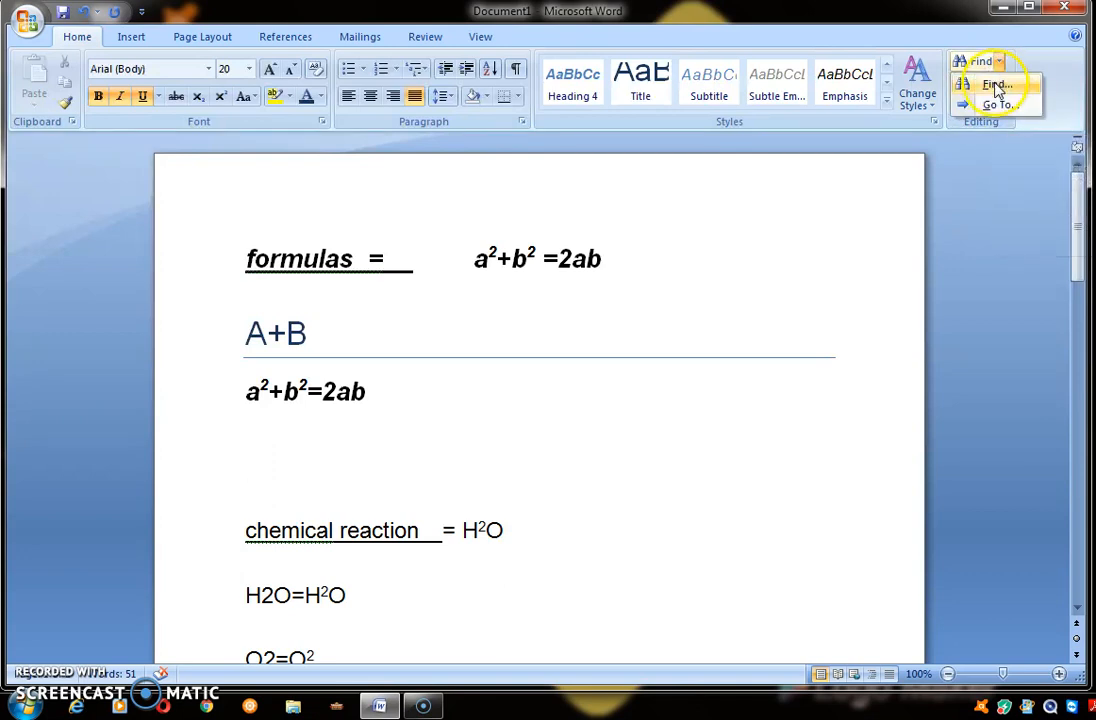
click(988, 82)
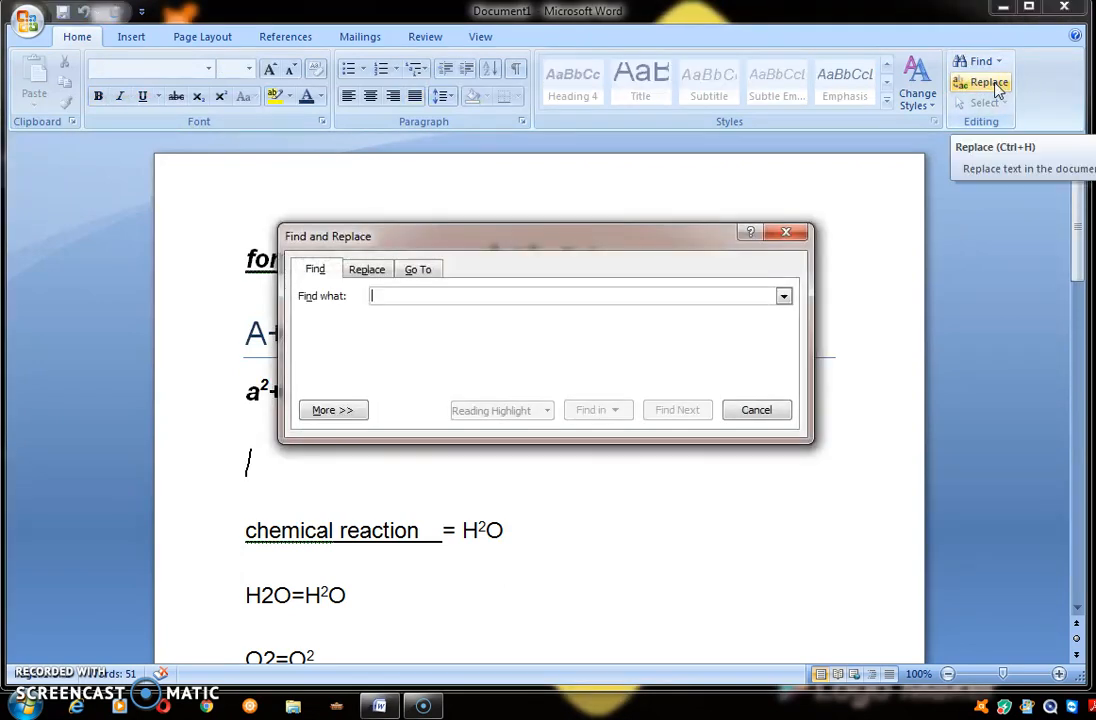
mouse_move(460, 296)
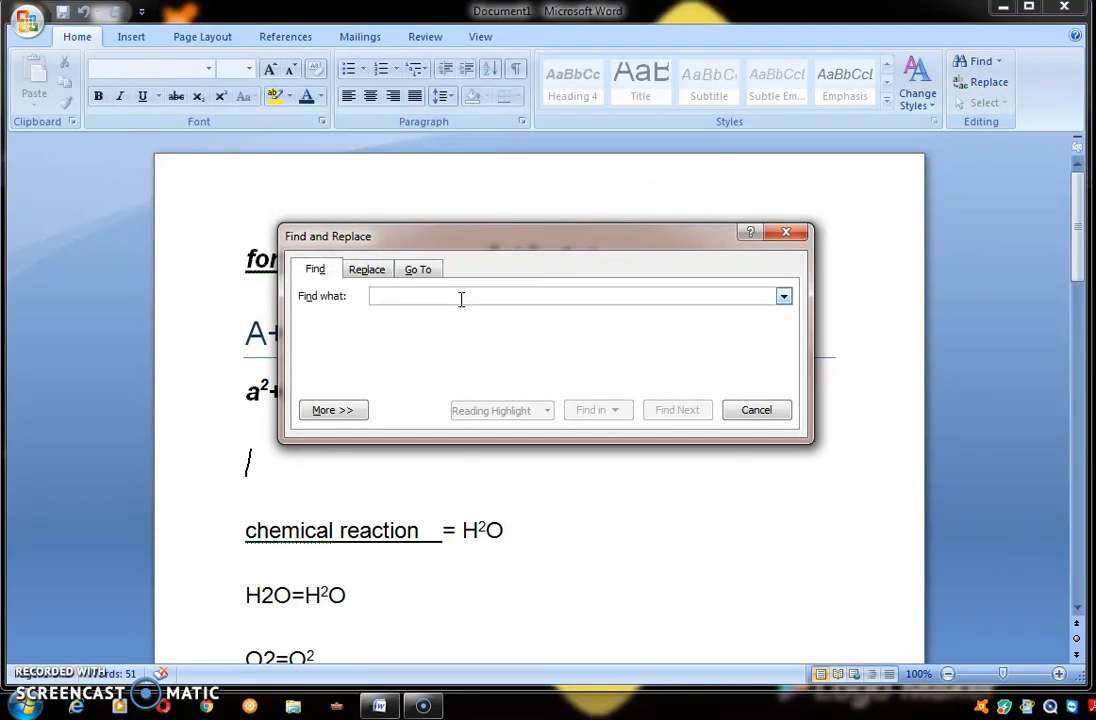
text(CHEM)
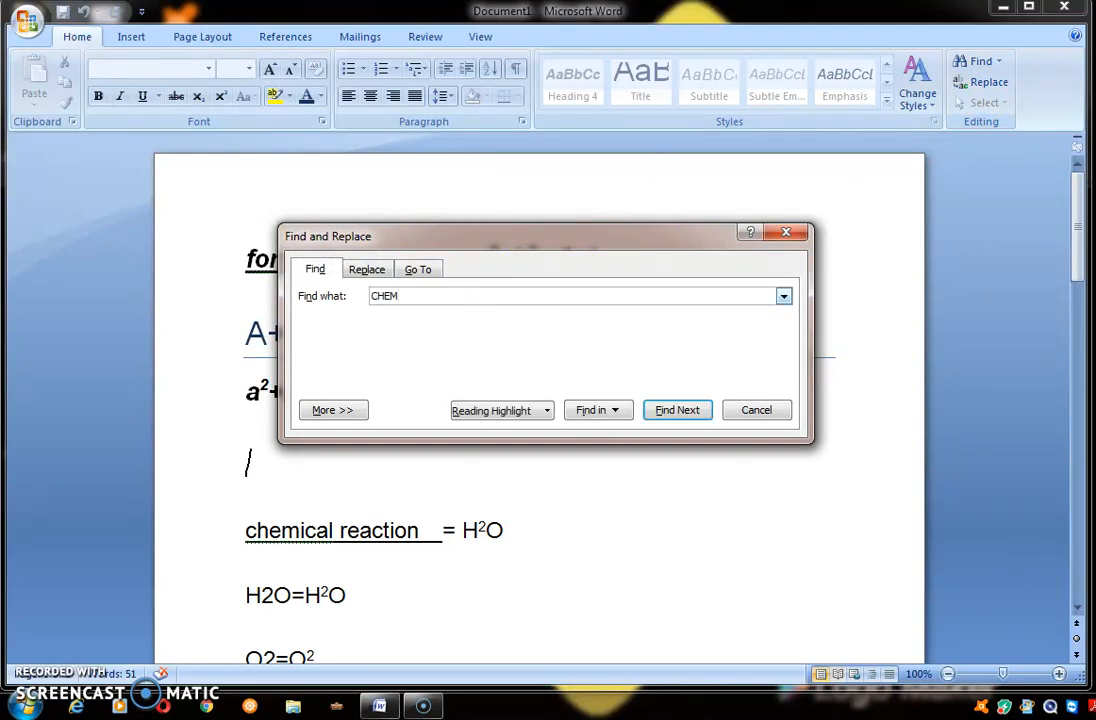
key(BackSpace)
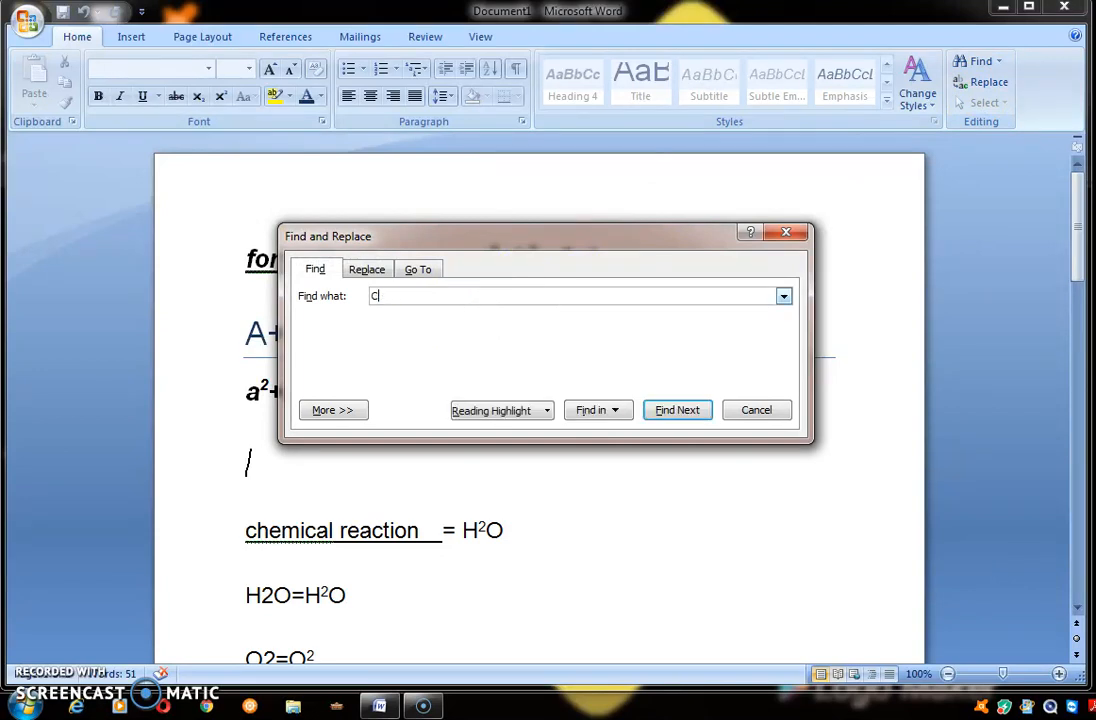
text(hemical)
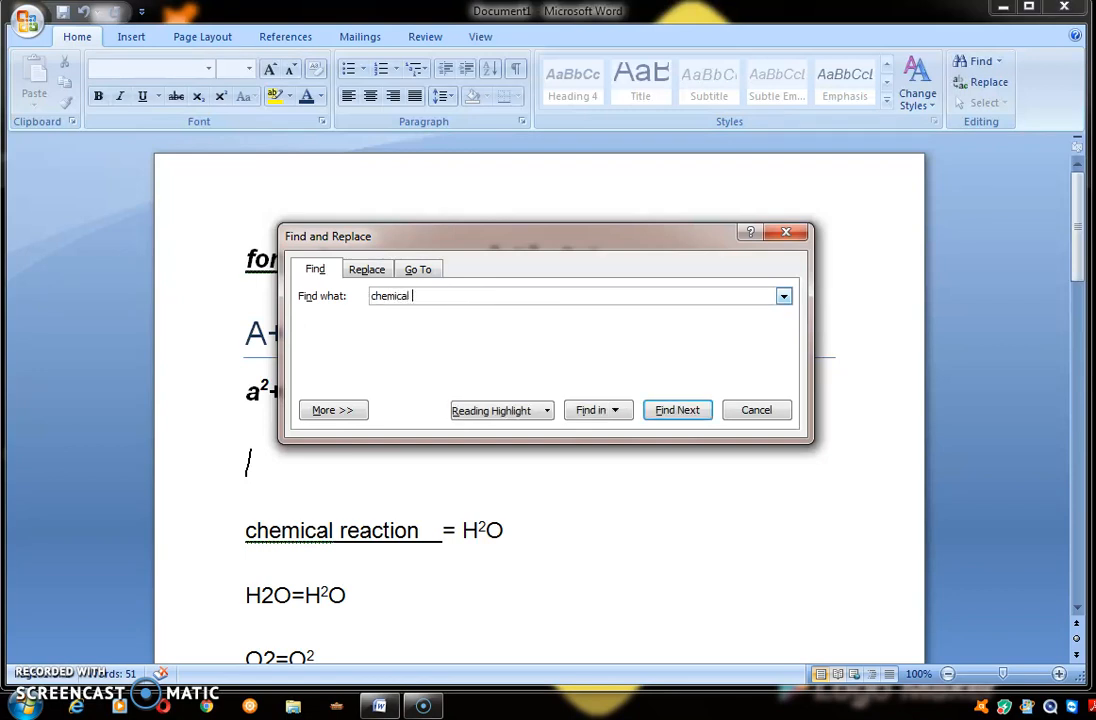
text(reac)
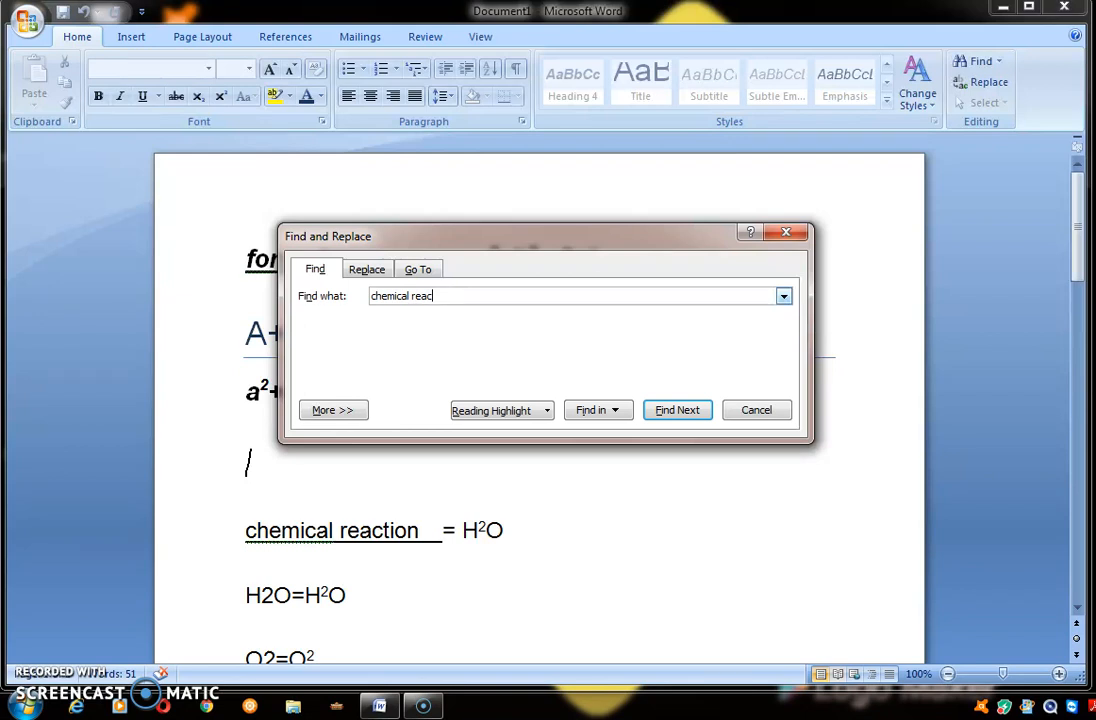
text(tion)
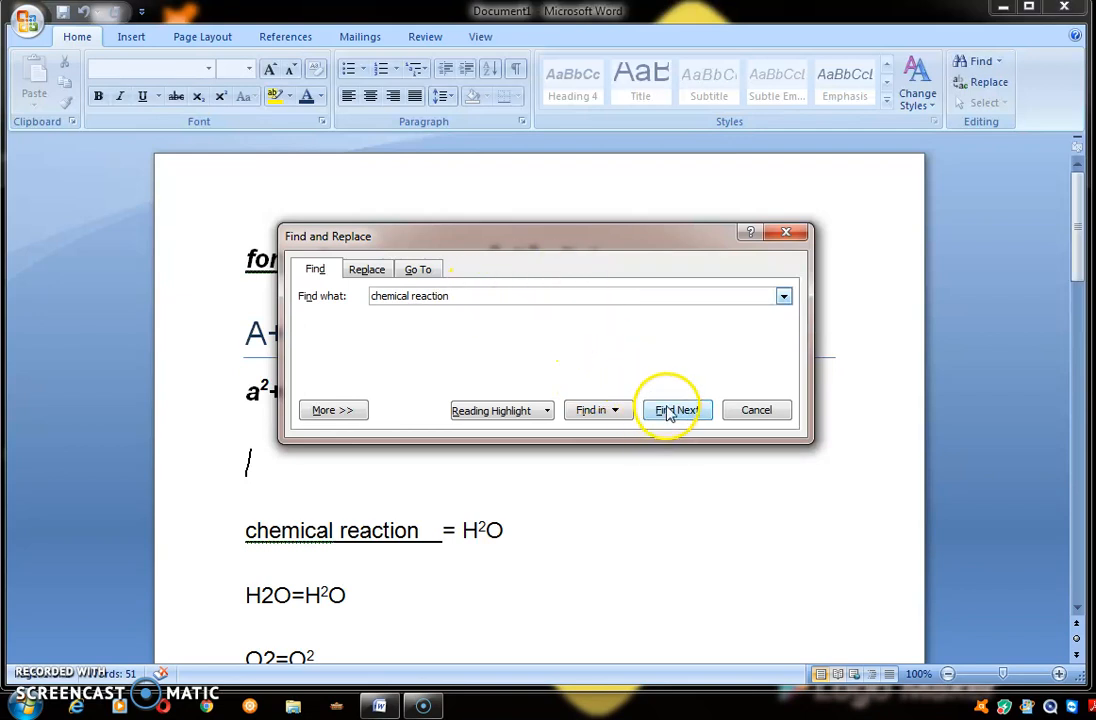
Find the chemical reaction line, close the search and deselect it
click(678, 410)
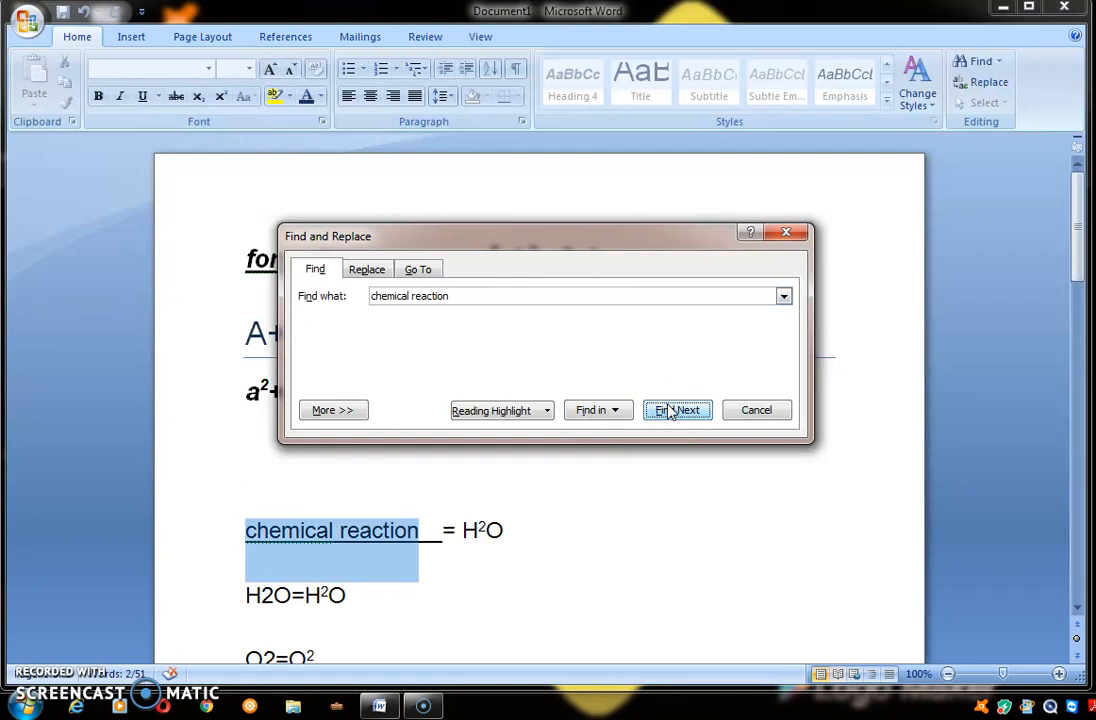
click(676, 410)
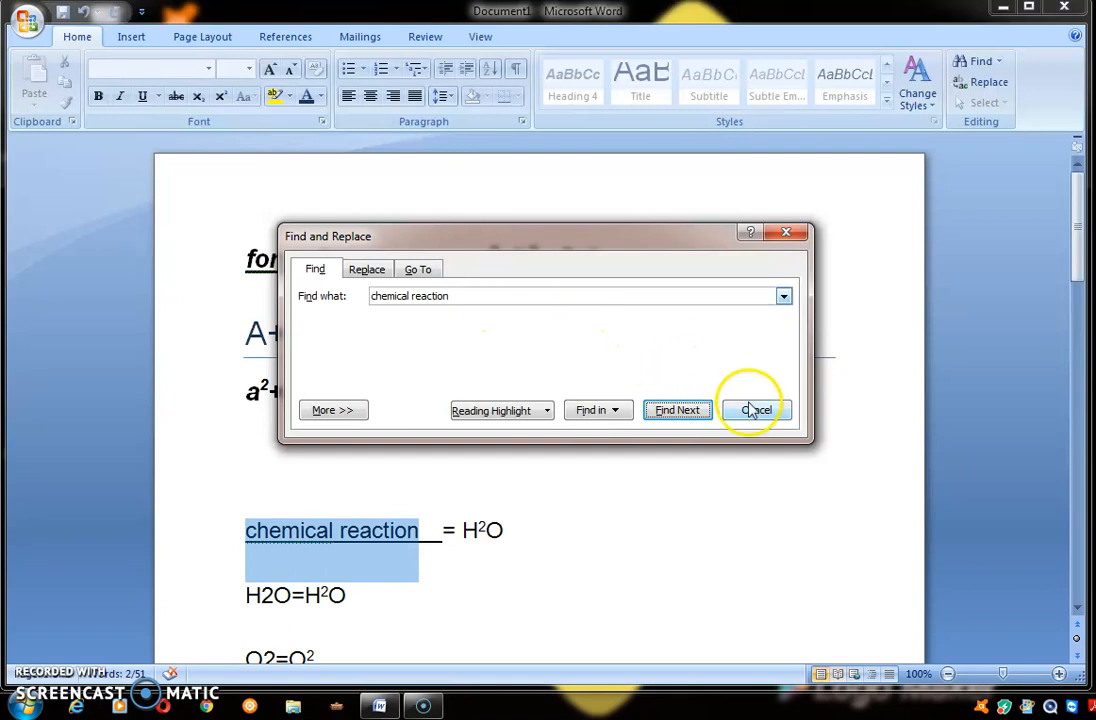
click(756, 410)
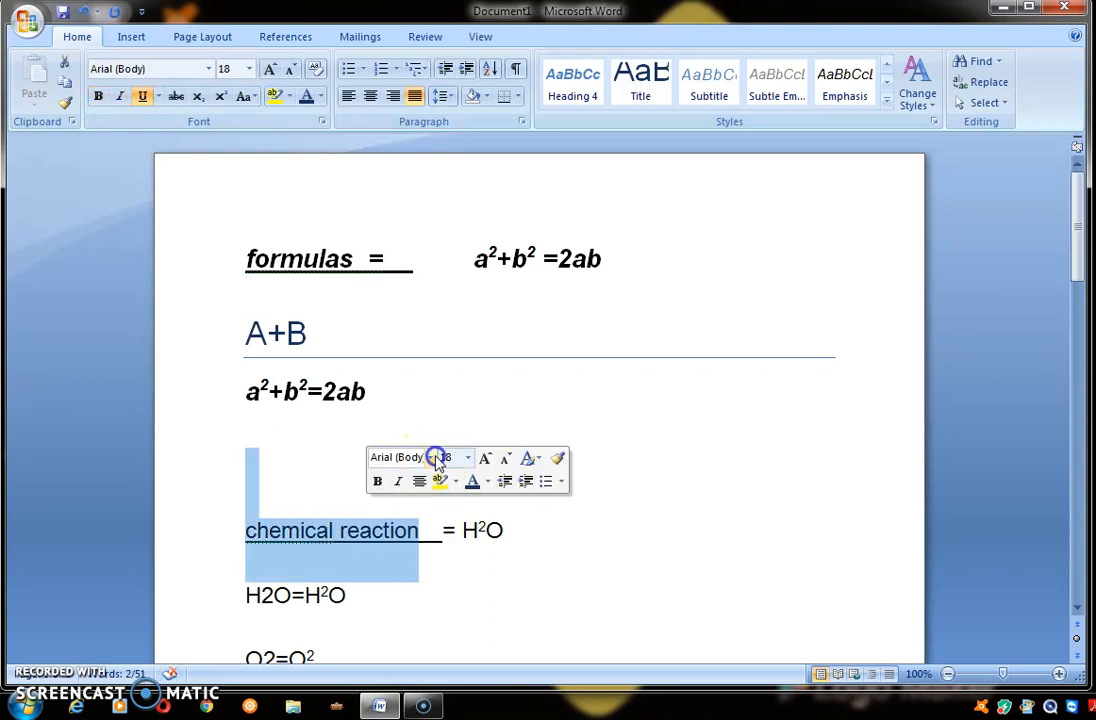
click(604, 258)
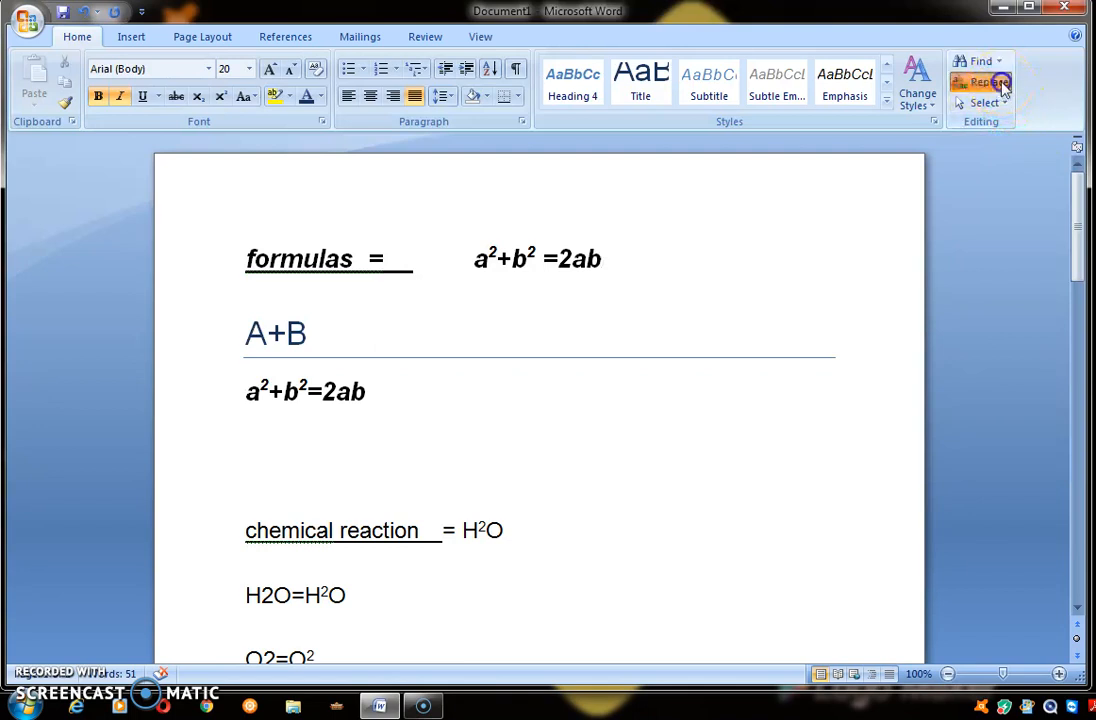
Replace 'chemical reaction' with 'chemistry', search to the document's end, and dismiss the finished message
click(980, 82)
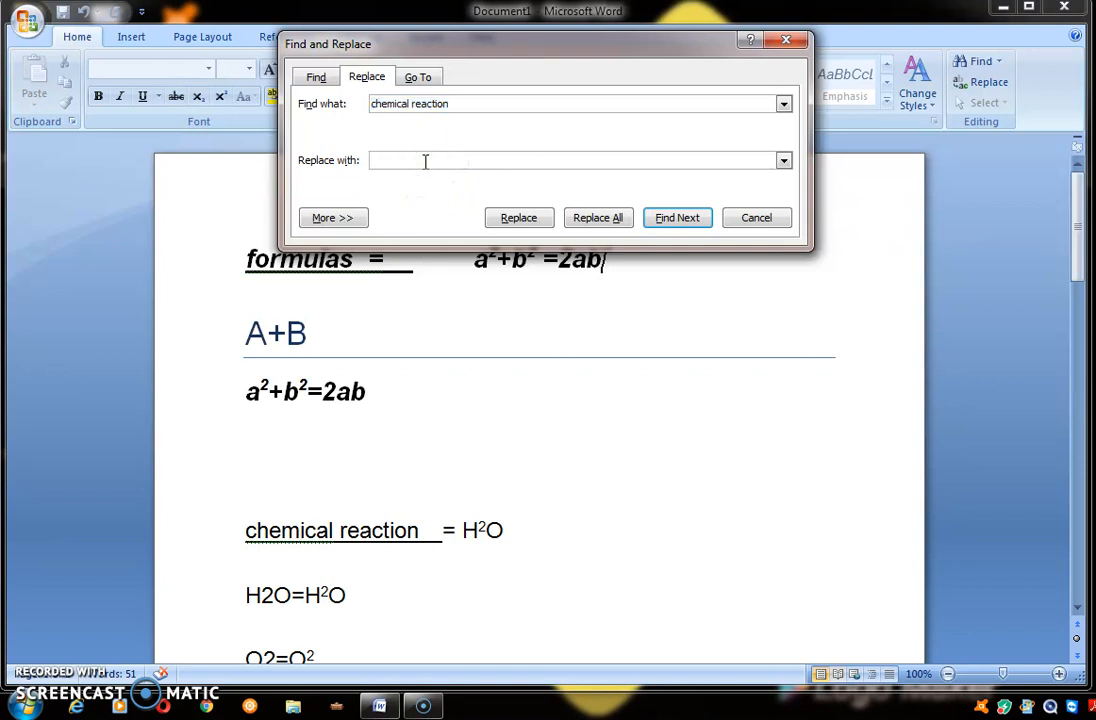
text(chemistry)
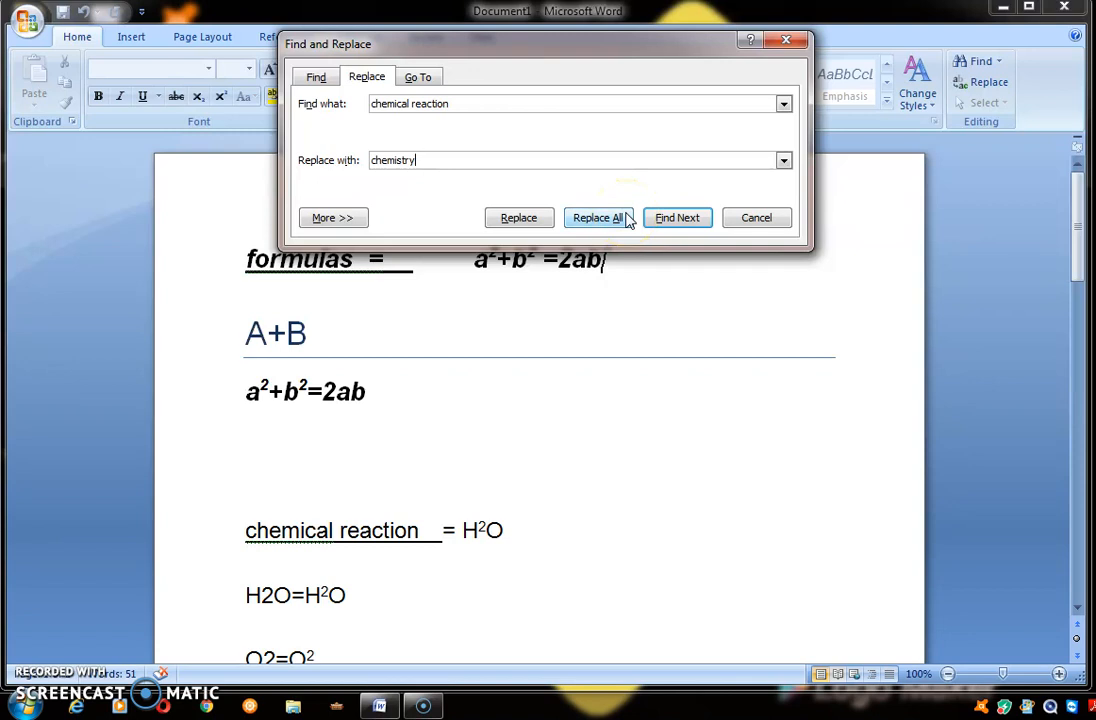
mouse_move(520, 216)
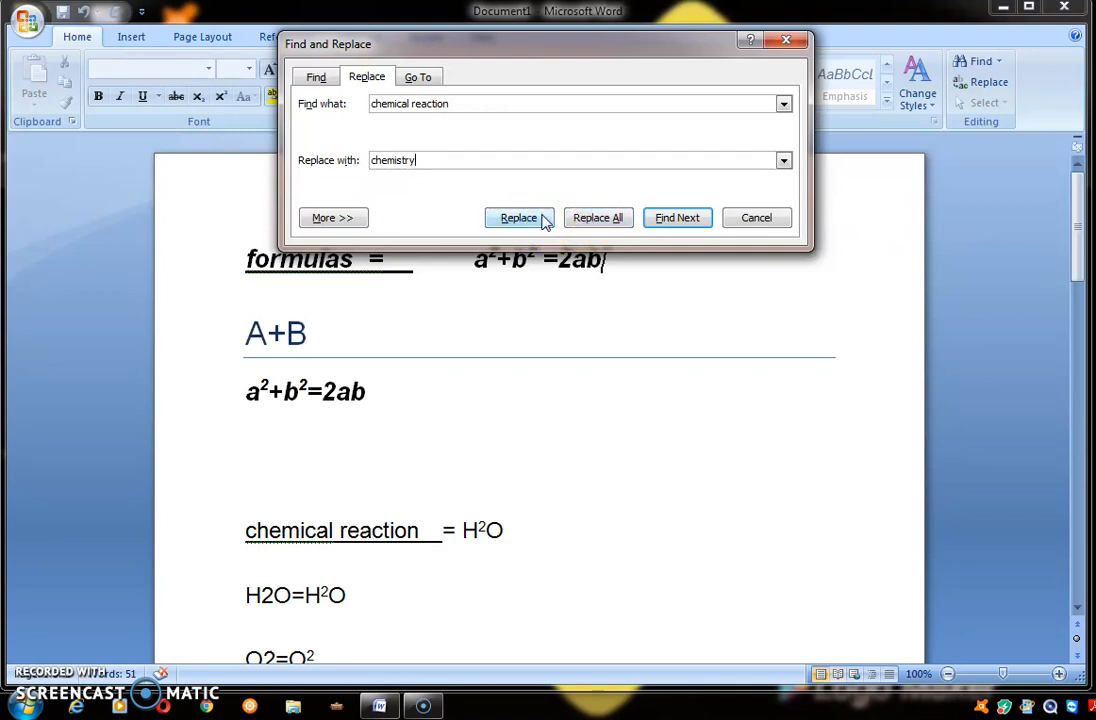
click(676, 216)
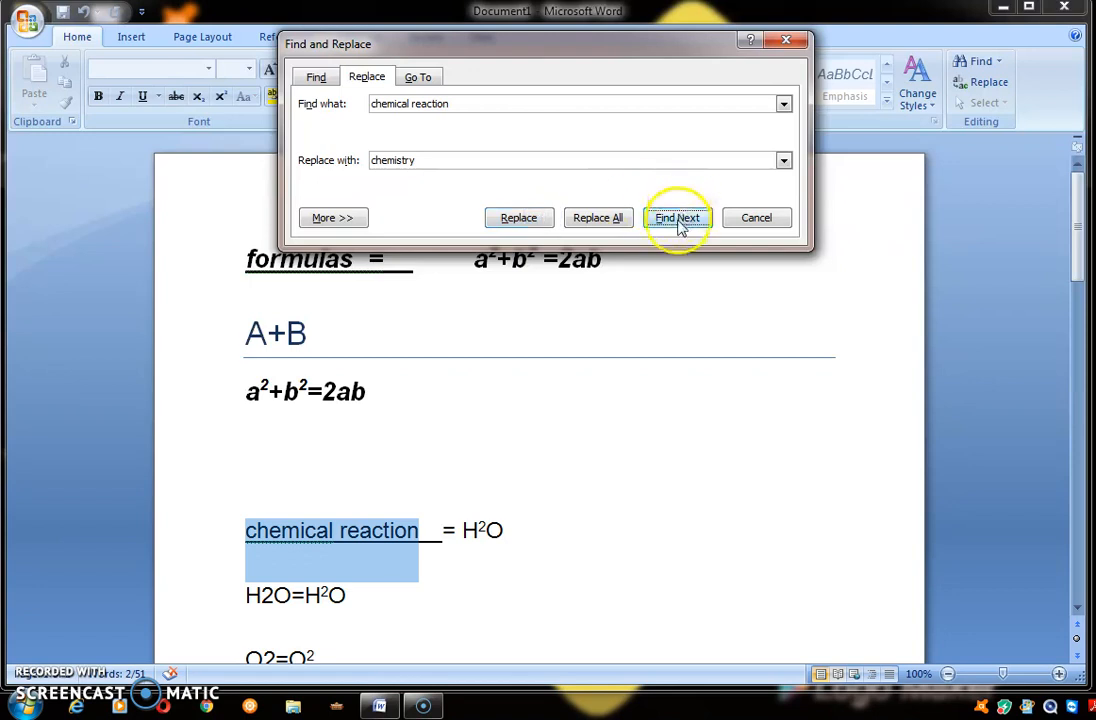
click(676, 216)
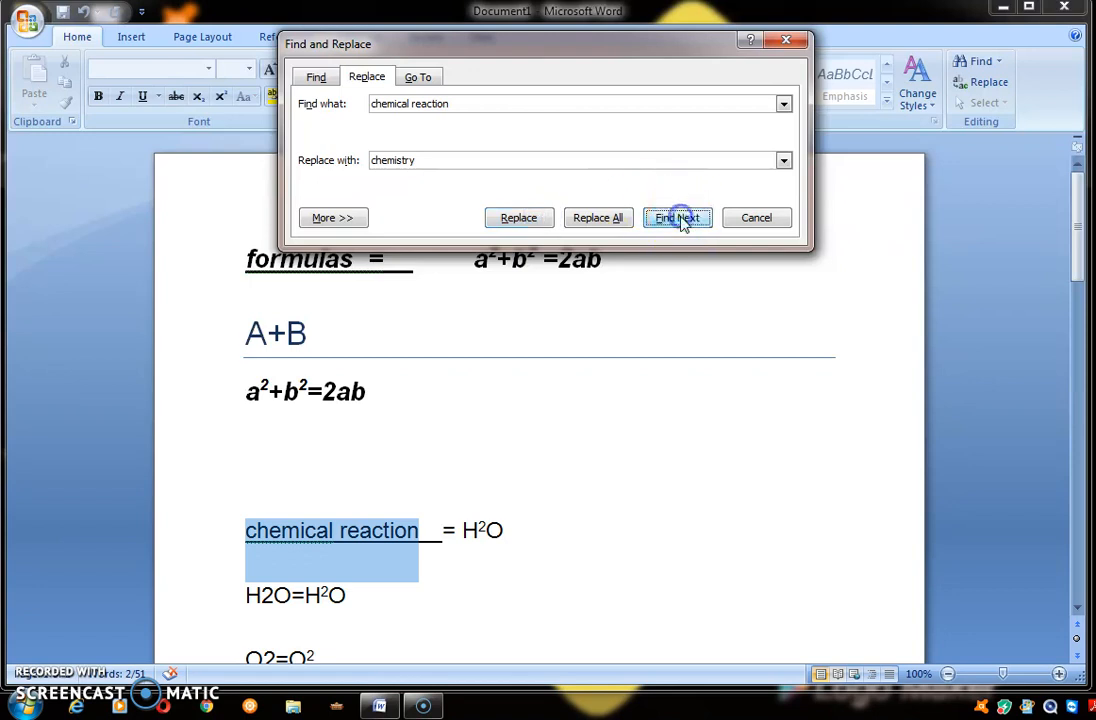
click(676, 216)
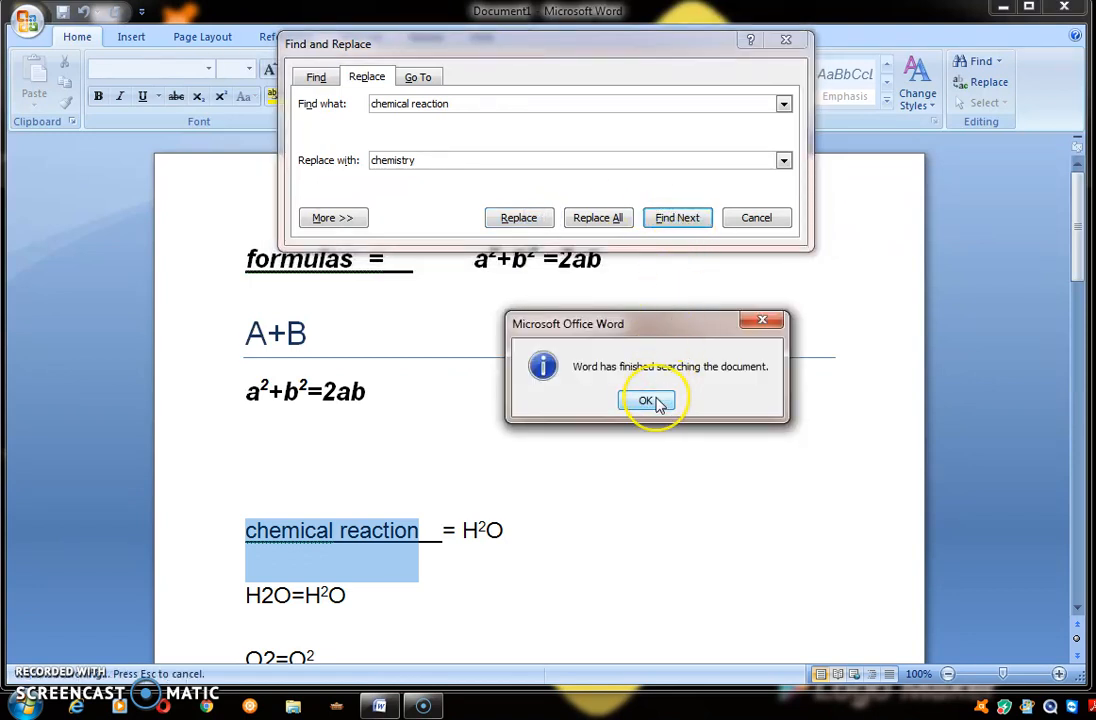
click(646, 400)
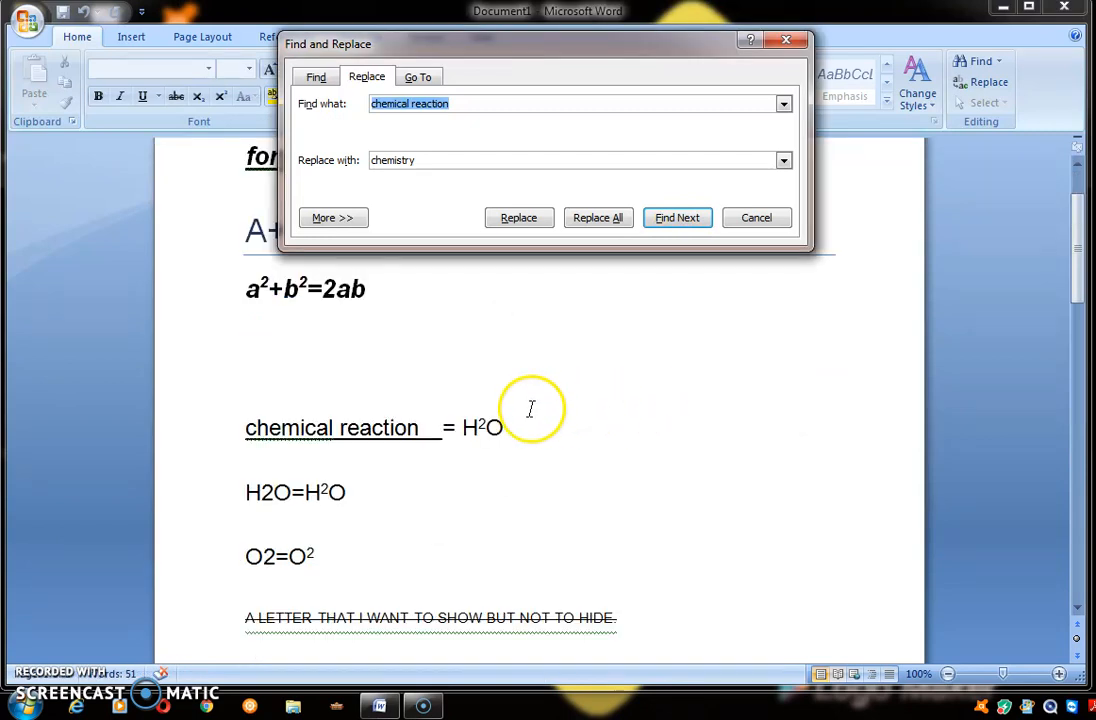
mouse_move(756, 216)
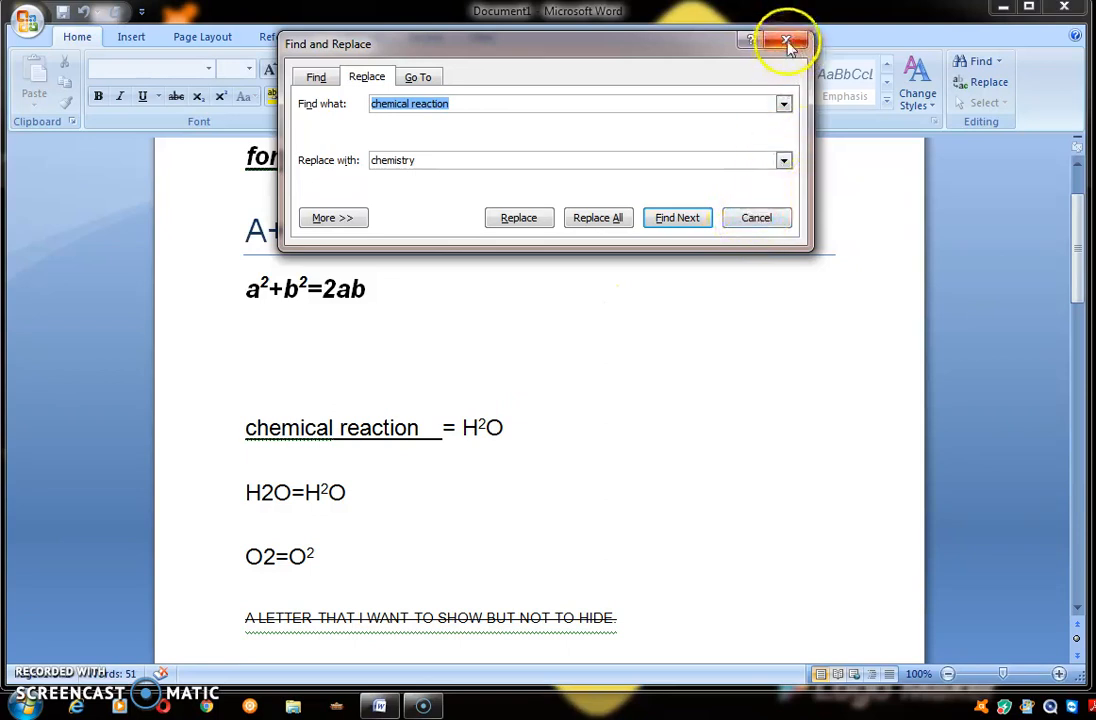
Close the Find and Replace dialog and scroll down the document
click(788, 44)
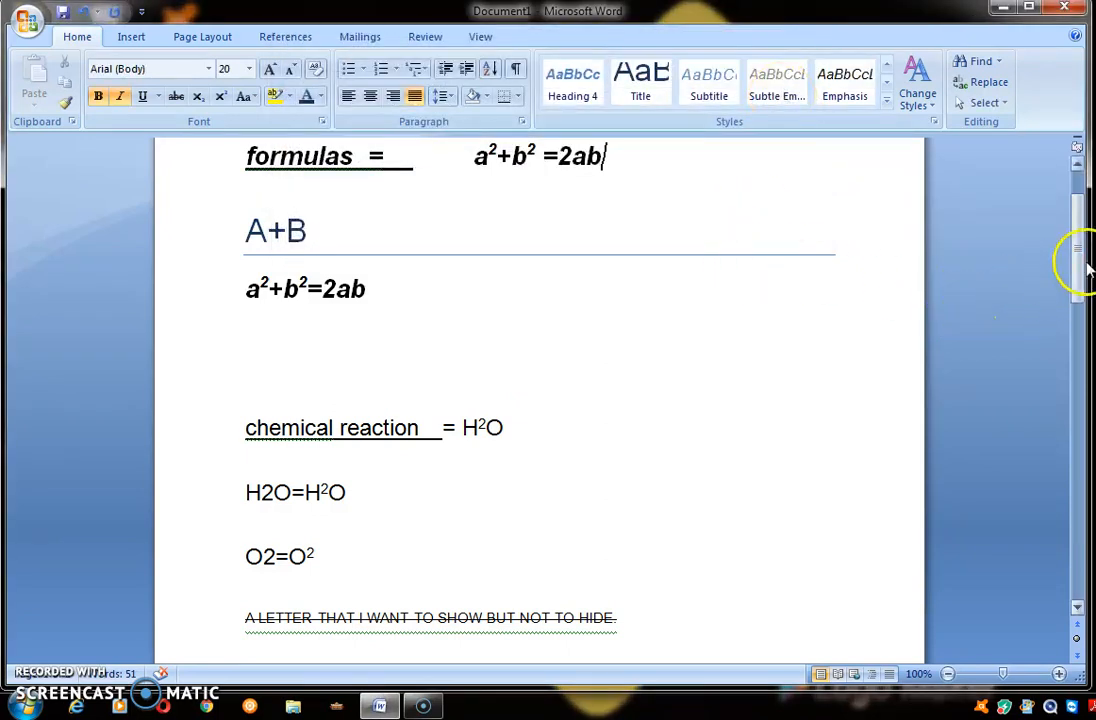
scroll(down, 3)
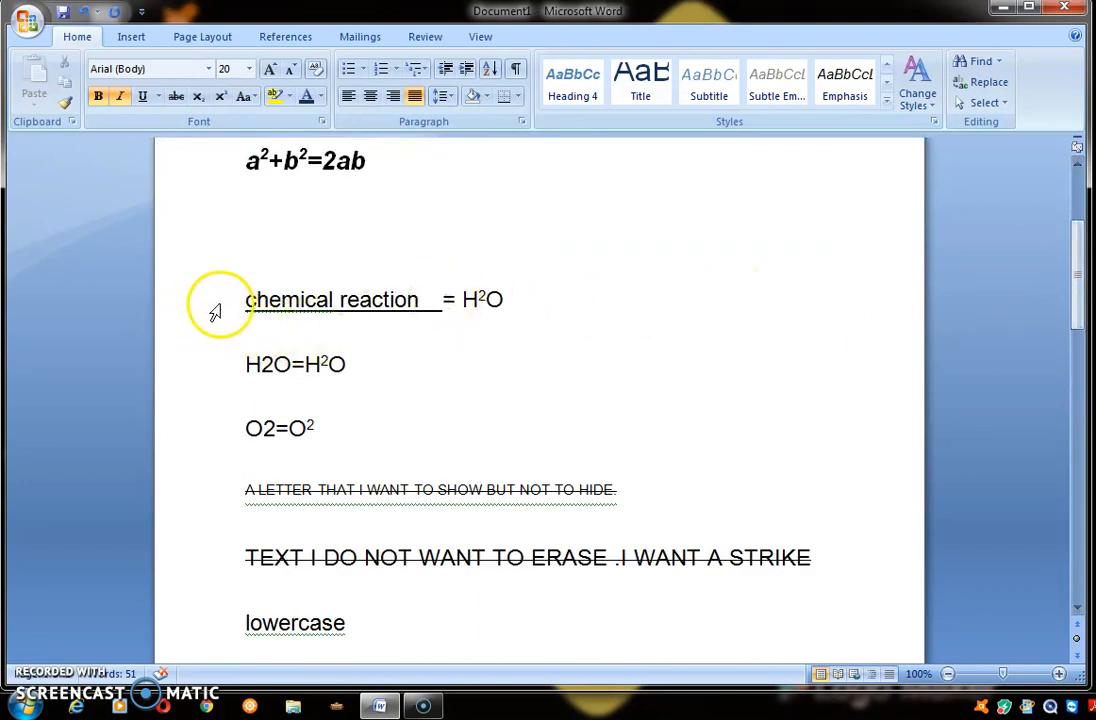
mouse_move(296, 444)
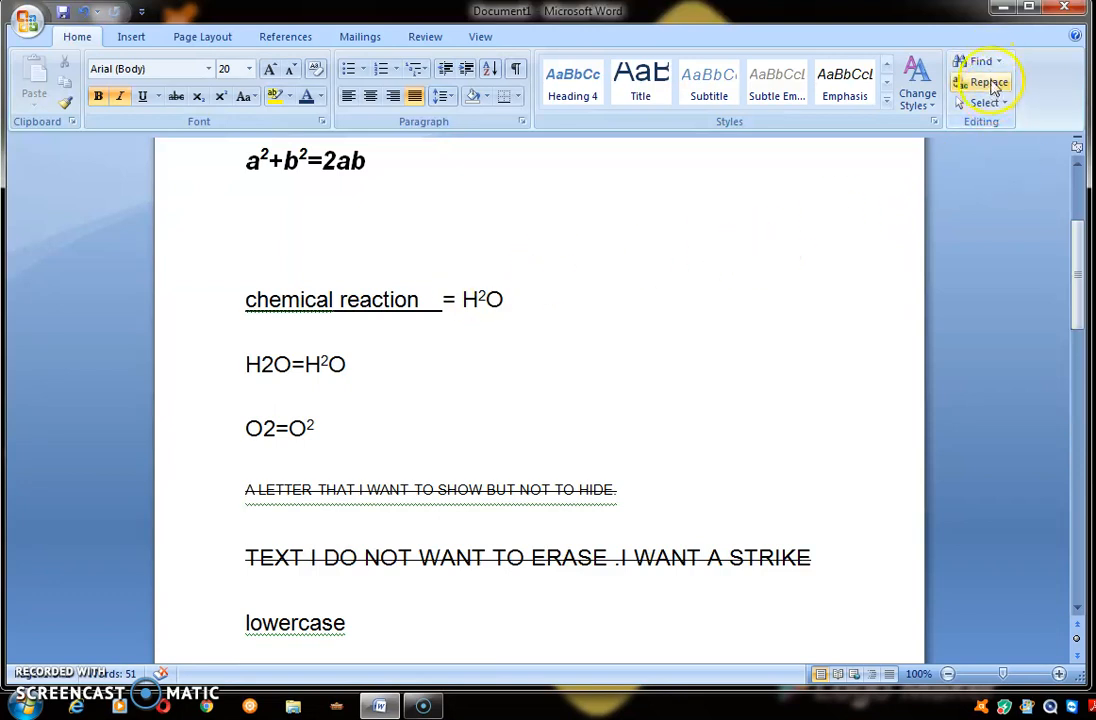
mouse_move(988, 82)
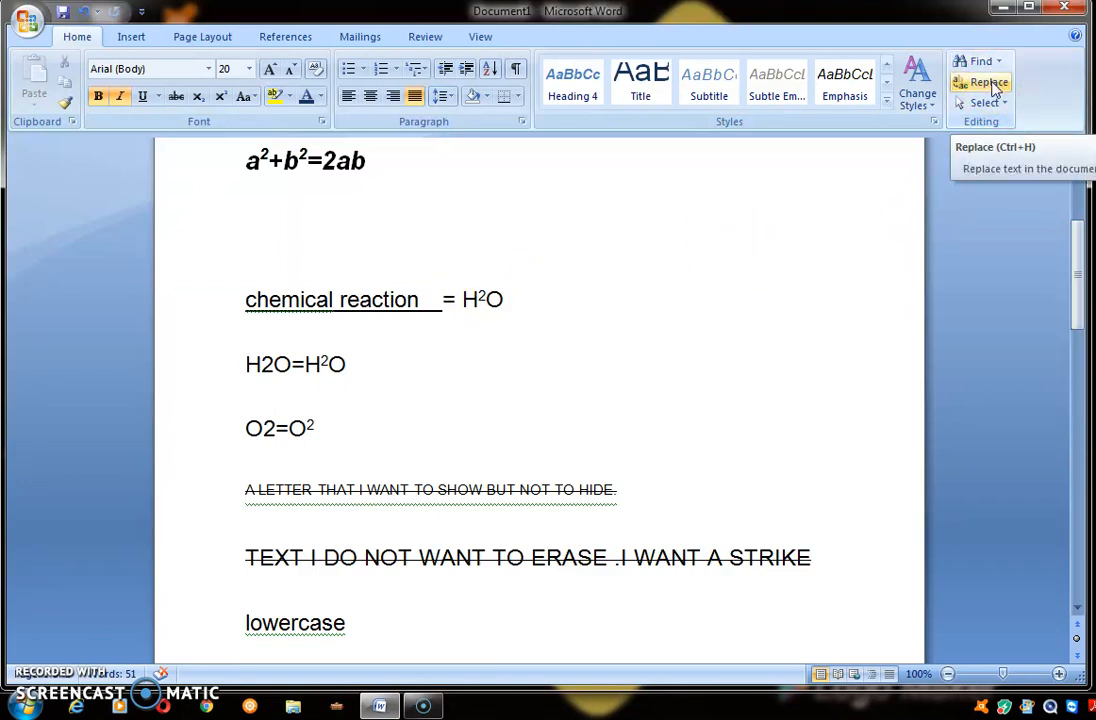